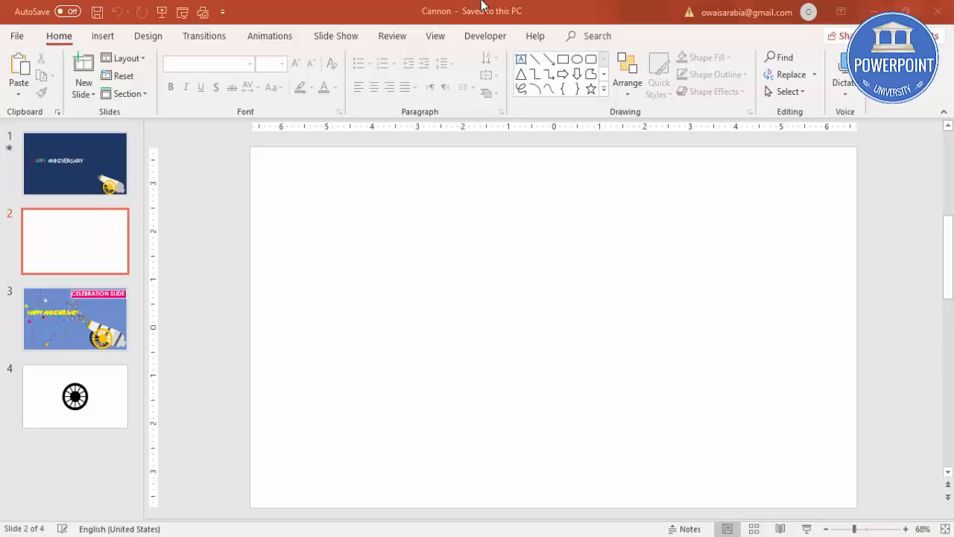
Turn on the centre guides on the blank second slide via View settings.
left_click(435, 35)
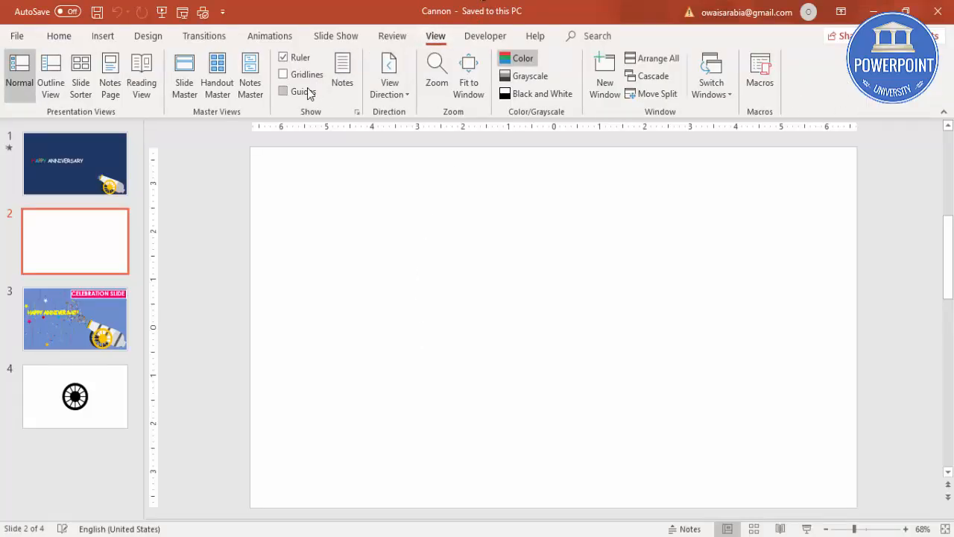
left_click(283, 90)
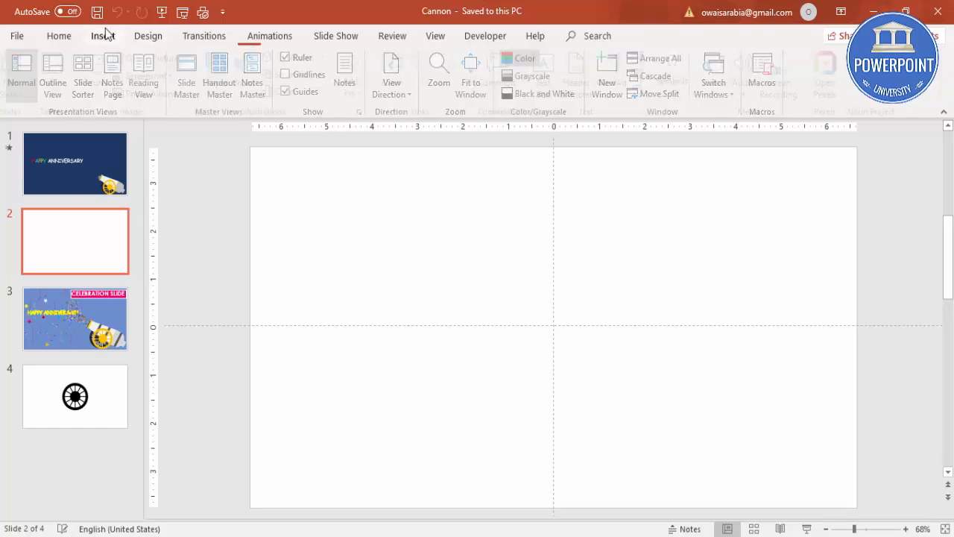
Draw a blue trapezoid and rotate it left 90° so its wide end faces right.
left_click(222, 71)
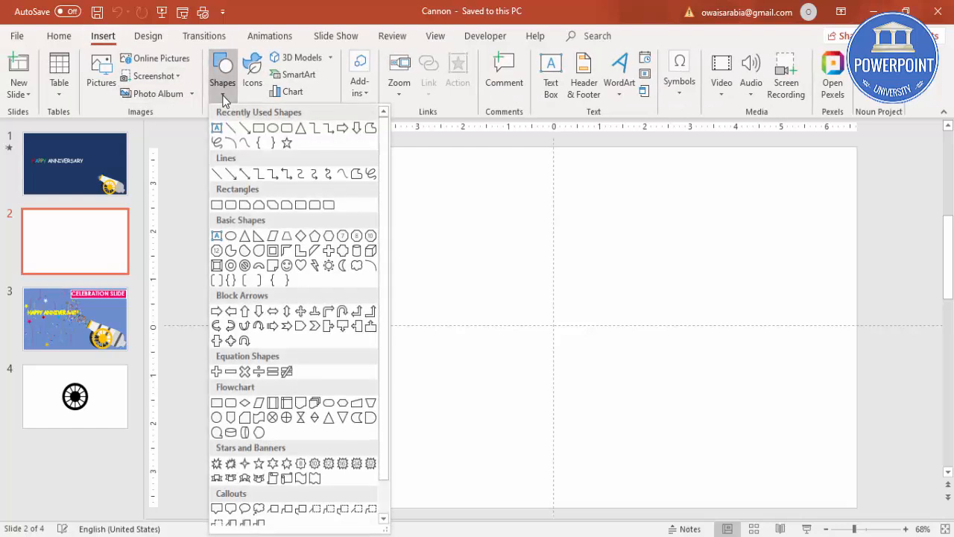
mouse_move(239, 221)
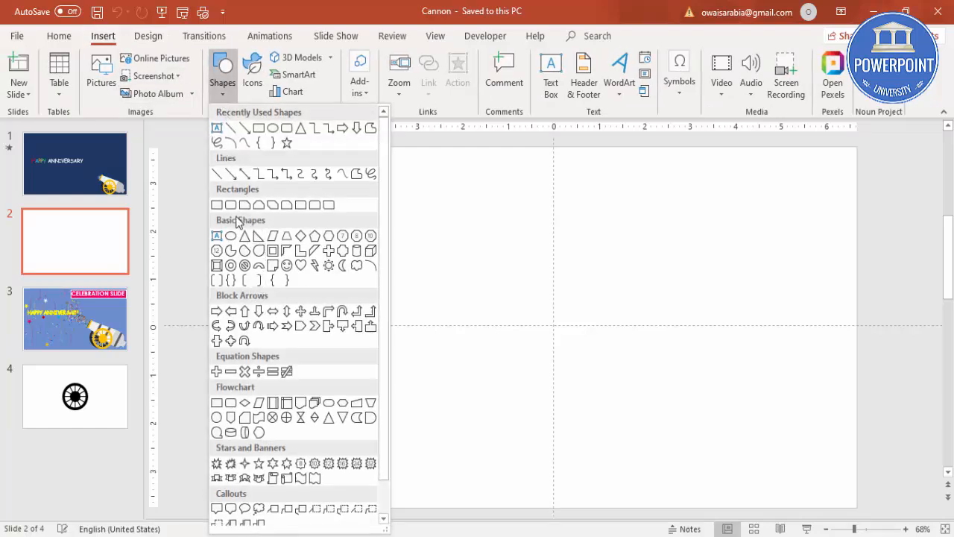
mouse_move(287, 236)
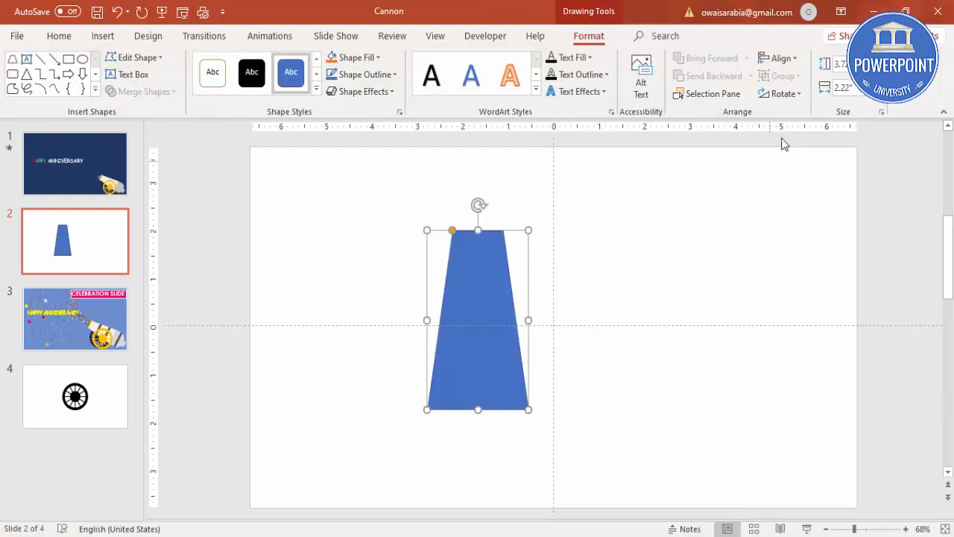
left_click(779, 93)
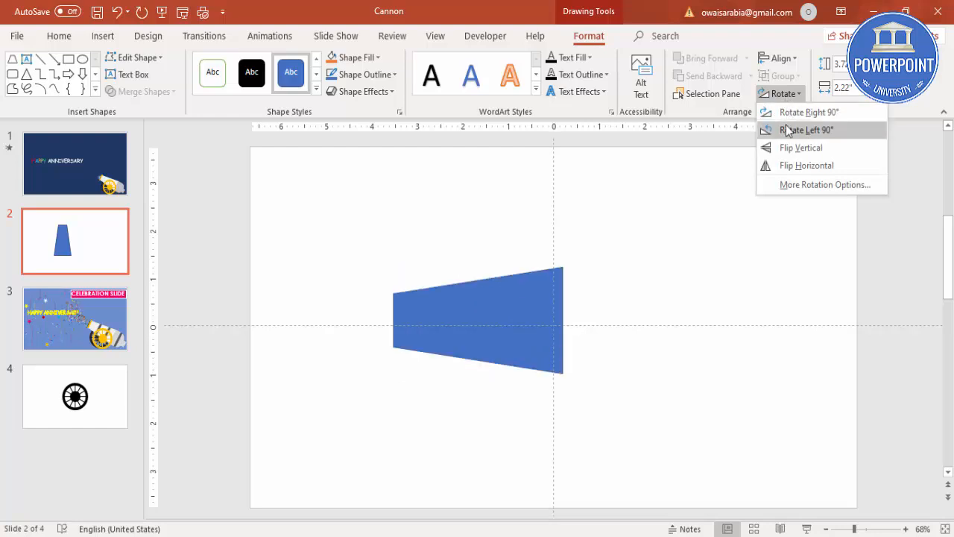
left_click(807, 164)
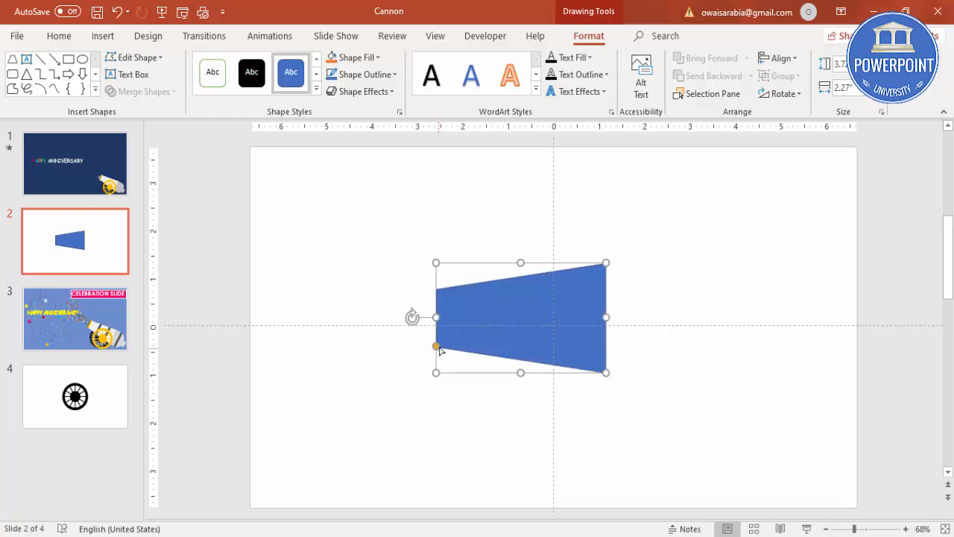
left_click(102, 35)
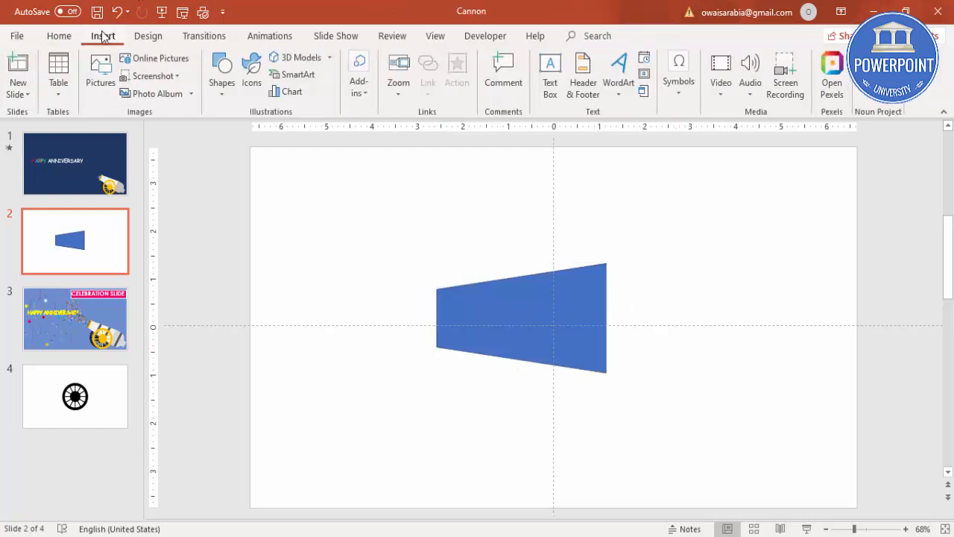
Draw a top-rounded rectangle, rotate it 90° and cap the trapezoid's wide end with it.
left_click(221, 71)
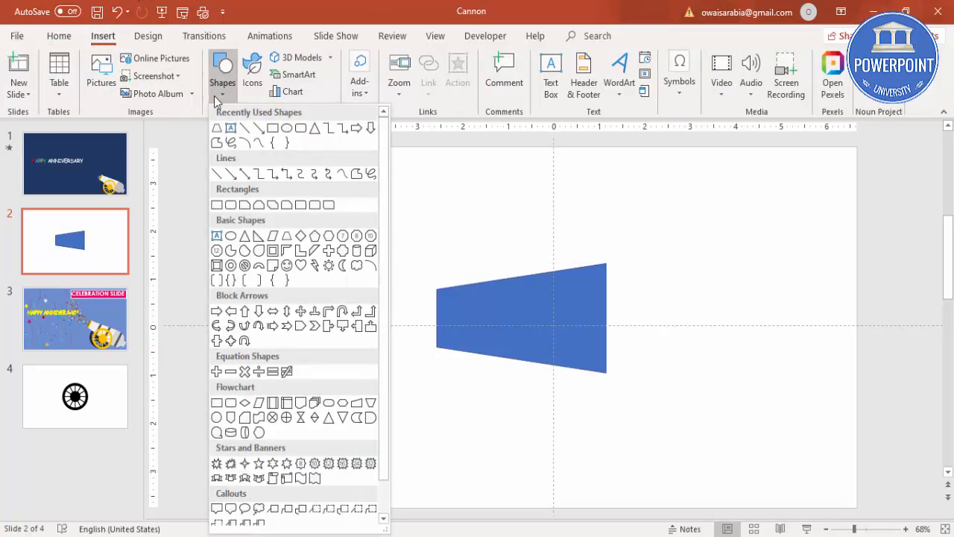
mouse_move(312, 218)
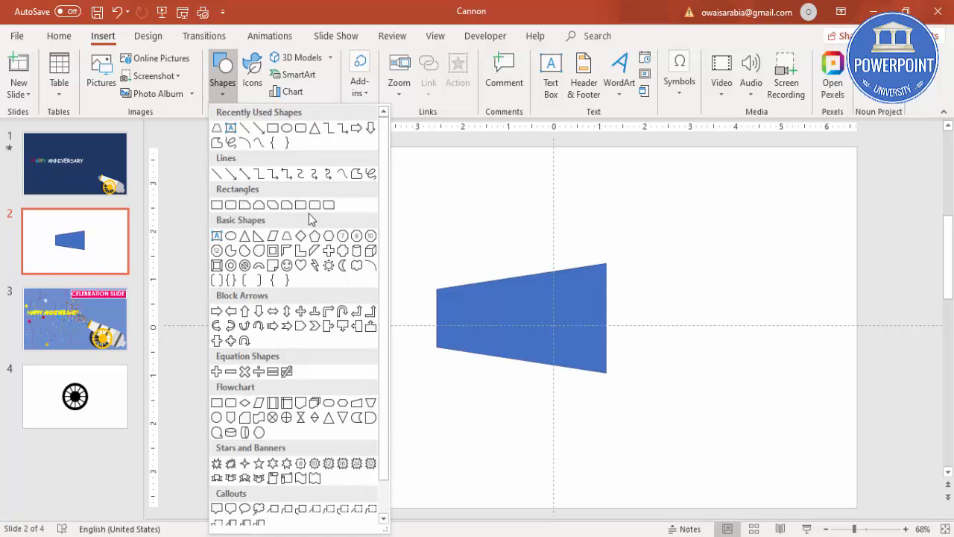
mouse_move(315, 204)
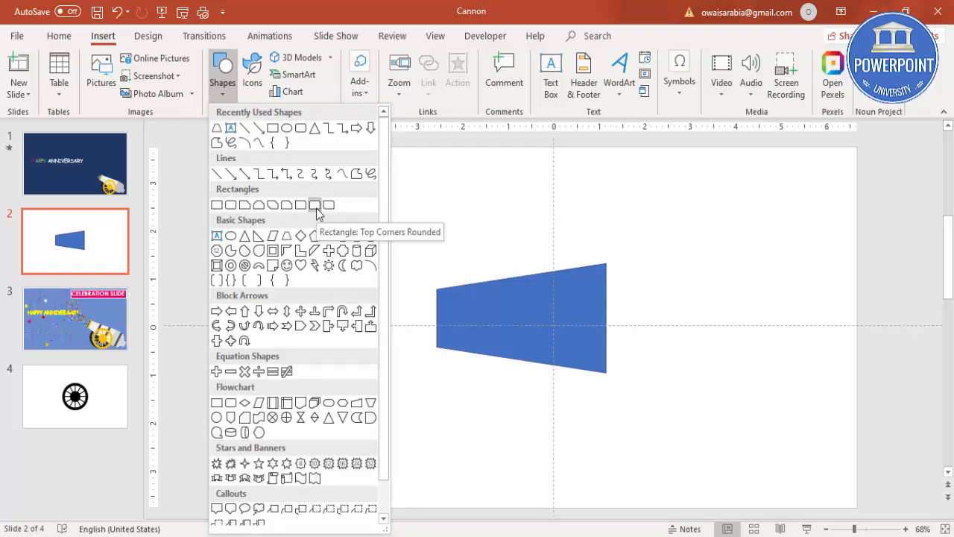
left_click(315, 204)
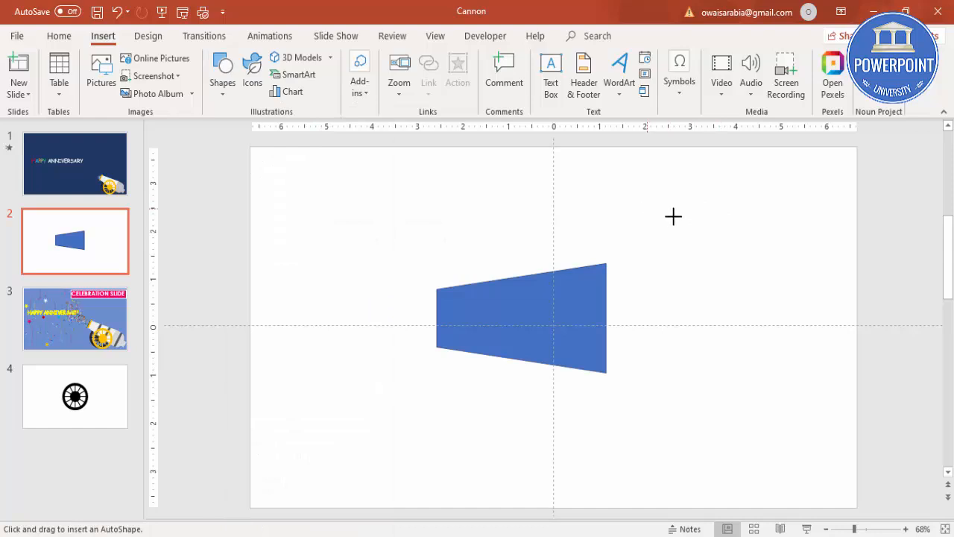
left_click_drag(646, 208, 759, 279)
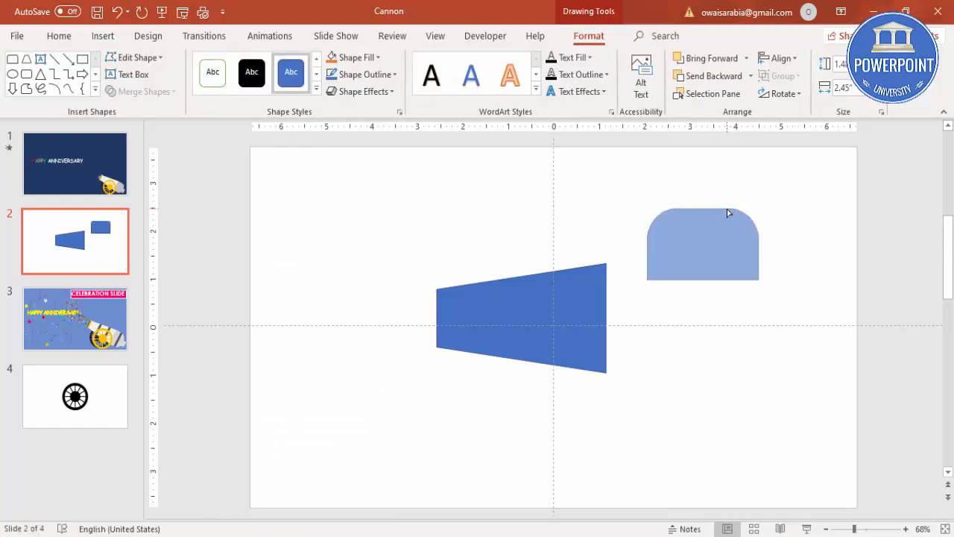
left_click(702, 244)
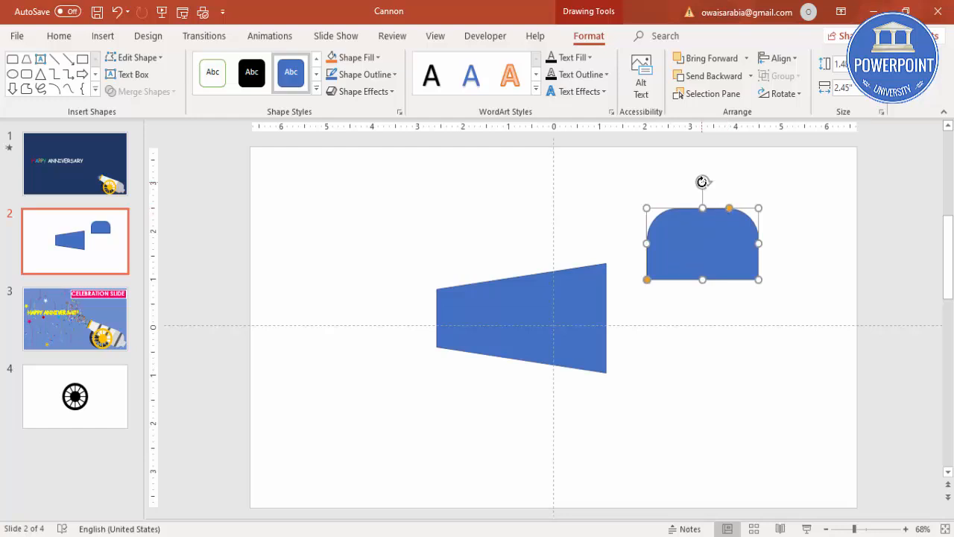
left_click(779, 93)
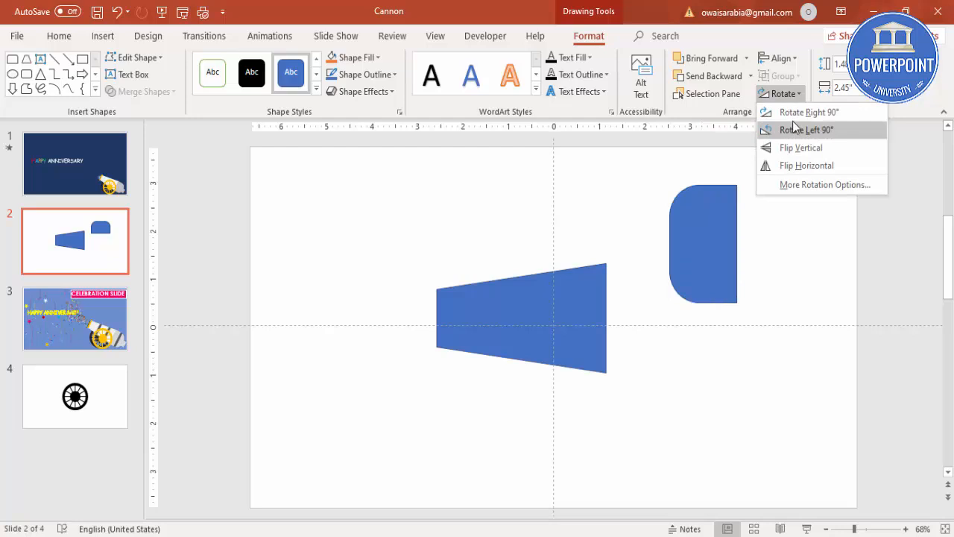
left_click(805, 129)
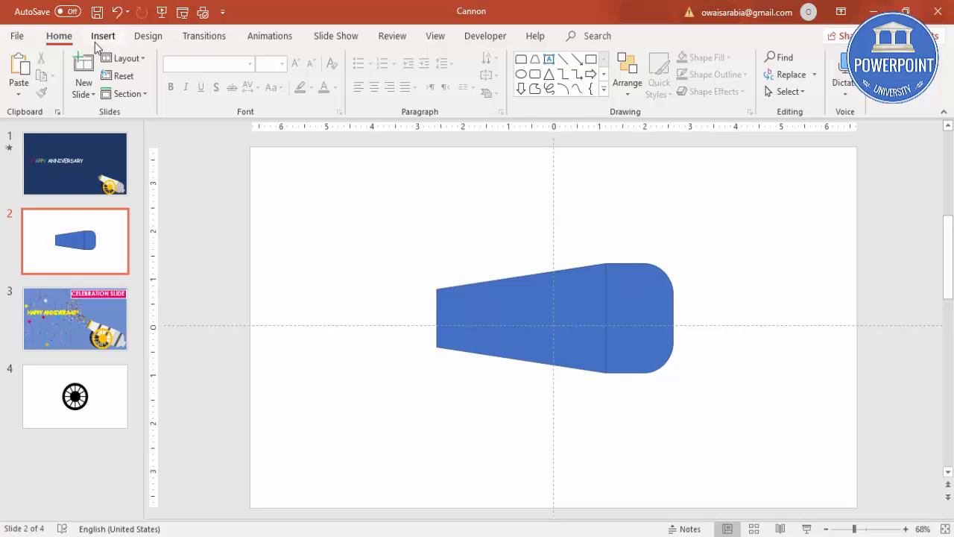
Add a small rear rectangle and fill the rounded middle block very light grey.
left_click(103, 36)
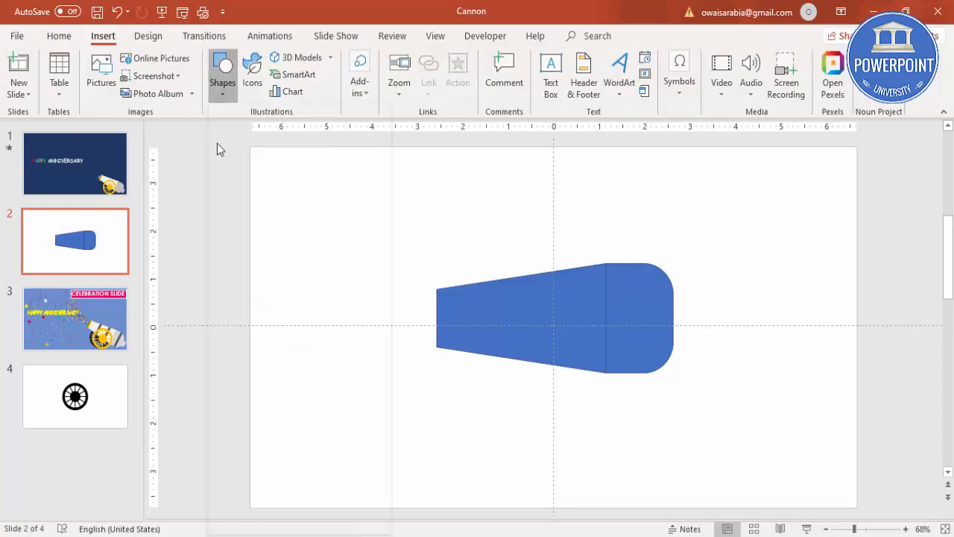
left_click(222, 67)
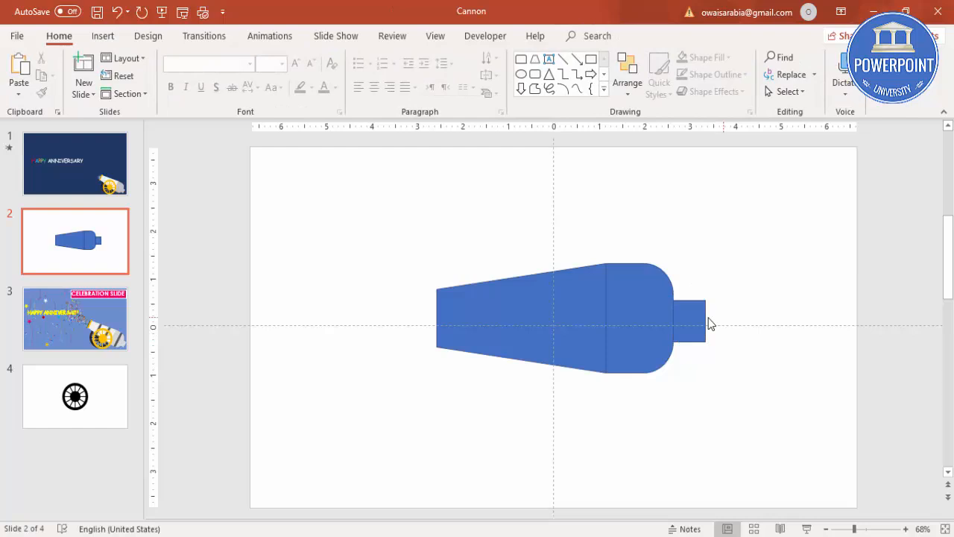
left_click(622, 303)
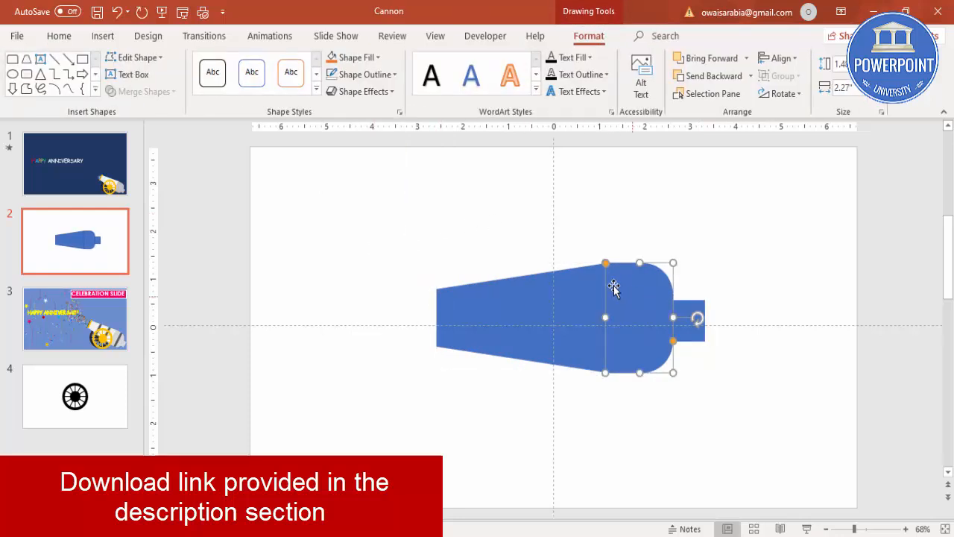
mouse_move(356, 61)
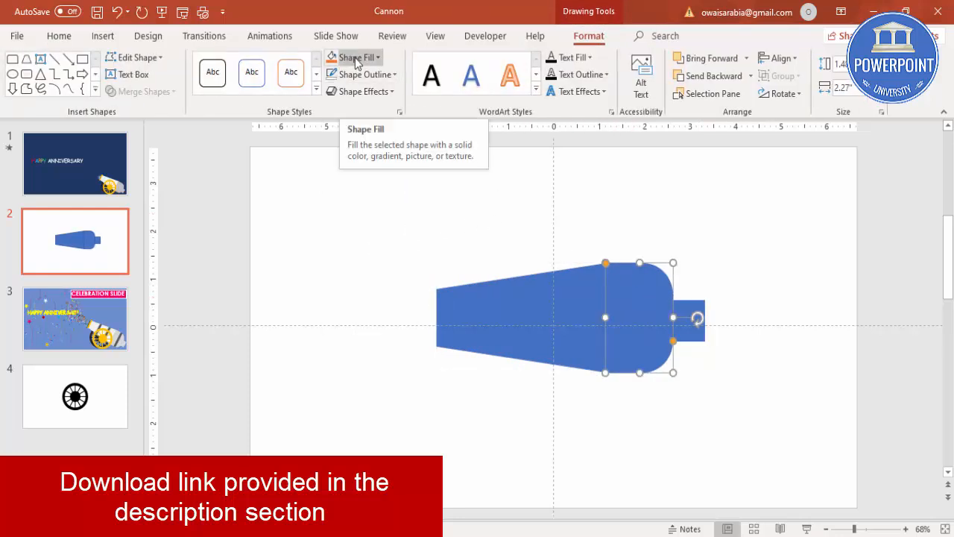
left_click(354, 57)
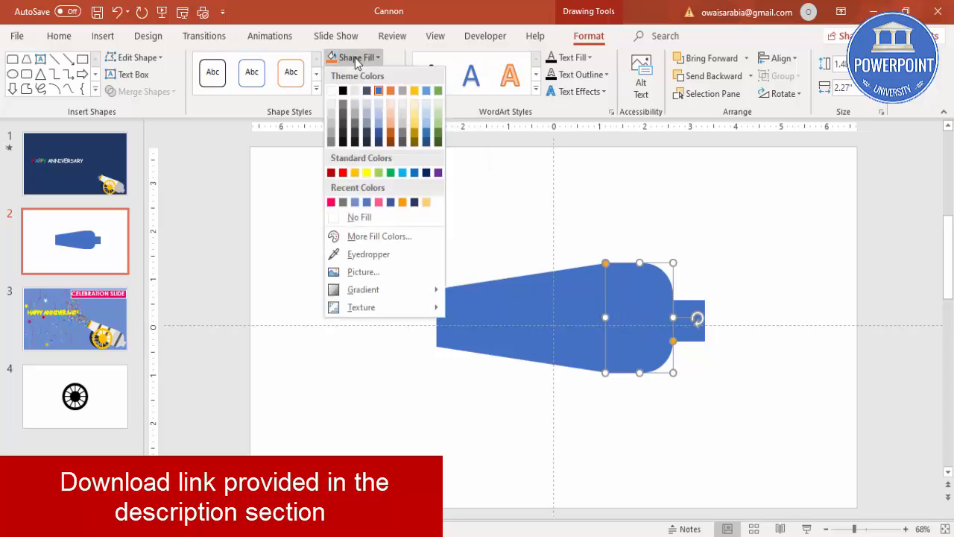
left_click(342, 101)
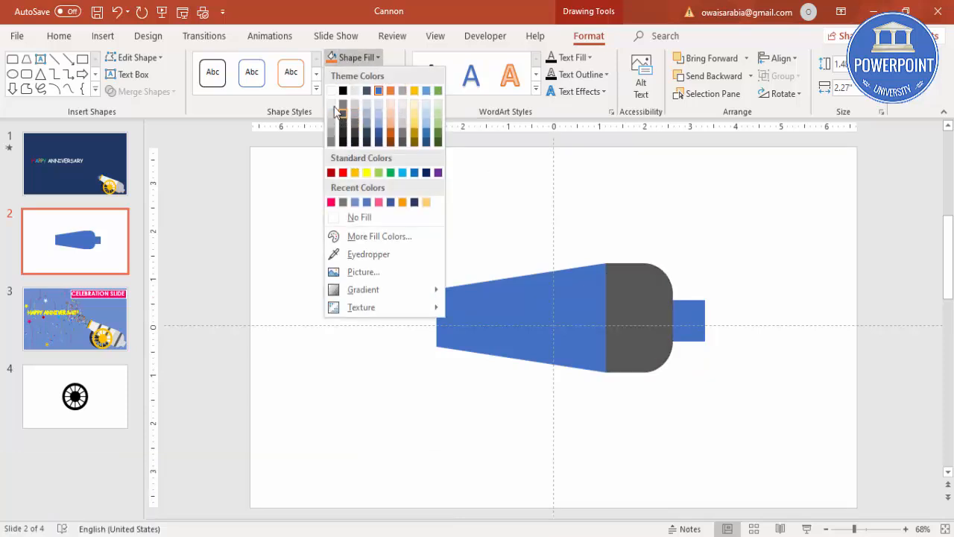
left_click(359, 217)
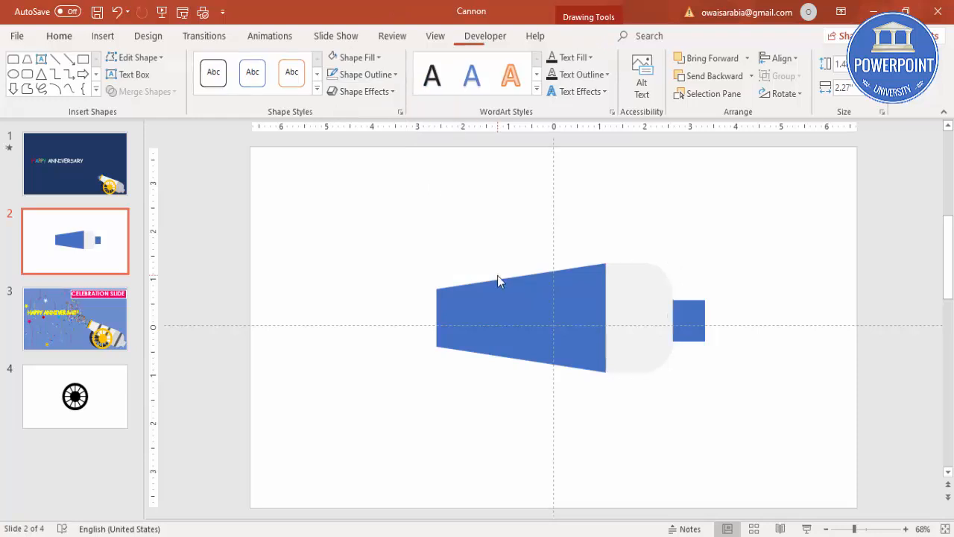
Fill the trapezoid barrel with dark grey.
left_click(58, 36)
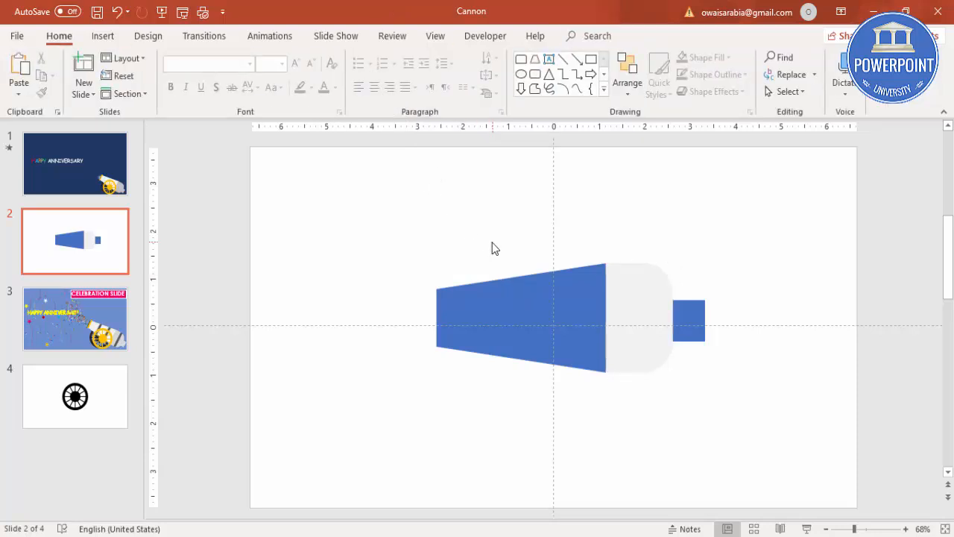
left_click(520, 316)
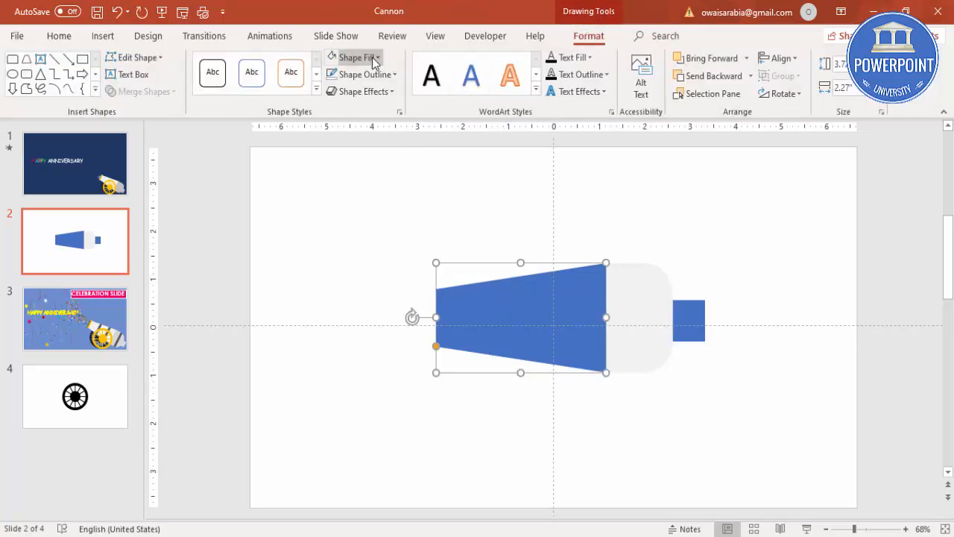
left_click(356, 58)
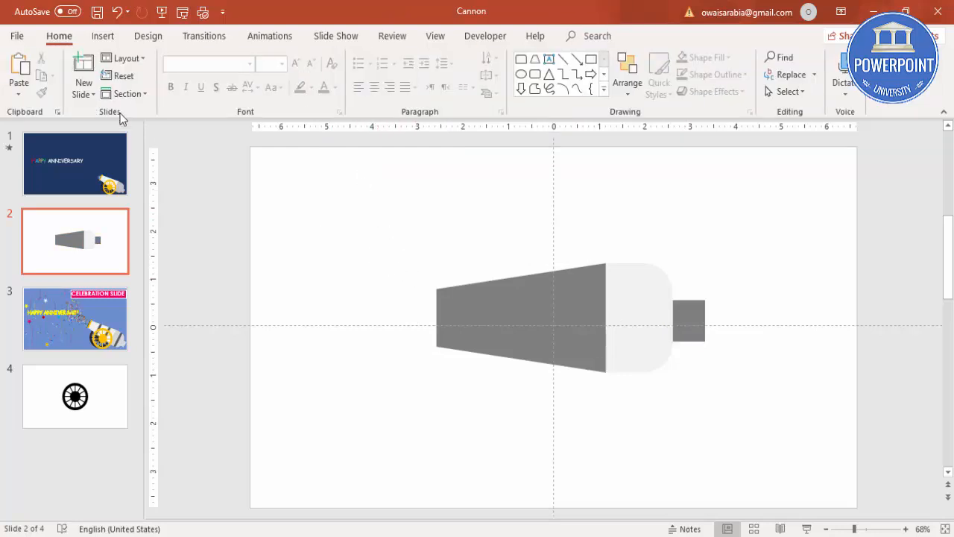
Narrow the rounded shape into a thin rim at the barrel end and make it black.
left_click(103, 36)
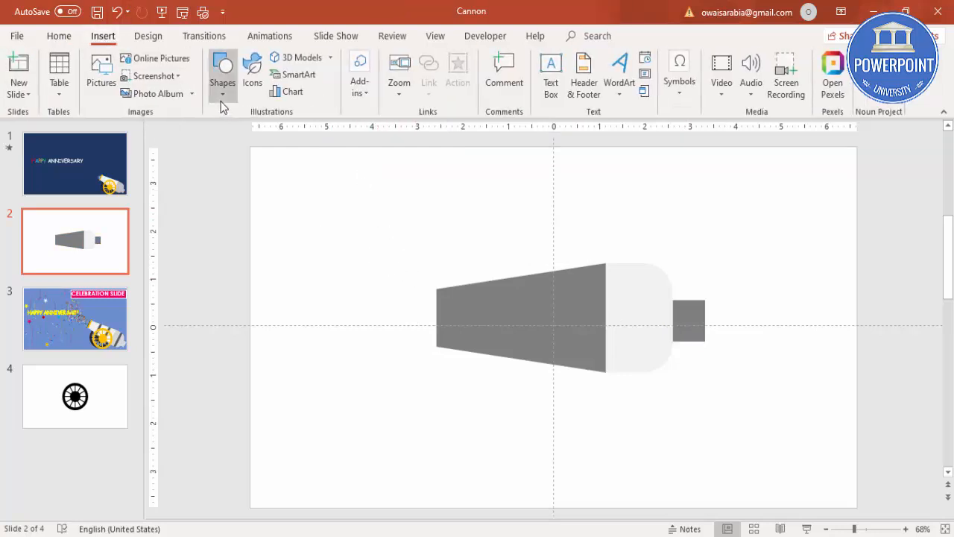
left_click(223, 70)
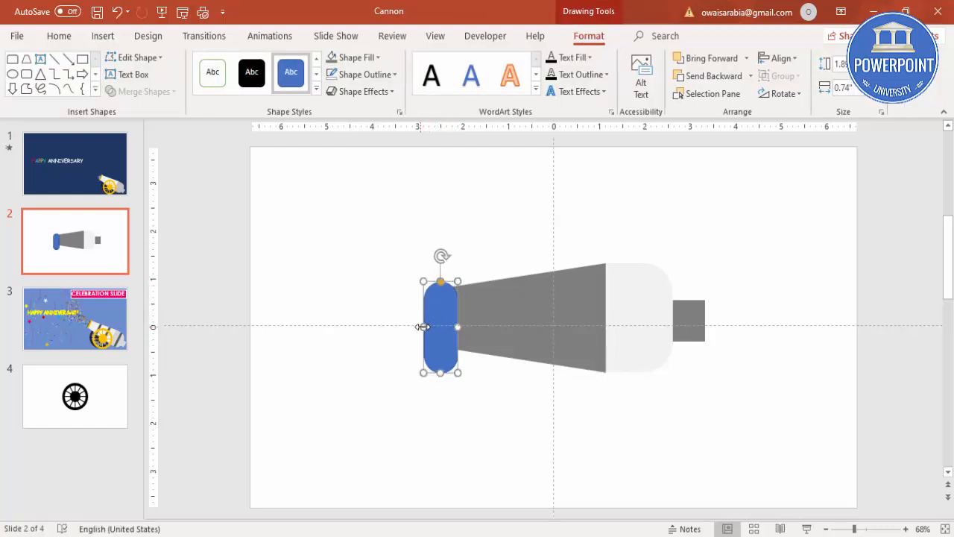
left_click_drag(422, 327, 450, 327)
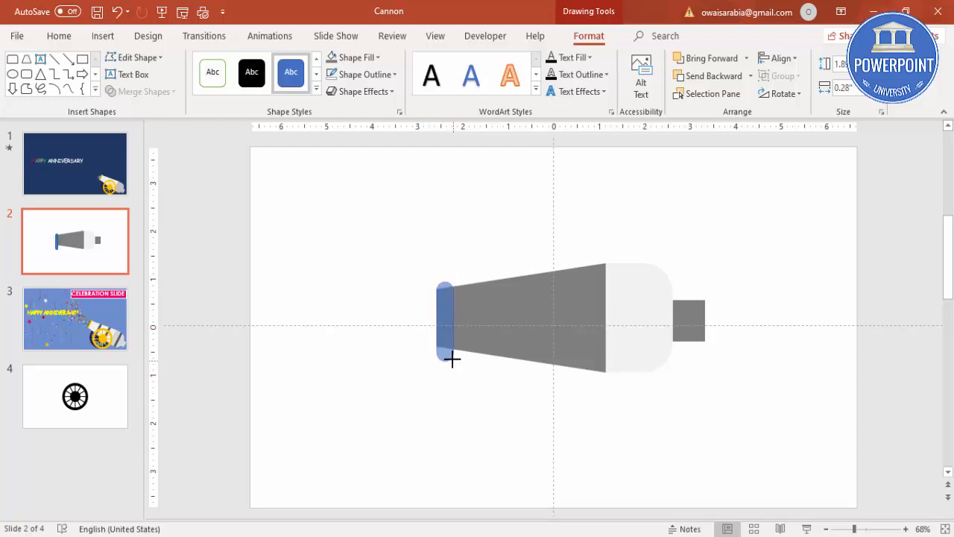
left_click_drag(453, 360, 441, 330)
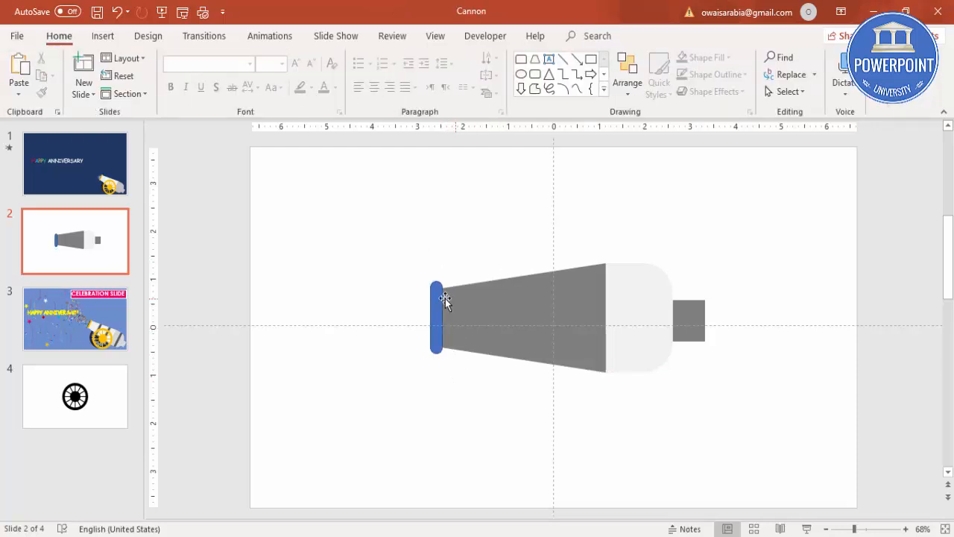
left_click(436, 316)
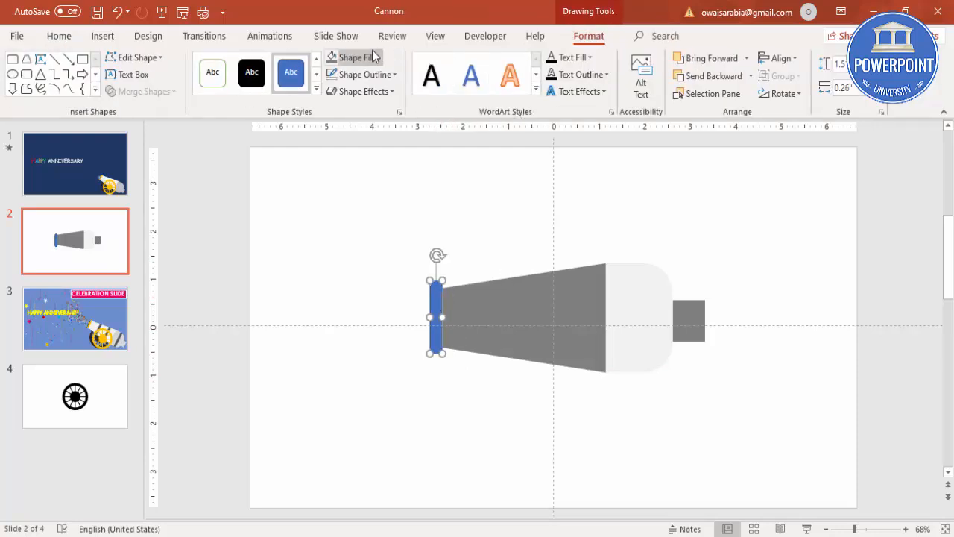
left_click(350, 57)
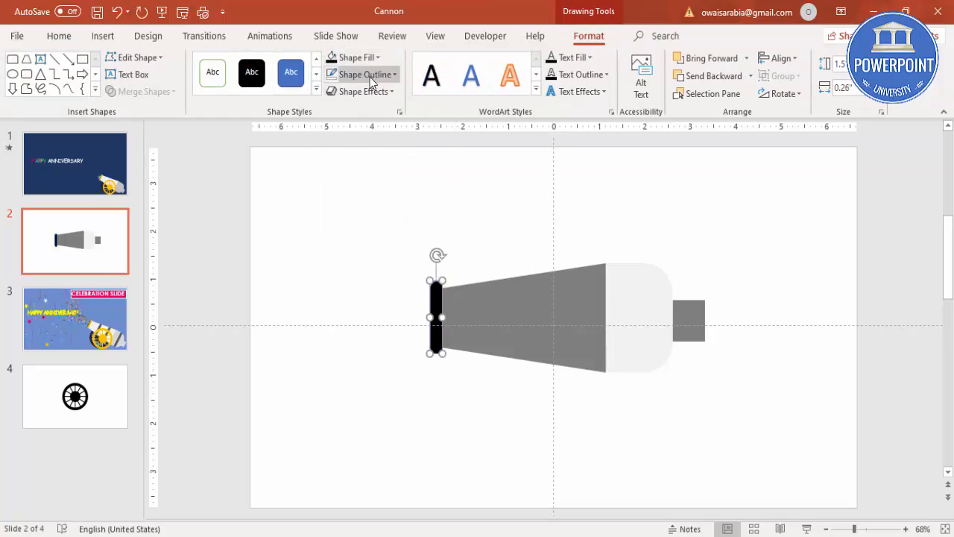
mouse_move(361, 251)
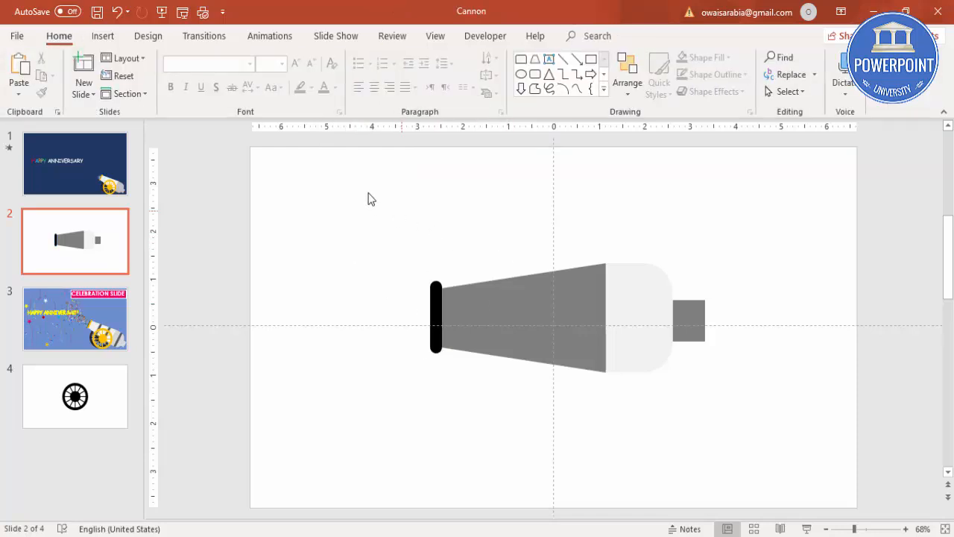
Draw a narrow grey-filled oval at the rim and send it to the back.
left_click(103, 36)
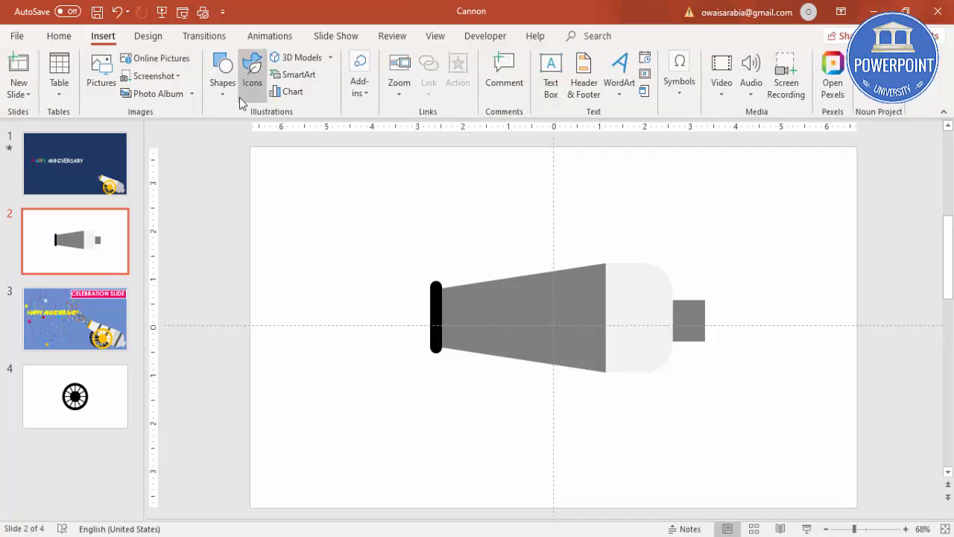
left_click(222, 71)
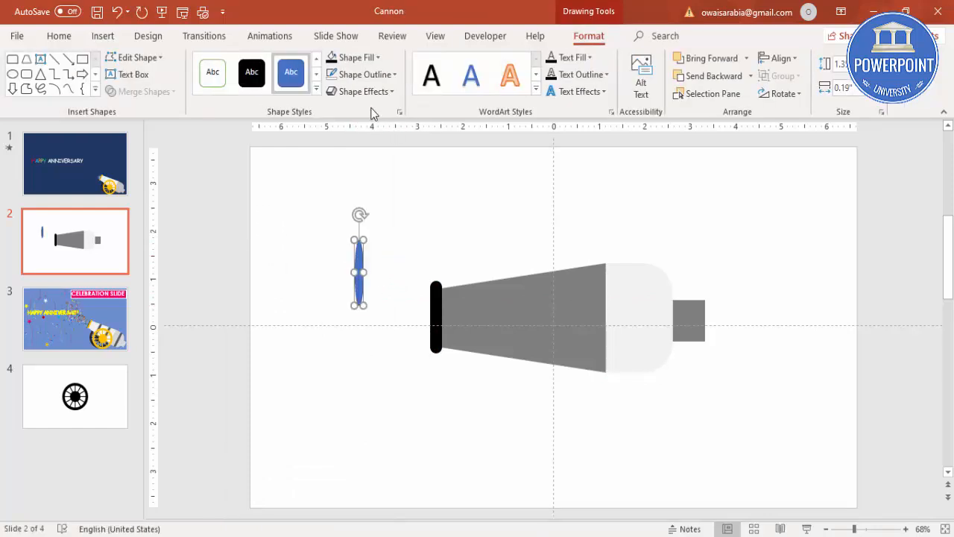
left_click(370, 58)
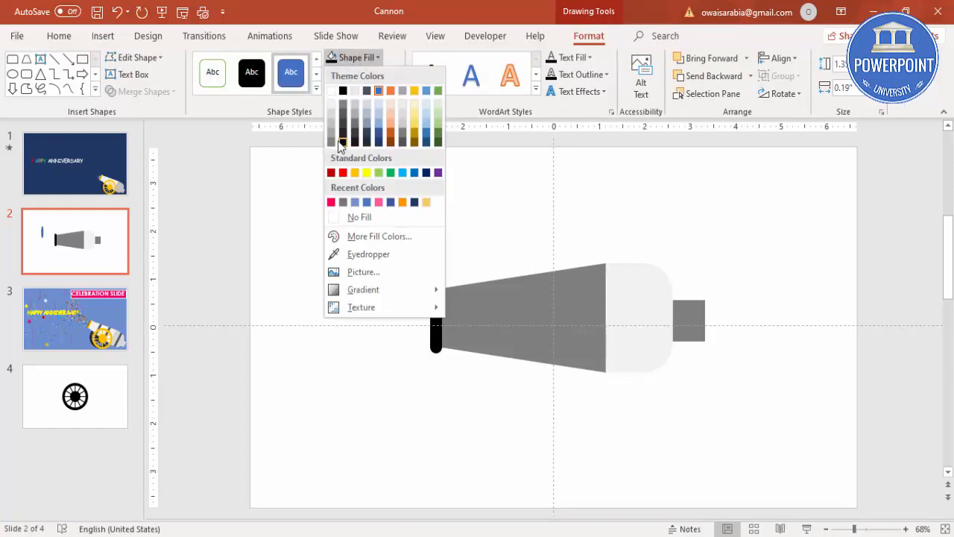
mouse_move(354, 115)
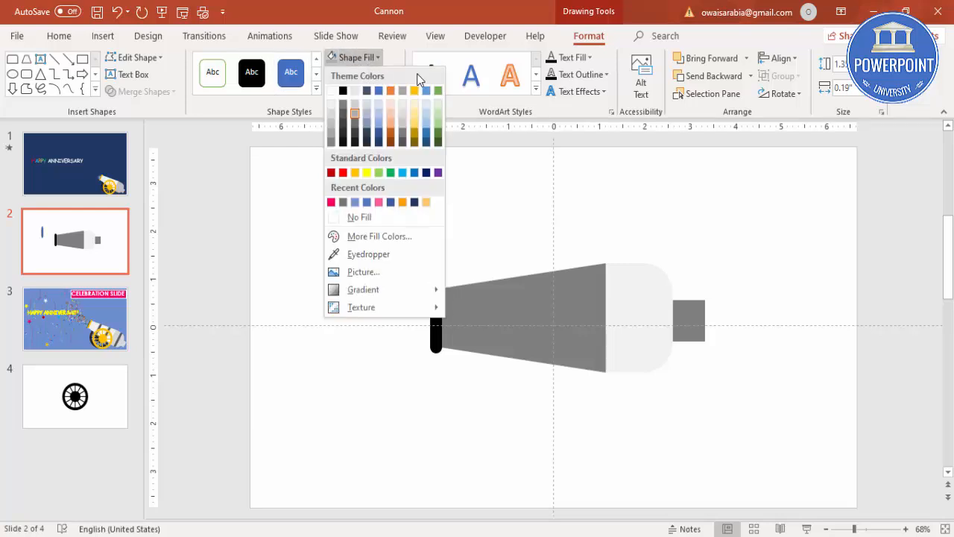
left_click(363, 73)
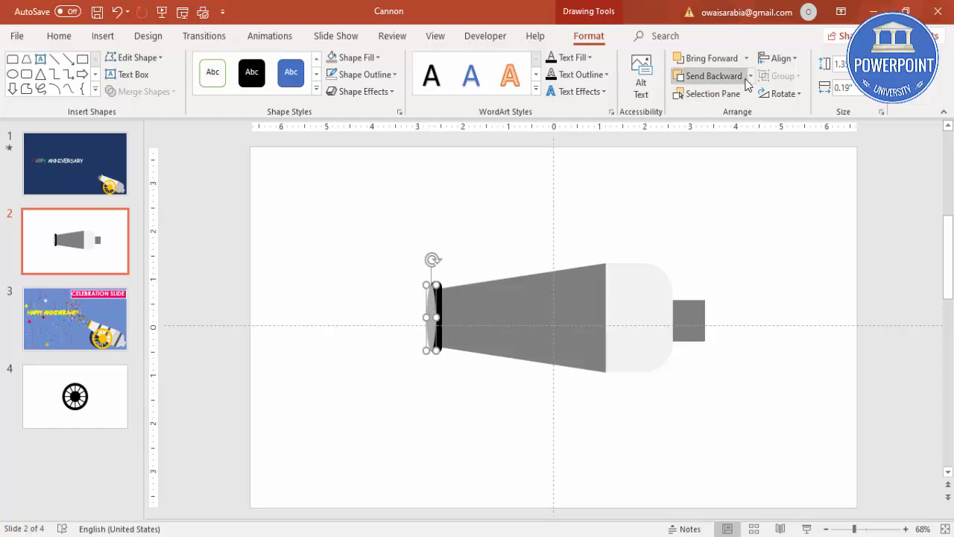
left_click(749, 75)
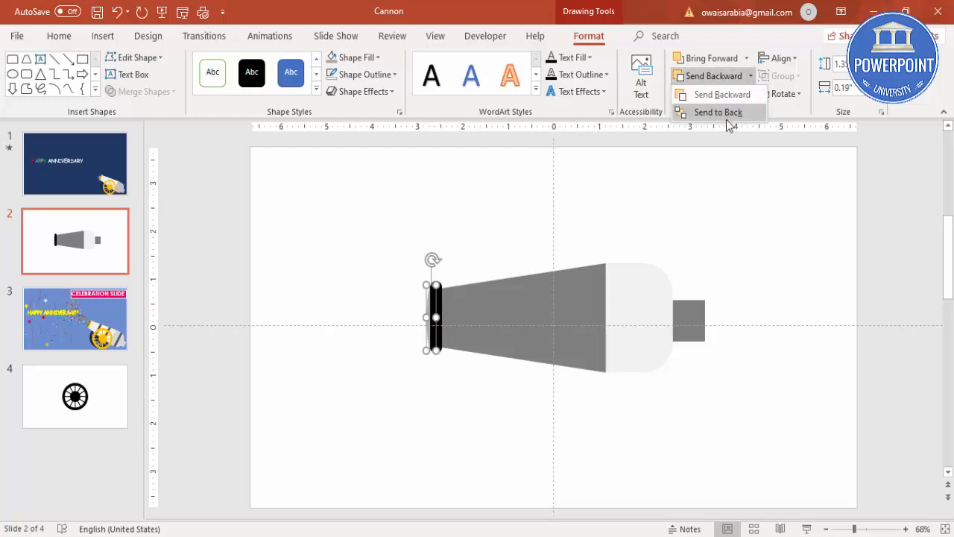
left_click(717, 112)
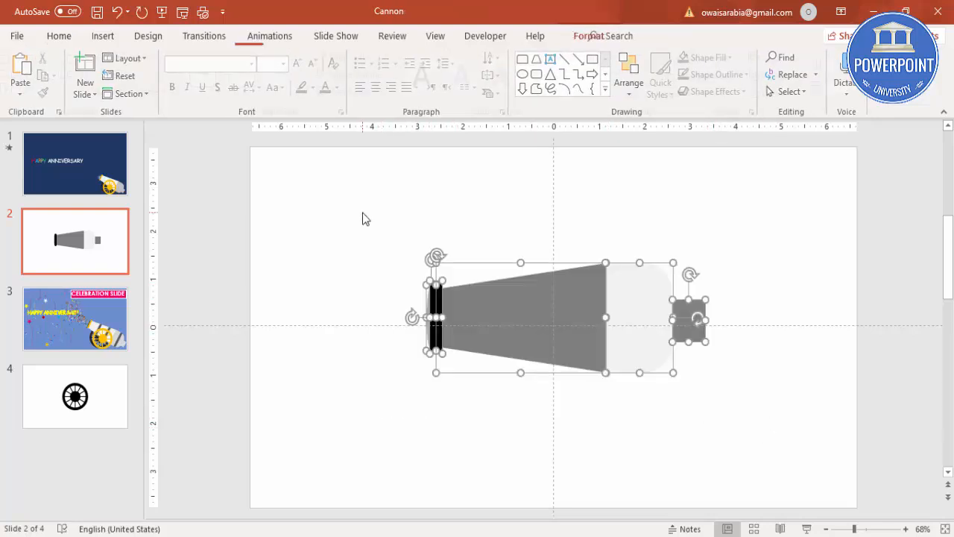
Group all cannon pieces into one object and move it to the upper right.
left_click(588, 36)
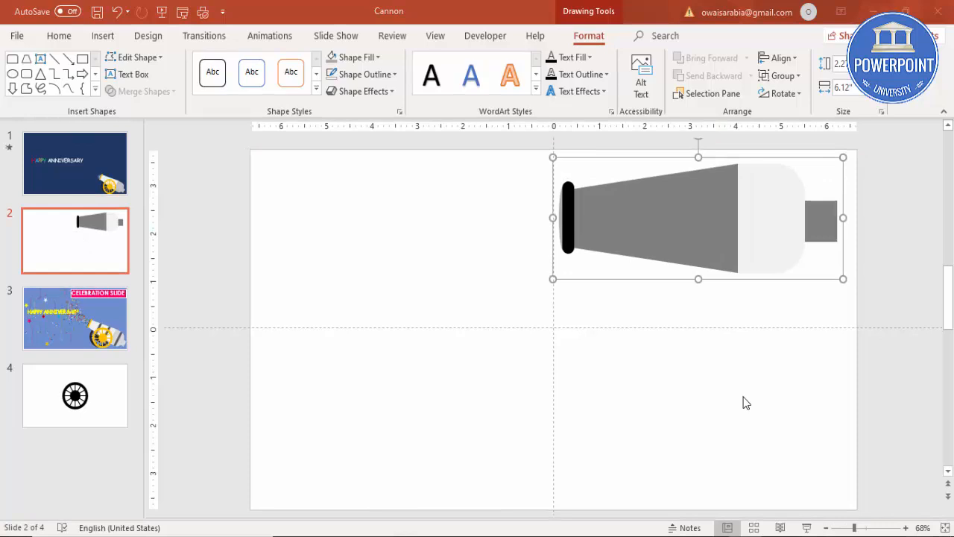
mouse_move(101, 41)
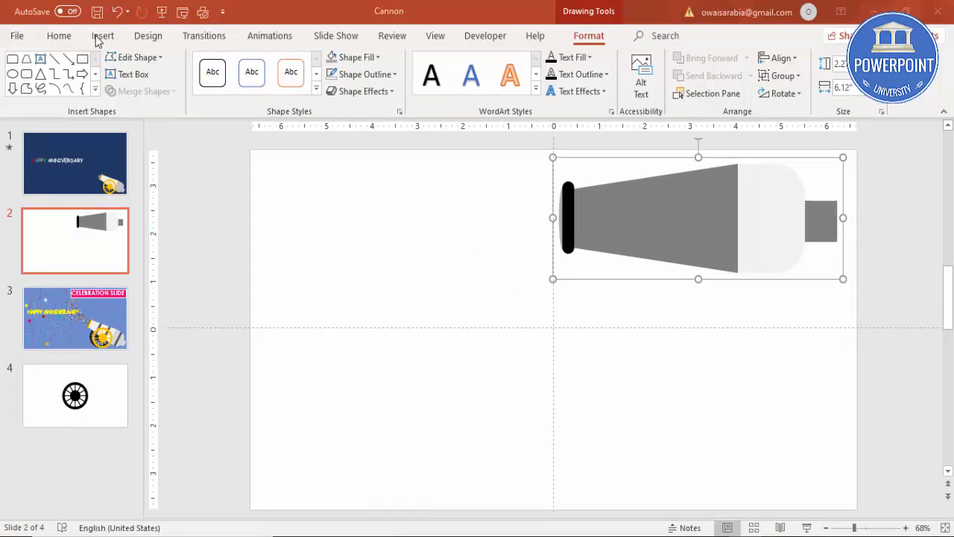
Draw a thin black-filled bar and Ctrl-drag a centred copy of it.
left_click(102, 35)
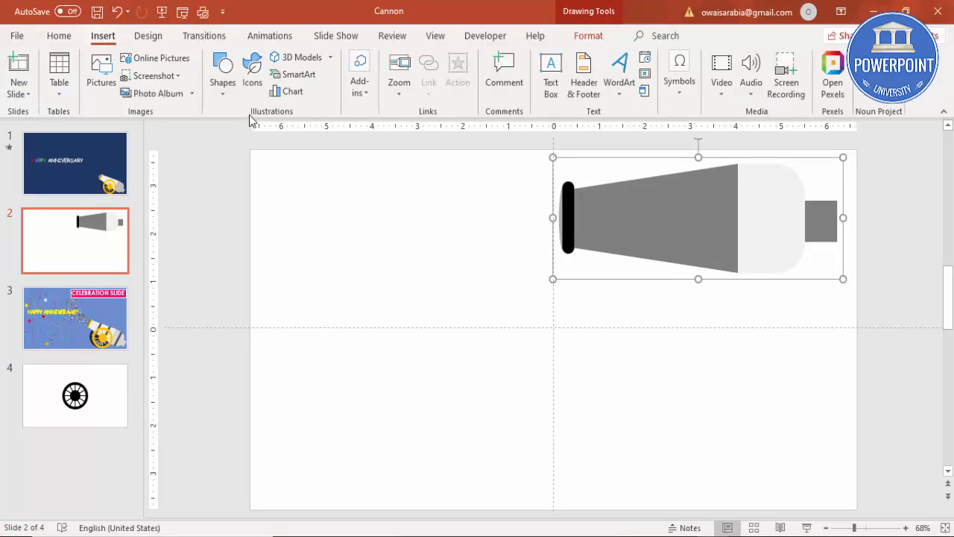
left_click(222, 75)
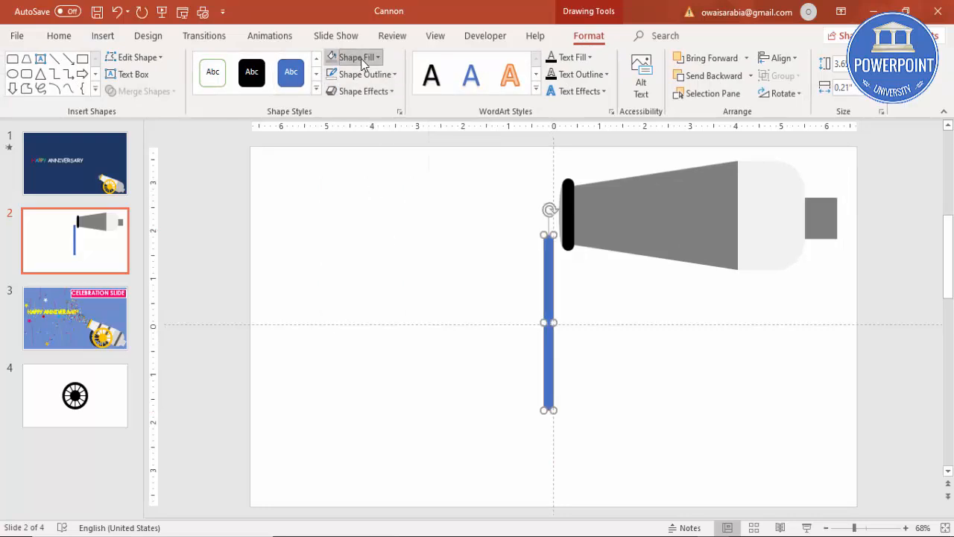
left_click(356, 56)
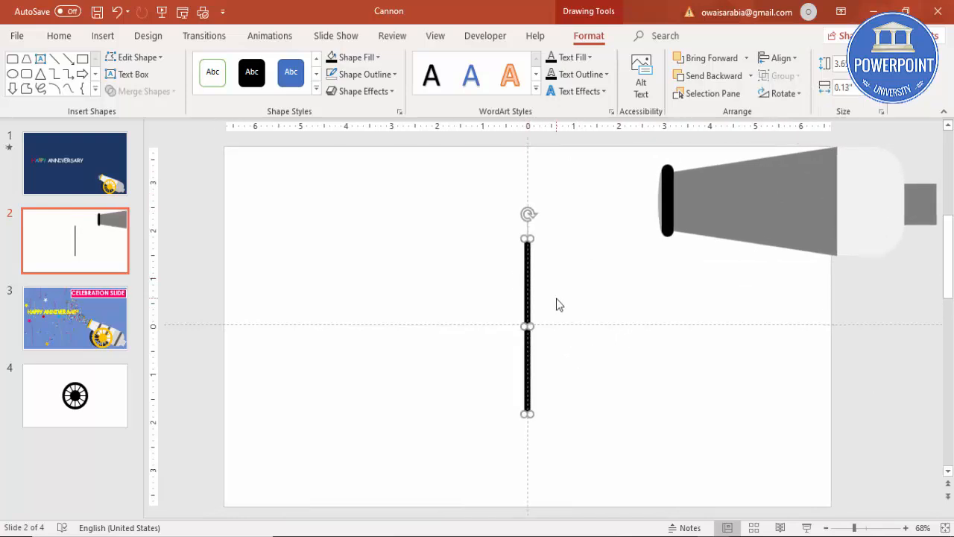
left_click_drag(527, 325, 536, 333)
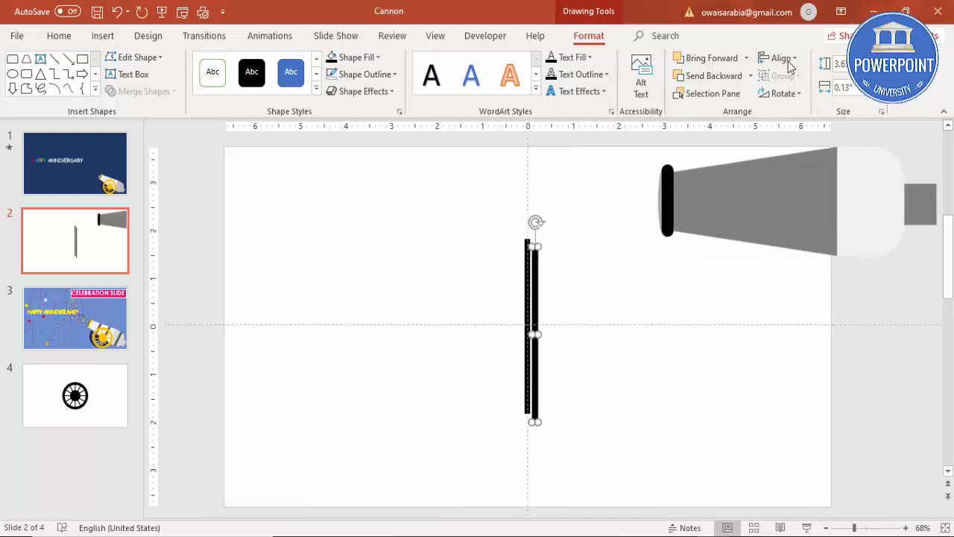
left_click(779, 57)
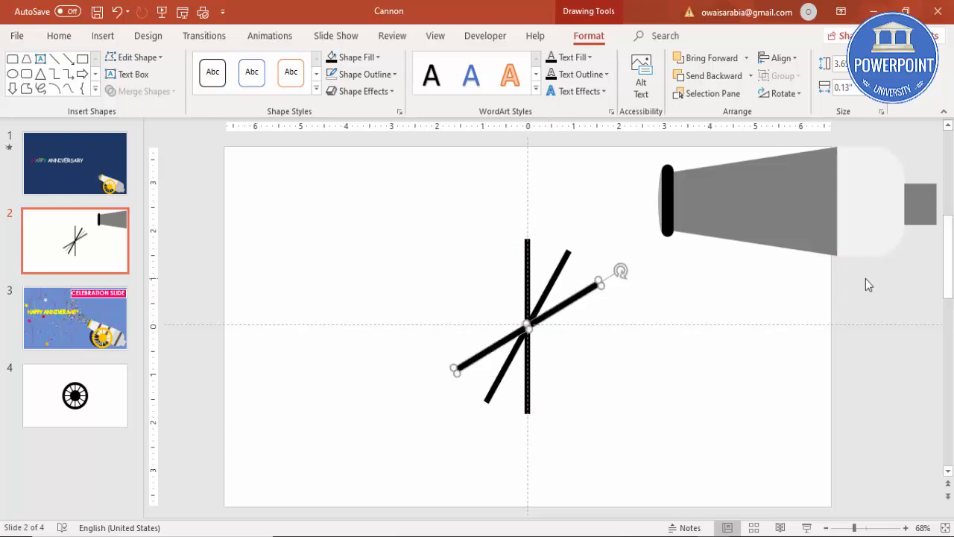
Rotate the copied bars diagonally and horizontally so they cross at the centre as spokes.
left_click_drag(620, 270, 631, 298)
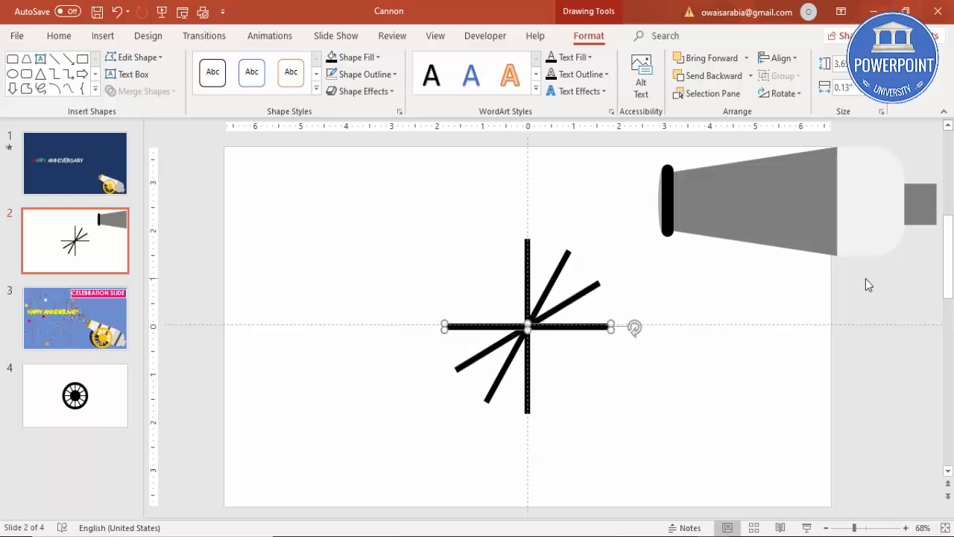
left_click_drag(634, 328, 619, 382)
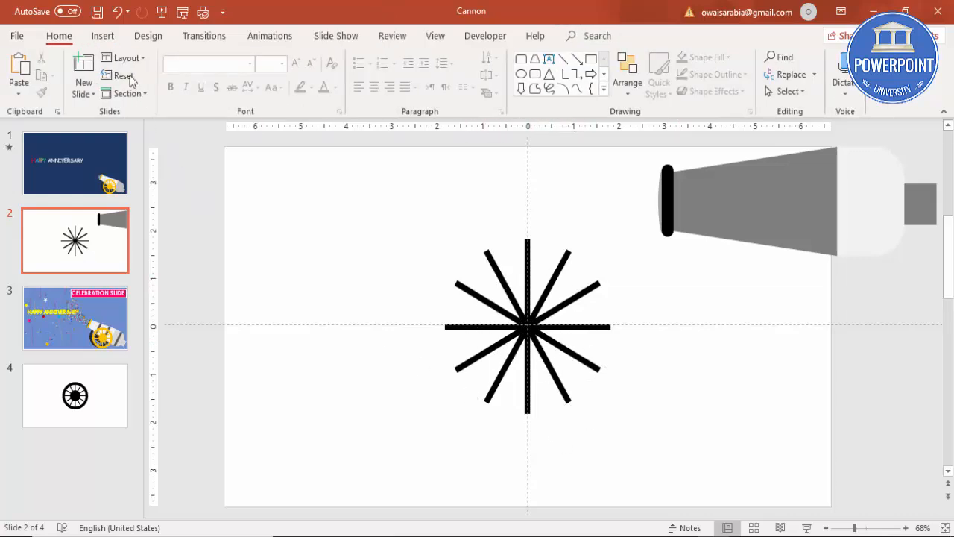
Add a black ring shape encircling the spokes as the wheel's rim.
left_click(103, 35)
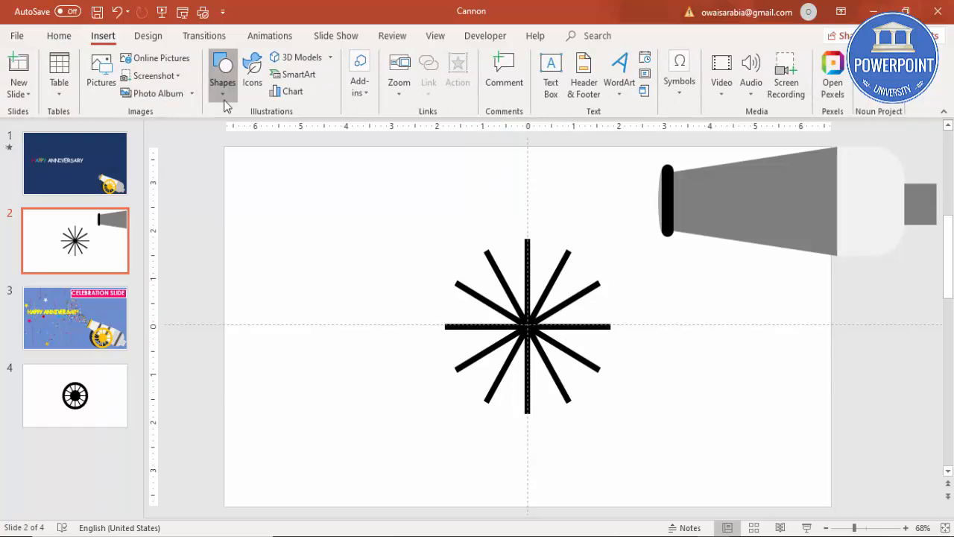
left_click(222, 72)
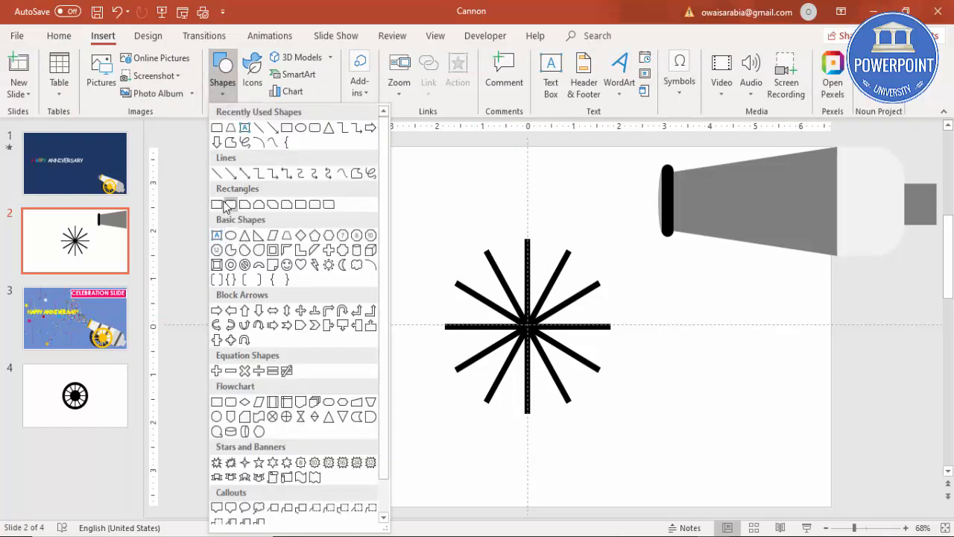
left_click(235, 268)
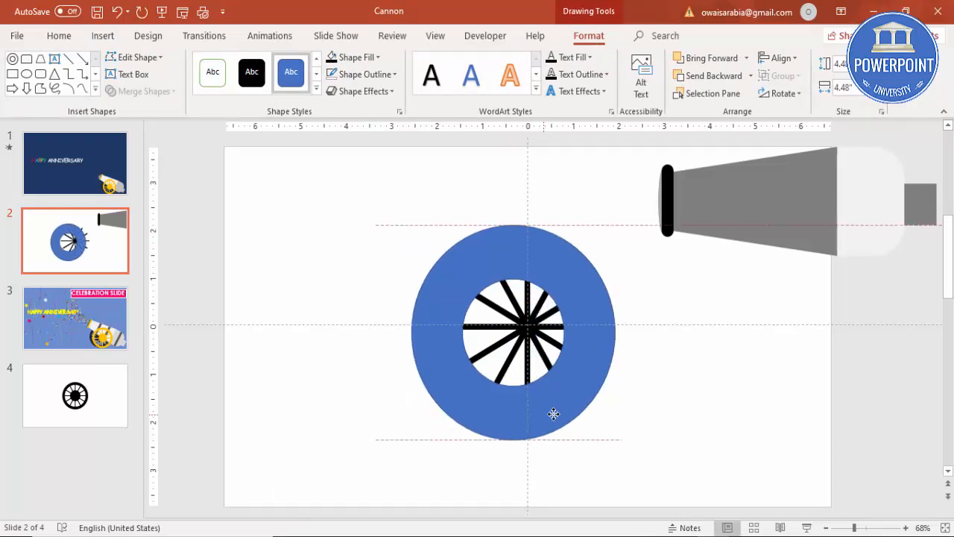
left_click(514, 333)
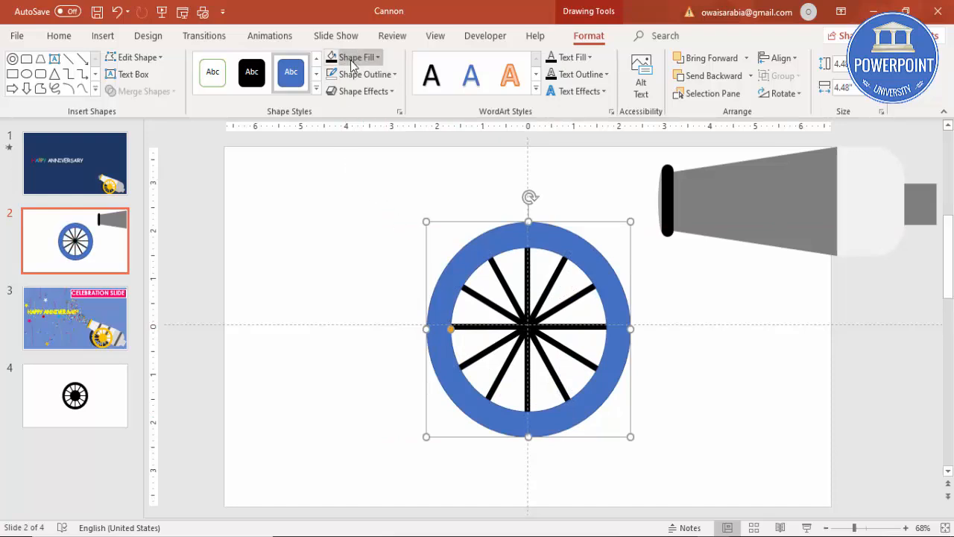
left_click(357, 57)
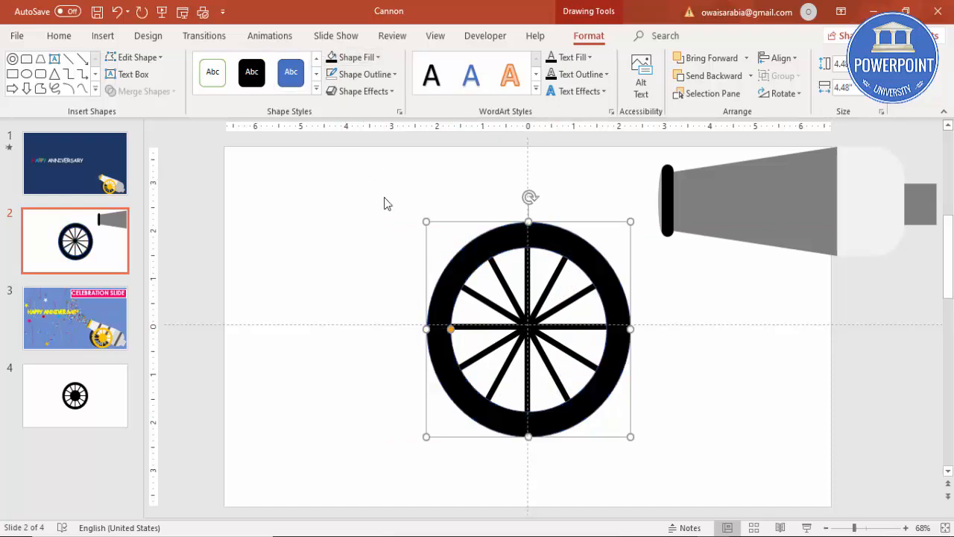
Add a black hub circle aligned to the centre and remove the wheel's outline.
left_click(103, 35)
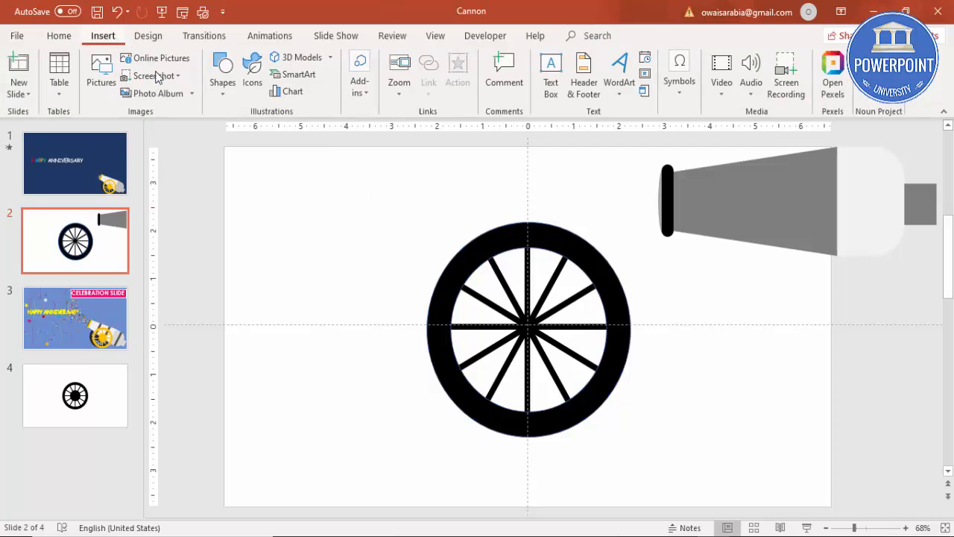
left_click(222, 74)
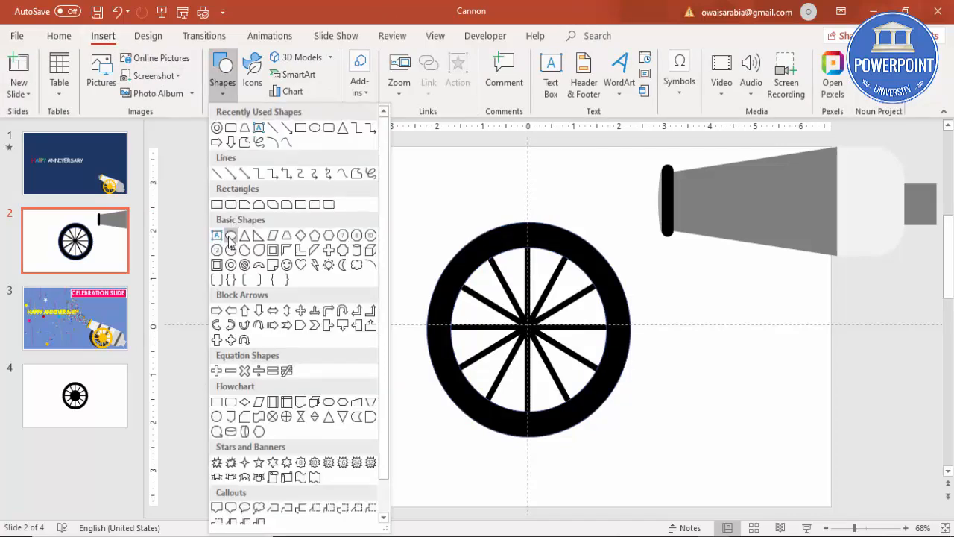
left_click(231, 236)
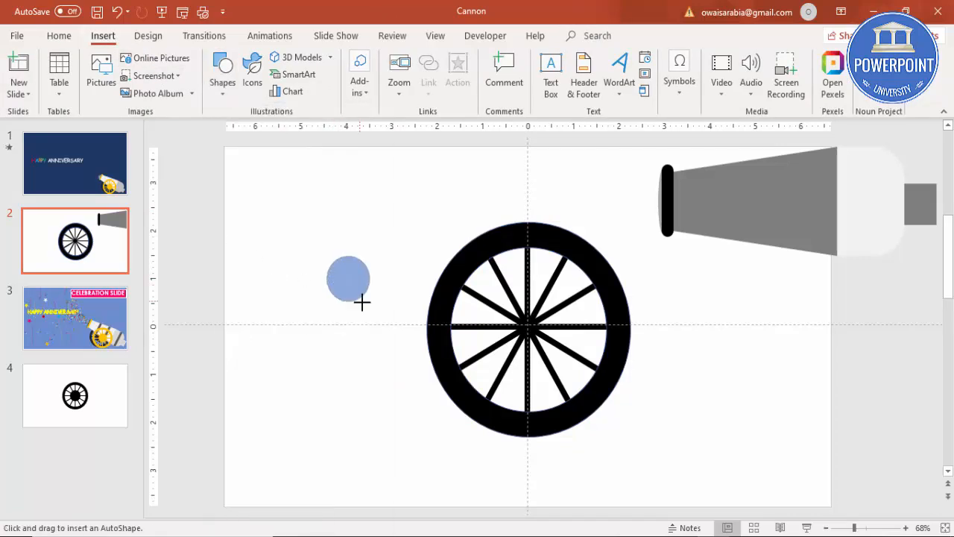
left_click(348, 279)
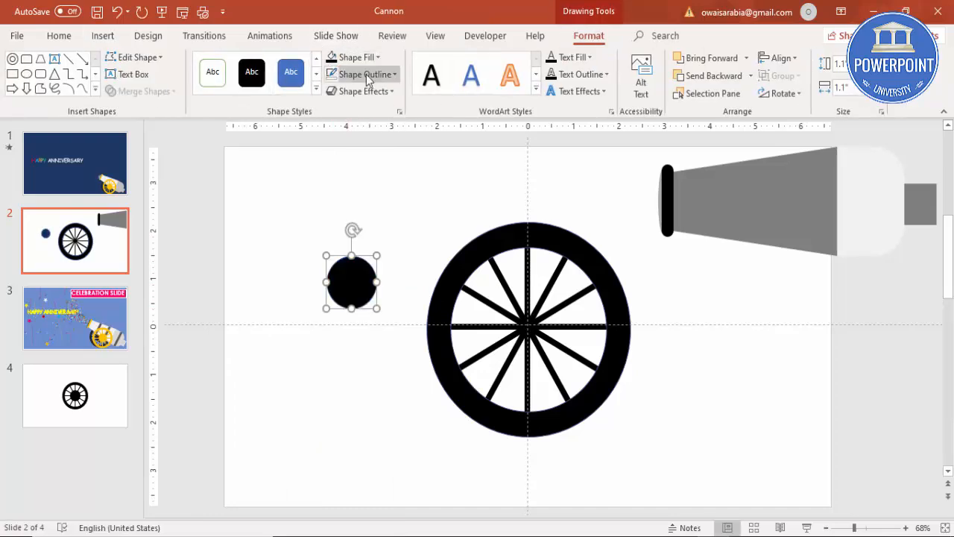
left_click(362, 73)
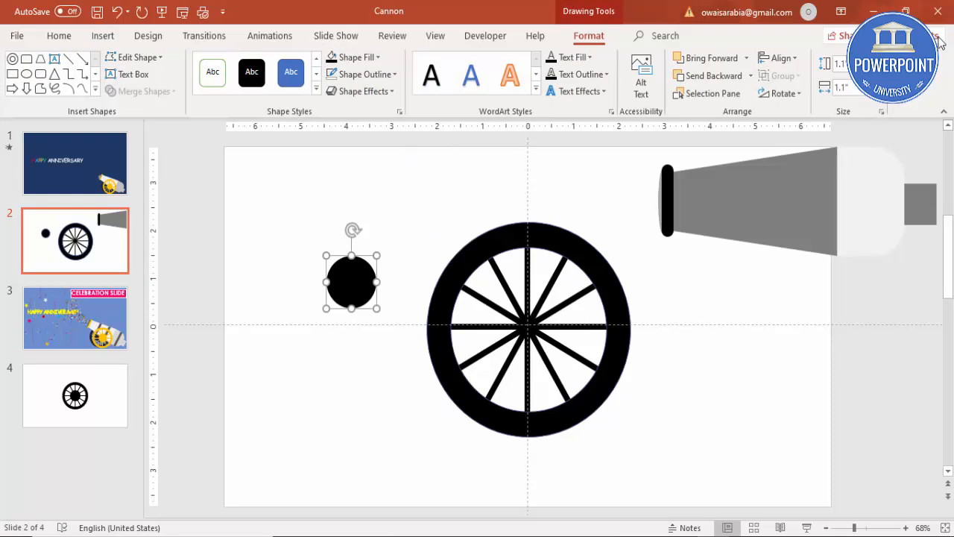
left_click(778, 57)
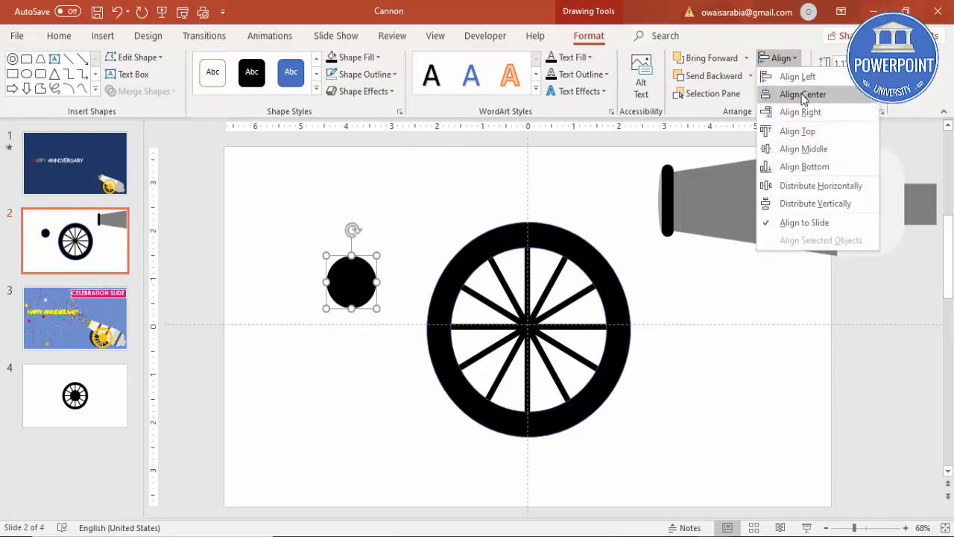
left_click(802, 94)
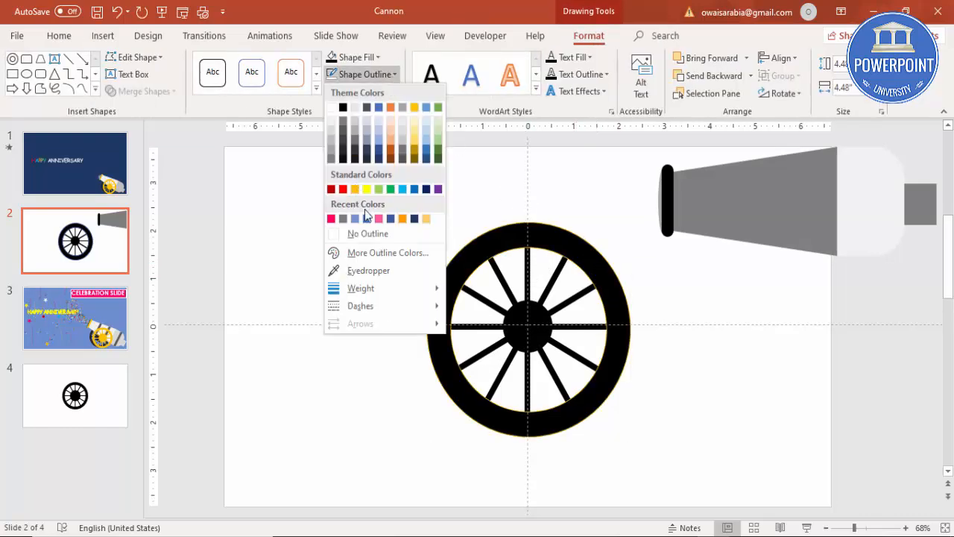
left_click(368, 233)
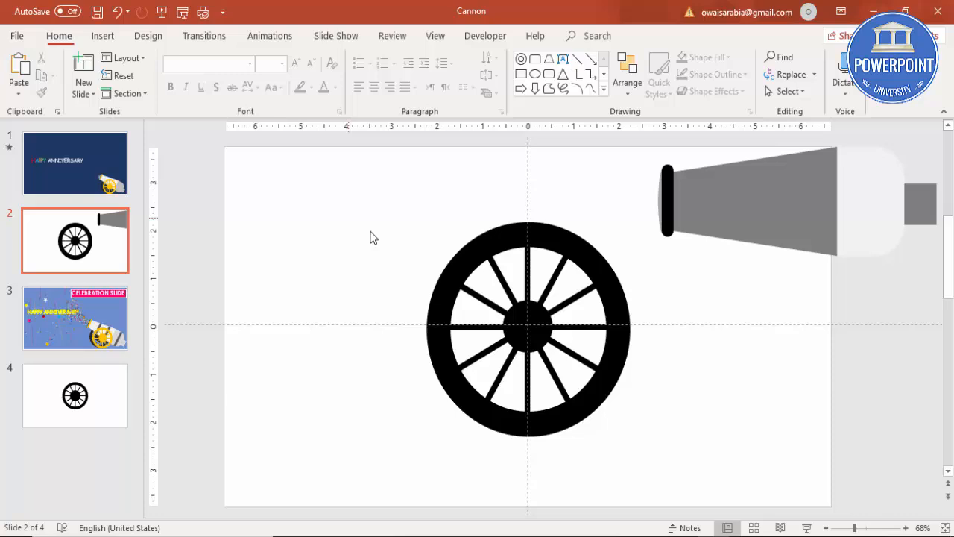
left_click(527, 327)
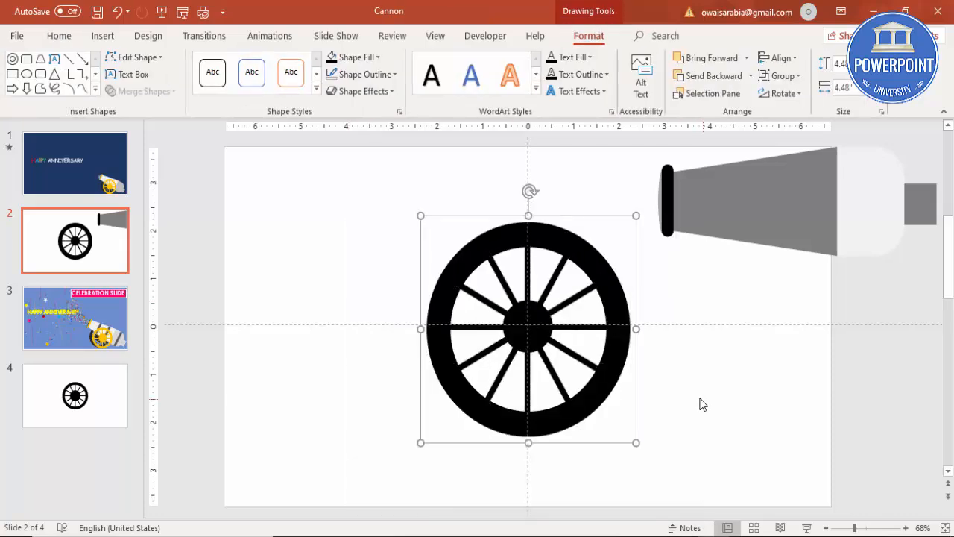
Move the wheel below the cannon and give the slide a solid blue background.
left_click_drag(529, 328, 397, 358)
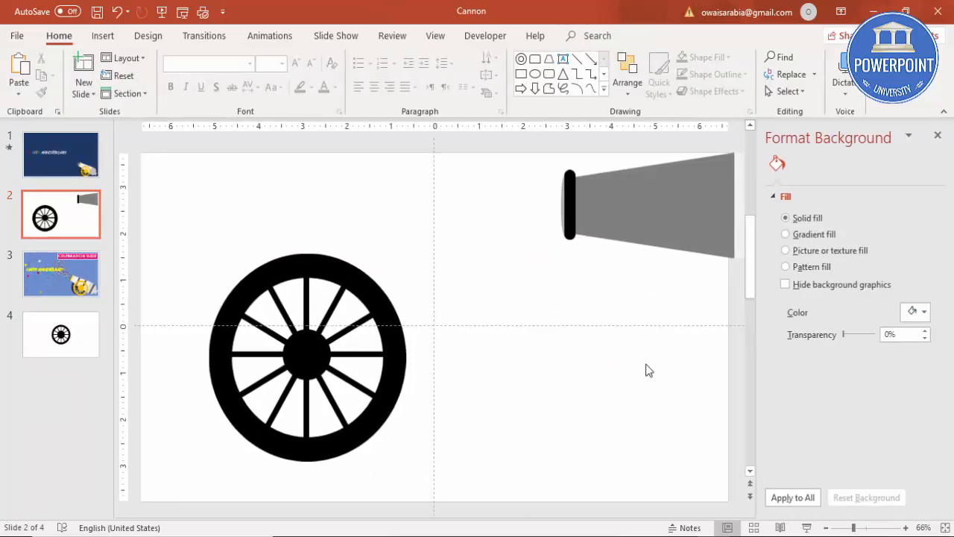
left_click(922, 311)
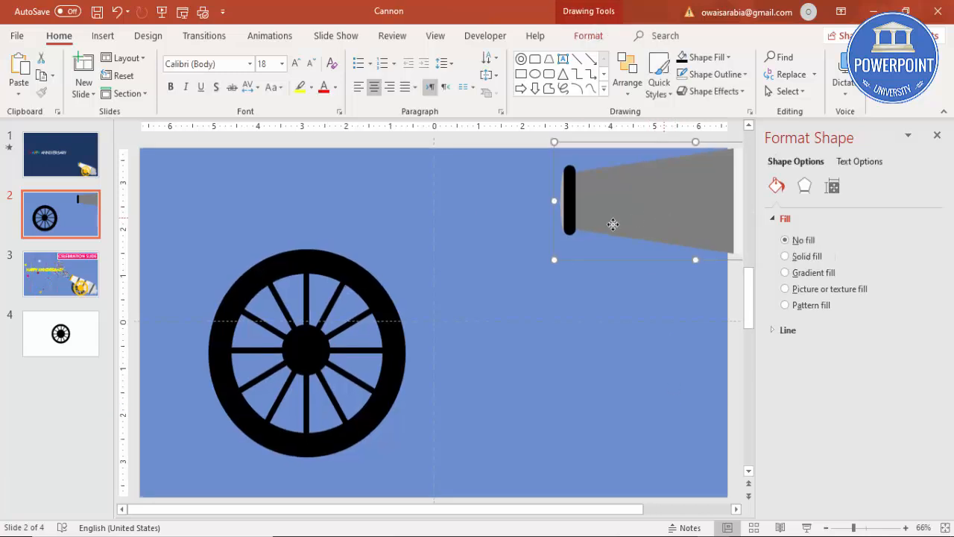
Fill the barrel white via Shape Fill, then give the mouth rim its yellow fill.
left_click(785, 256)
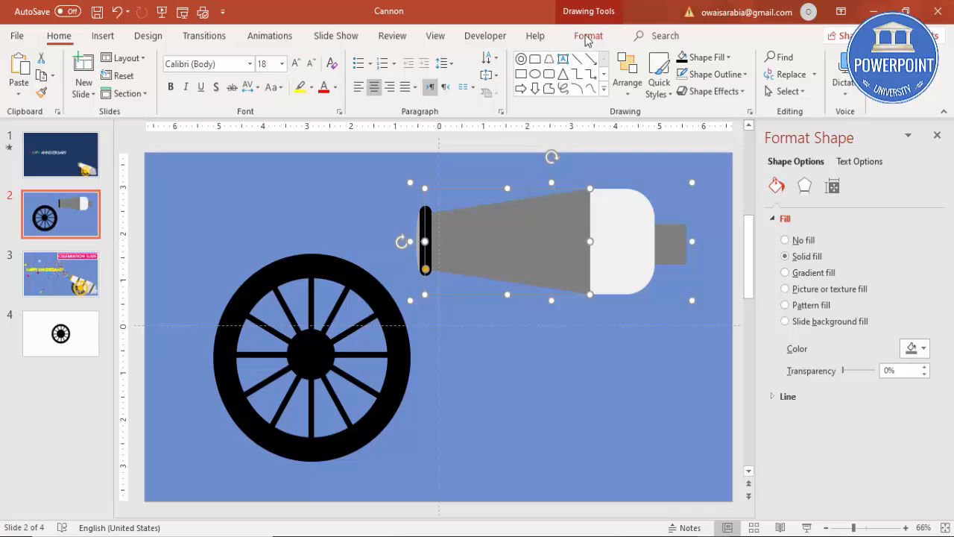
left_click(350, 57)
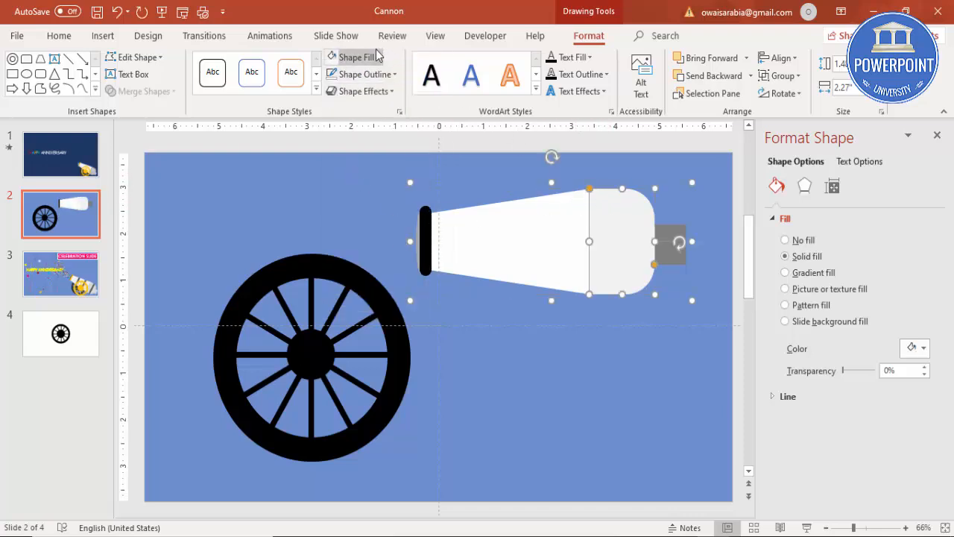
left_click(356, 57)
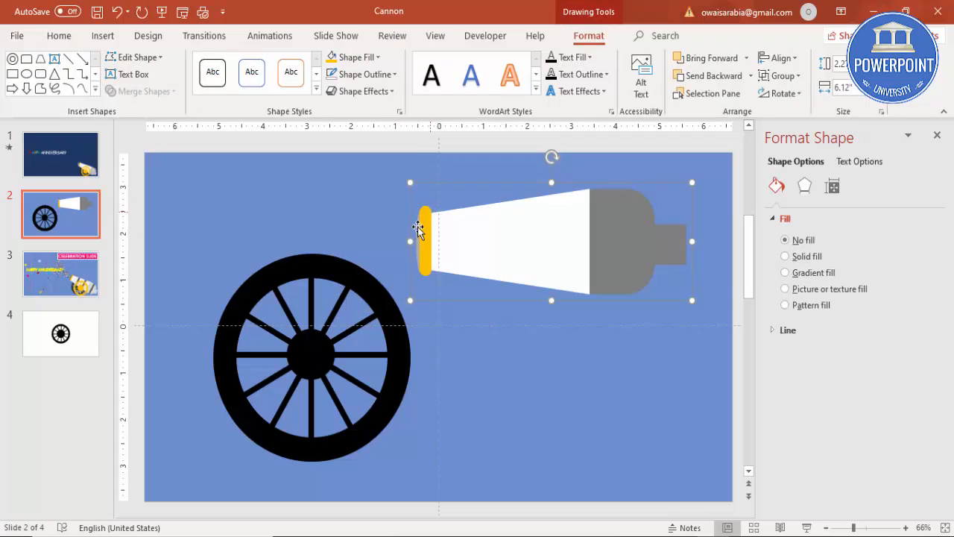
left_click(784, 255)
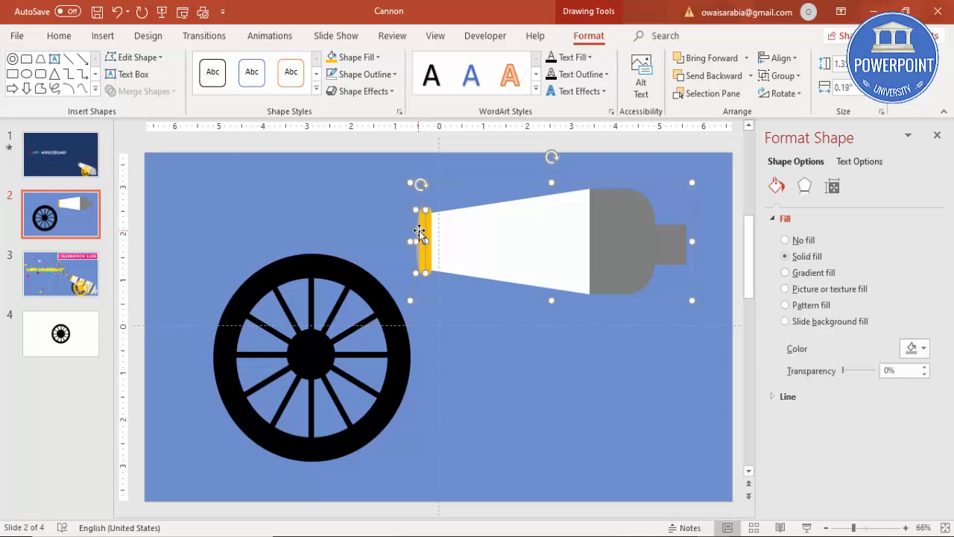
left_click(355, 57)
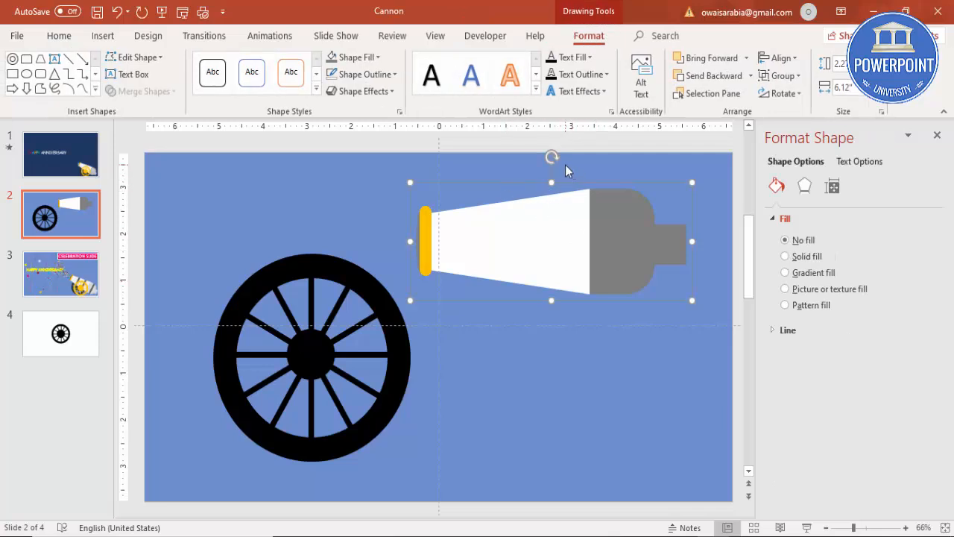
mouse_move(552, 155)
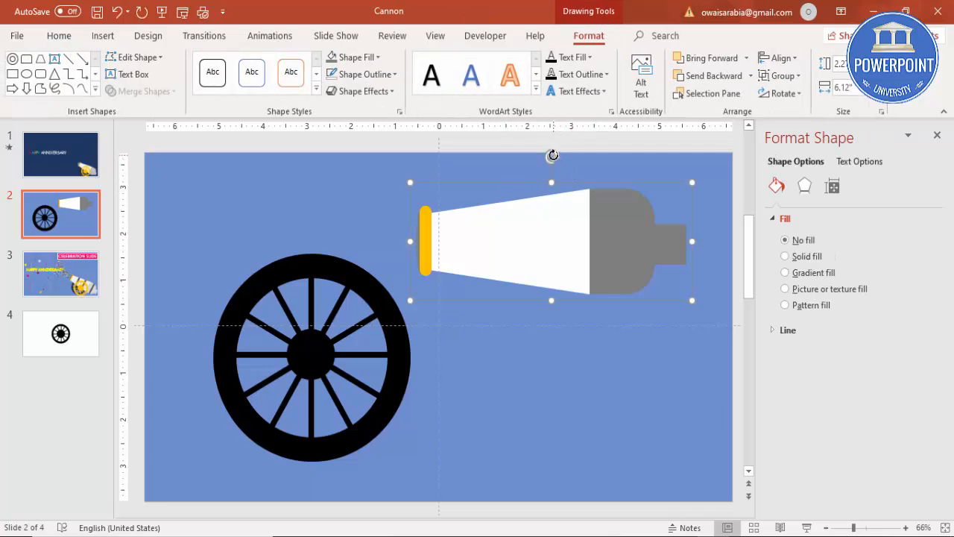
Rotate the barrel upward, Ctrl-drag a wheel copy beside the first and fill it grey.
left_click_drag(551, 154, 585, 158)
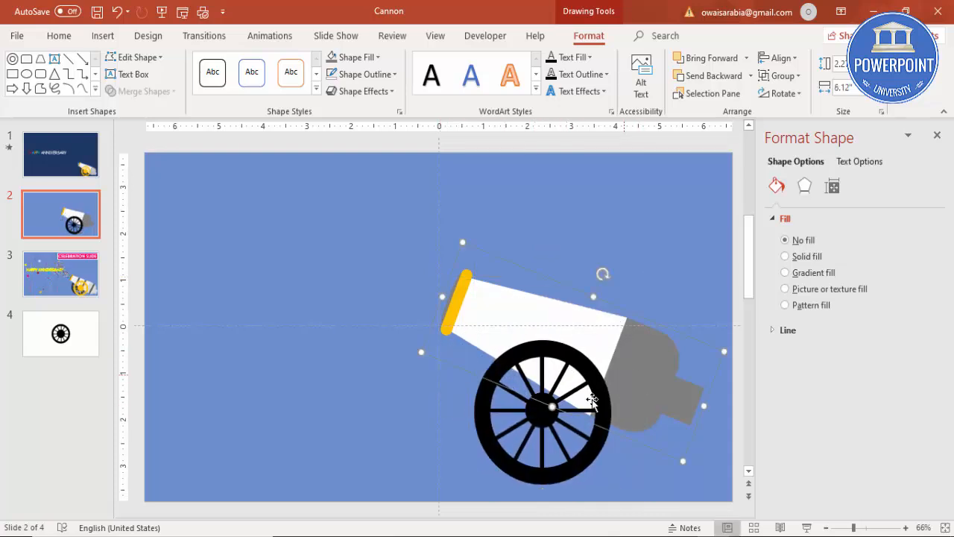
left_click_drag(591, 400, 647, 387)
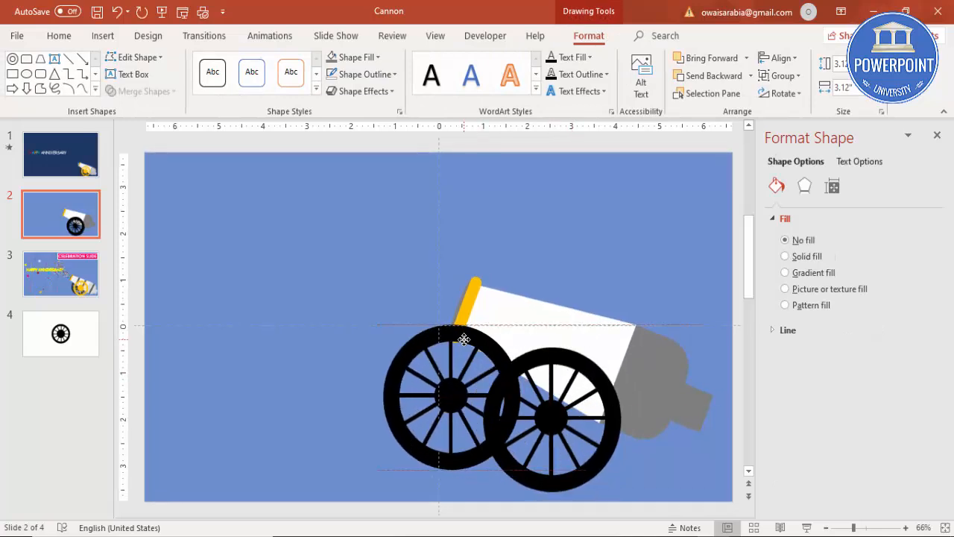
left_click(357, 57)
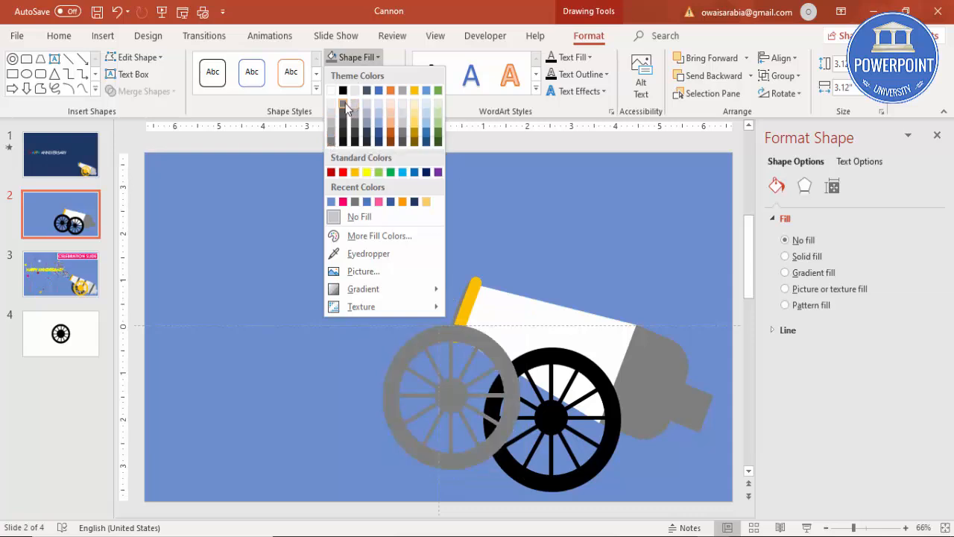
left_click(343, 98)
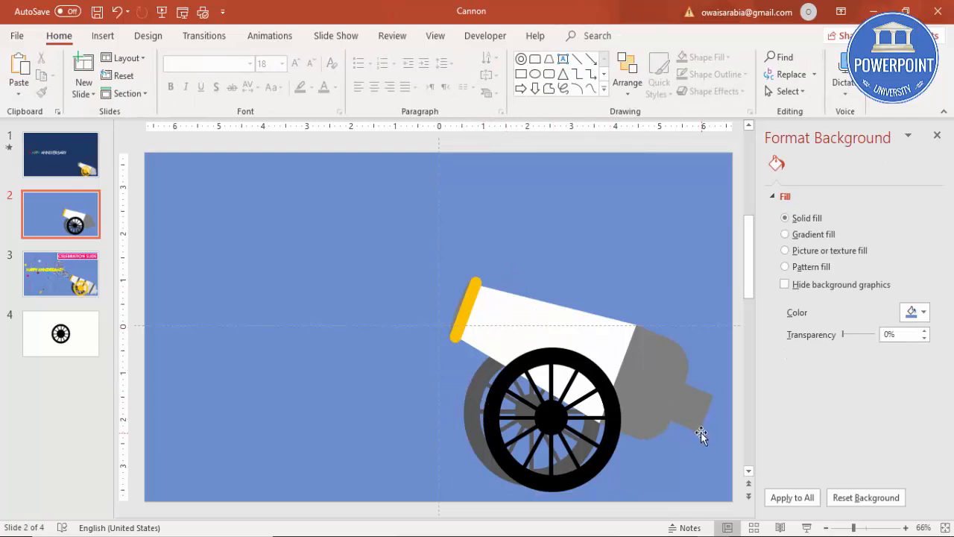
mouse_move(387, 237)
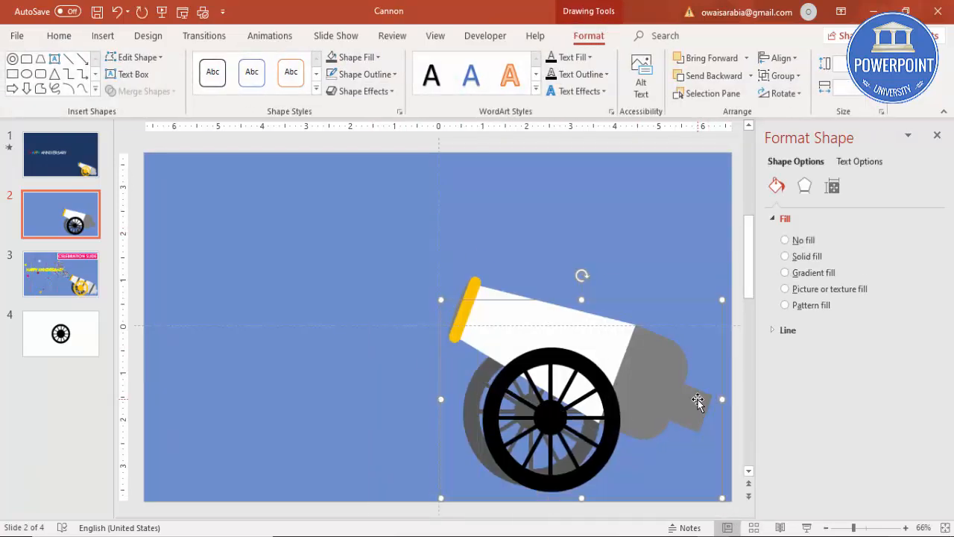
Move the grouped cannon to the bottom right, then ungroup it into separate pieces.
left_click(785, 239)
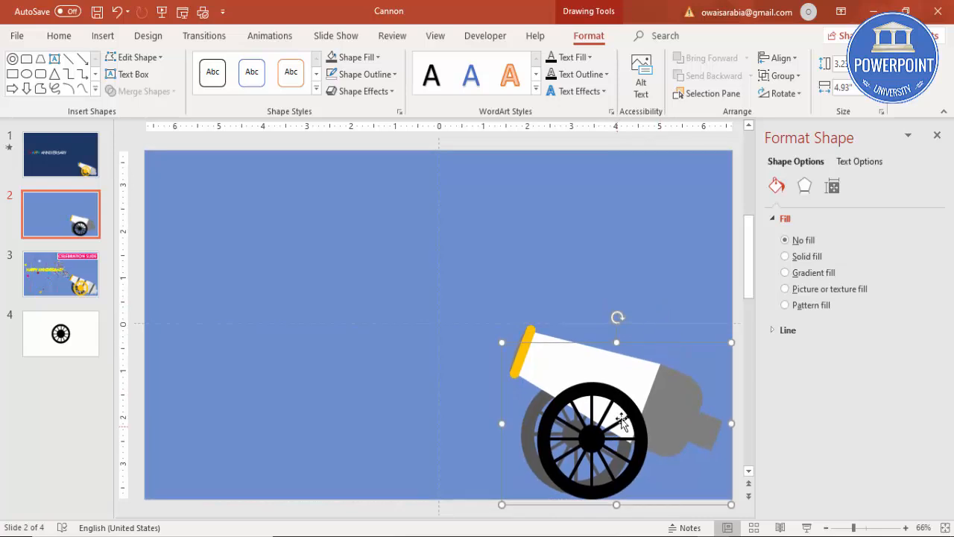
right_click(622, 424)
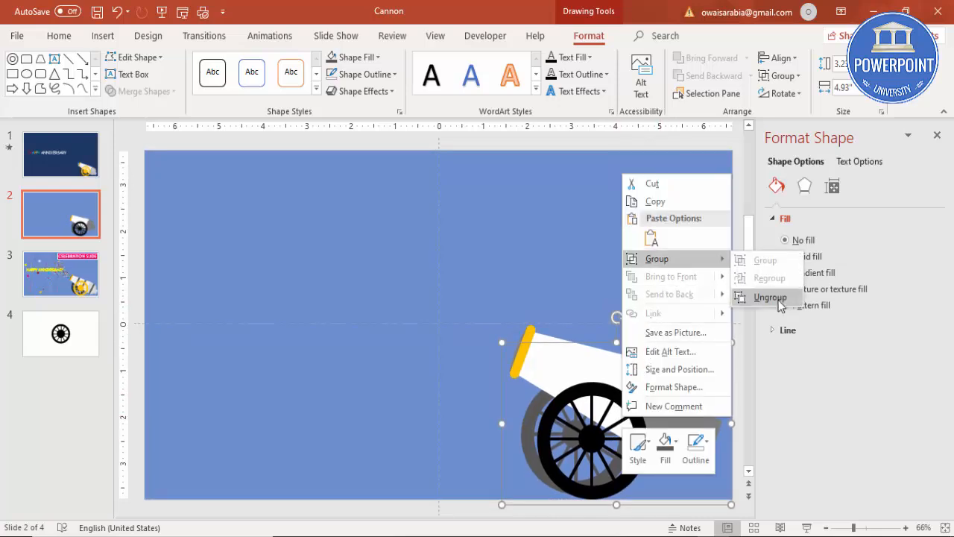
left_click(769, 297)
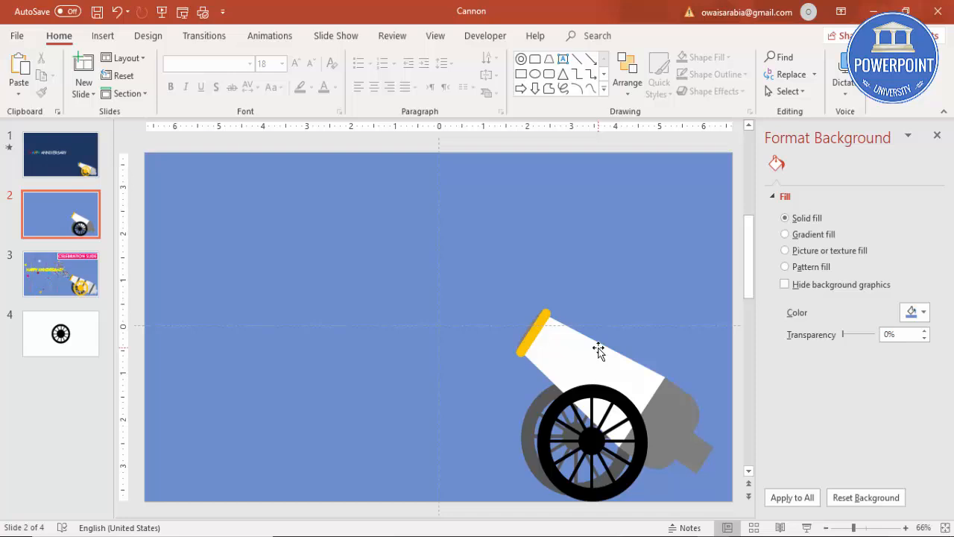
mouse_move(304, 434)
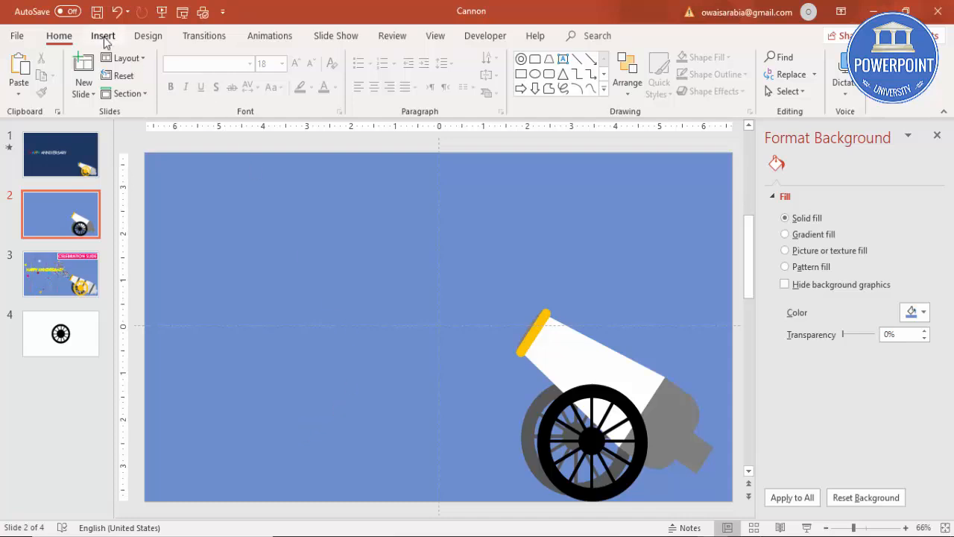
Draw a small outline-free rectangle in the upper left as the confetti piece.
left_click(222, 71)
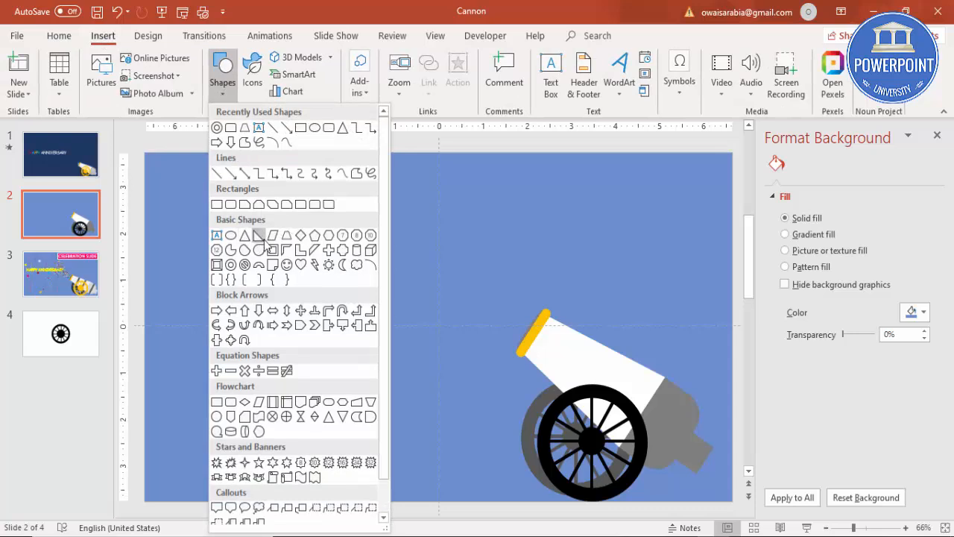
mouse_move(216, 204)
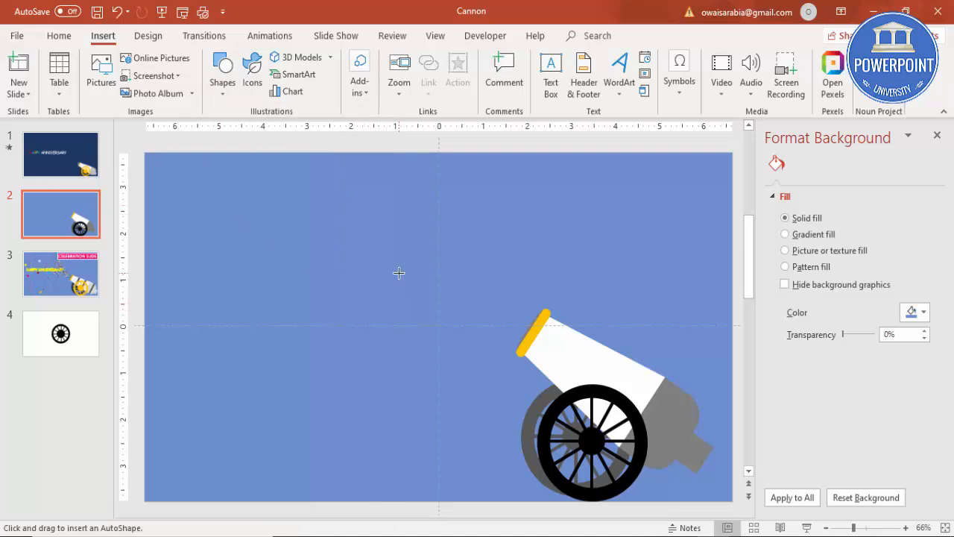
left_click_drag(398, 272, 439, 336)
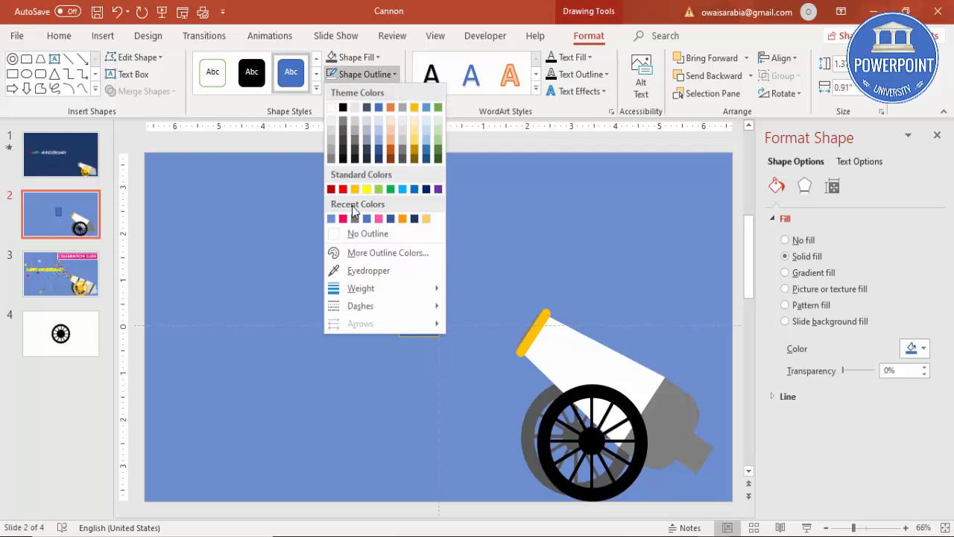
left_click(356, 56)
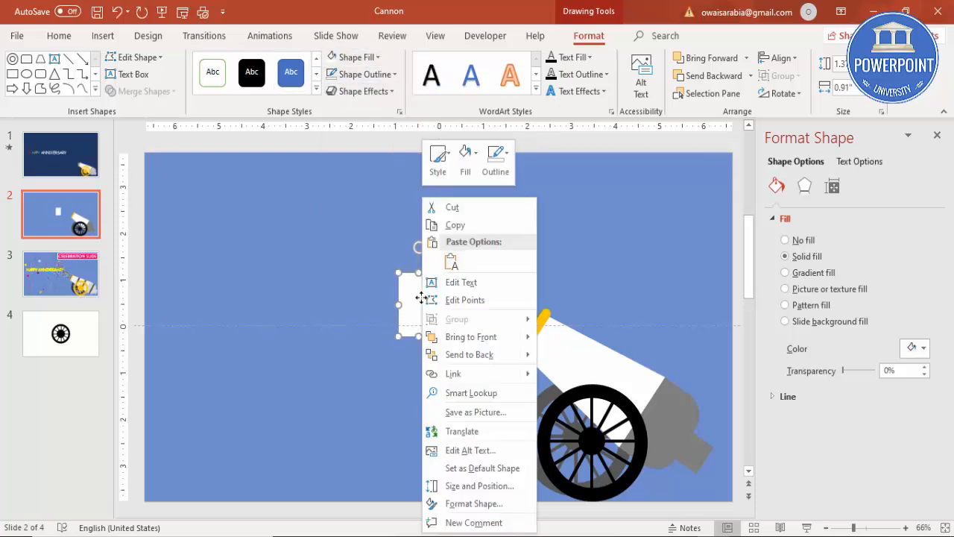
left_click(418, 304)
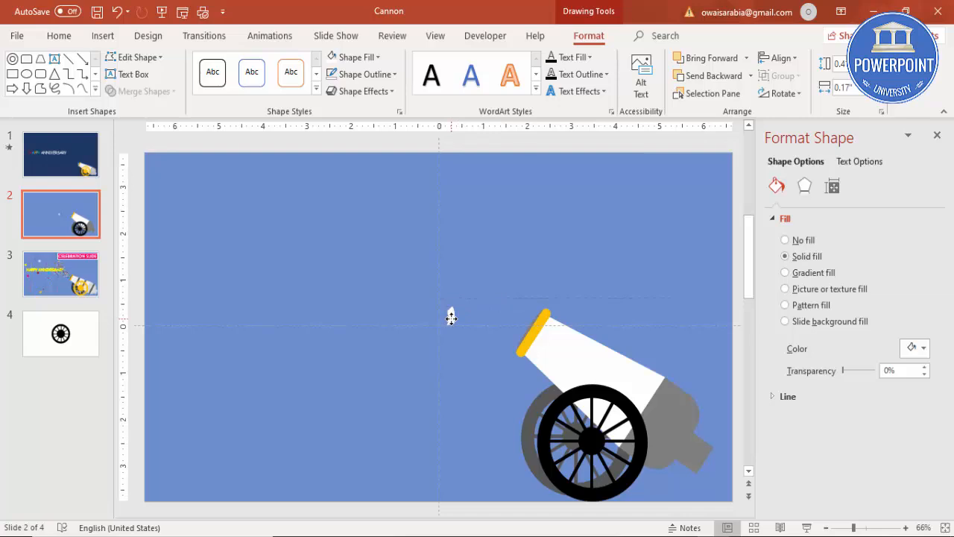
mouse_move(488, 316)
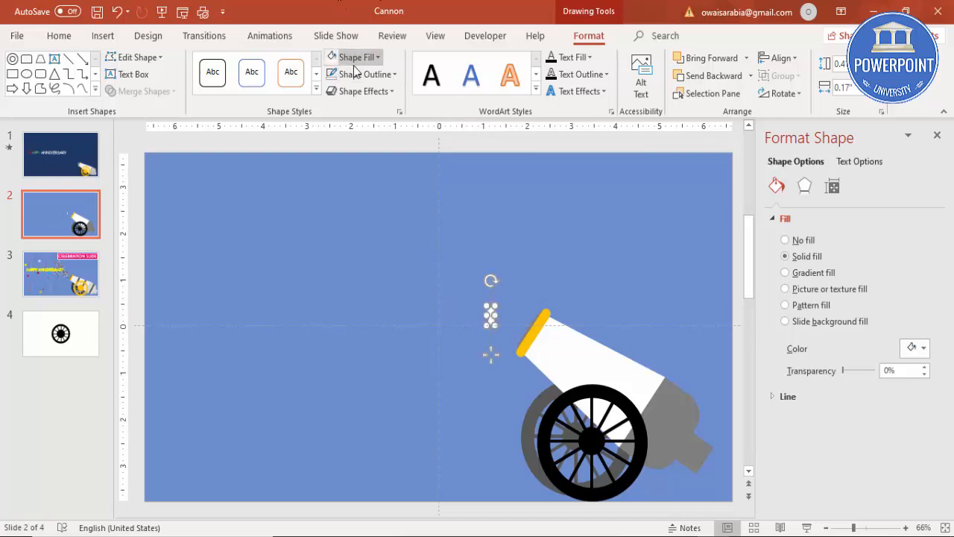
Fill the confetti piece pink from More Fill Colors and select it inside the cannon's mouth.
left_click(357, 57)
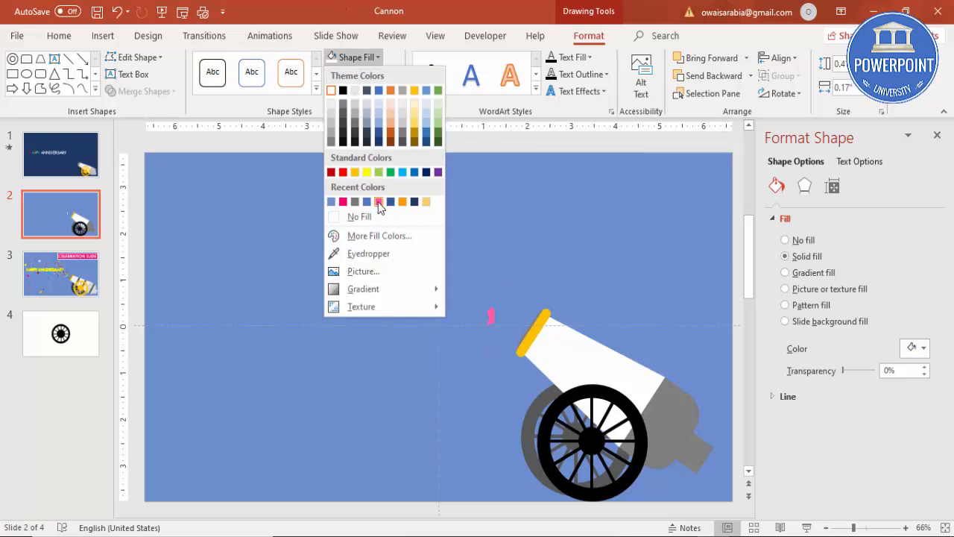
left_click(380, 235)
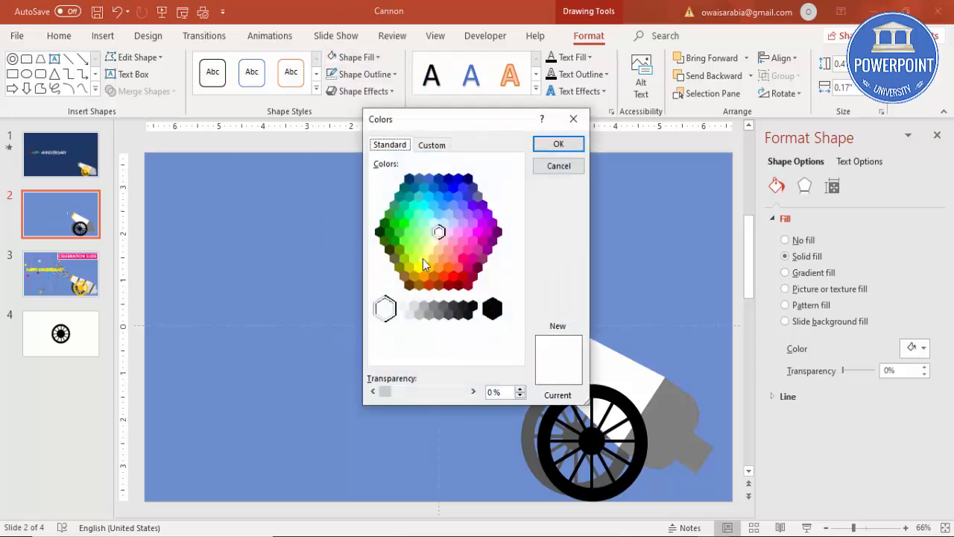
left_click(454, 275)
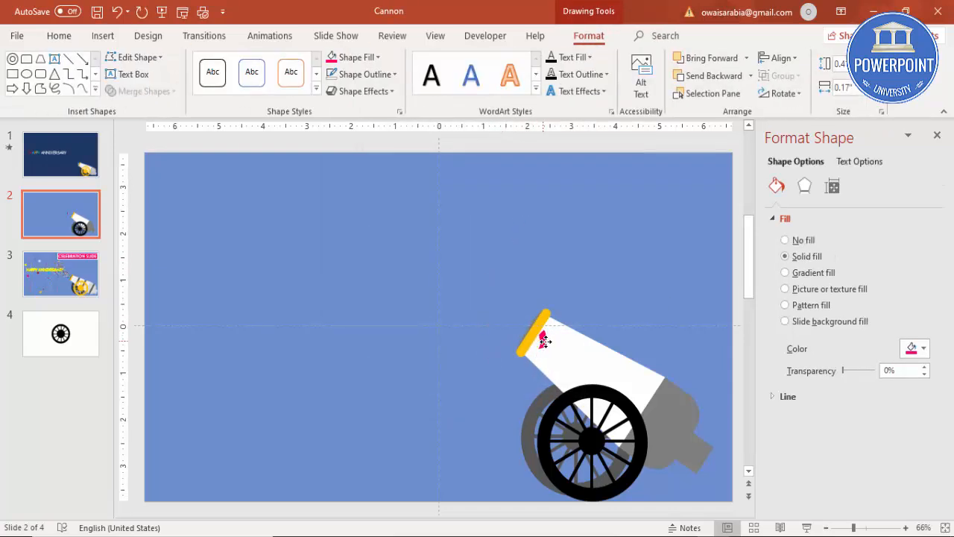
left_click(544, 342)
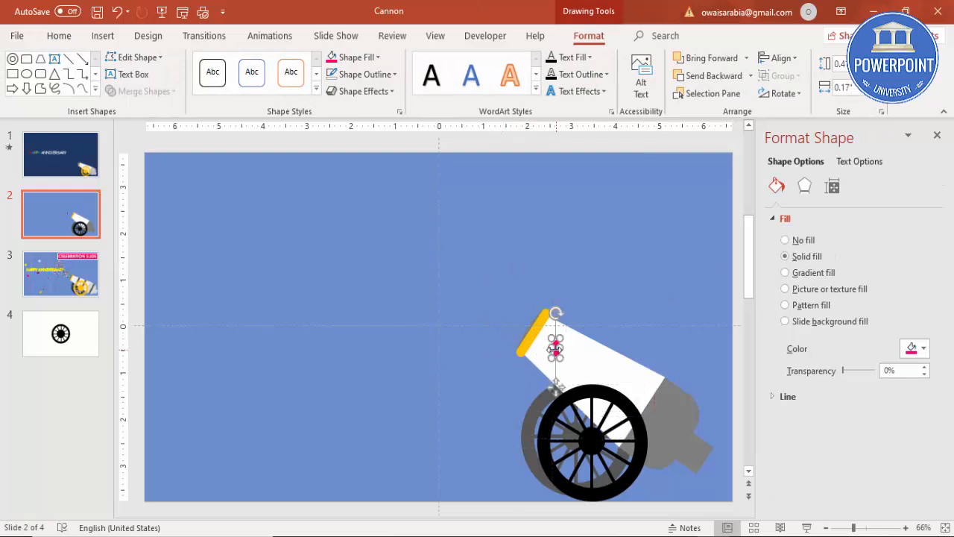
mouse_move(580, 291)
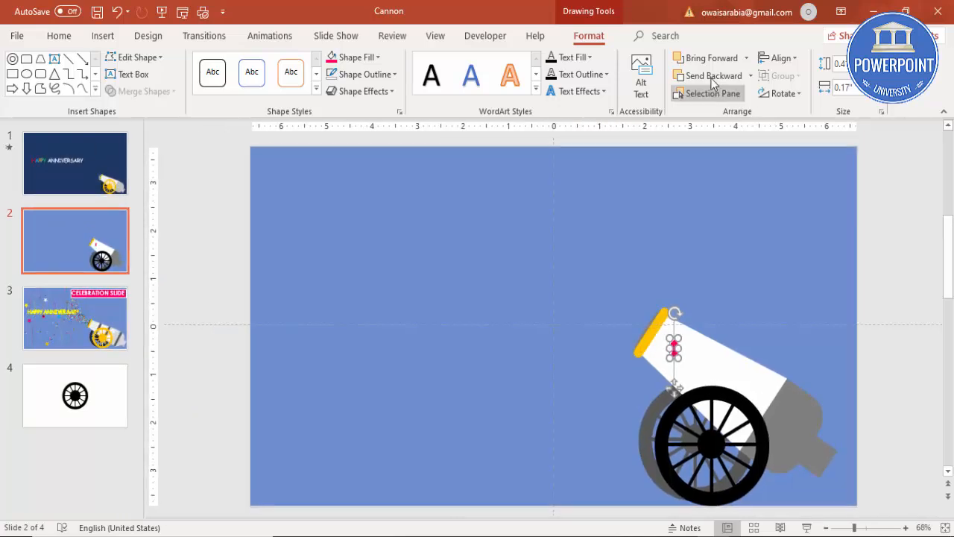
left_click(270, 35)
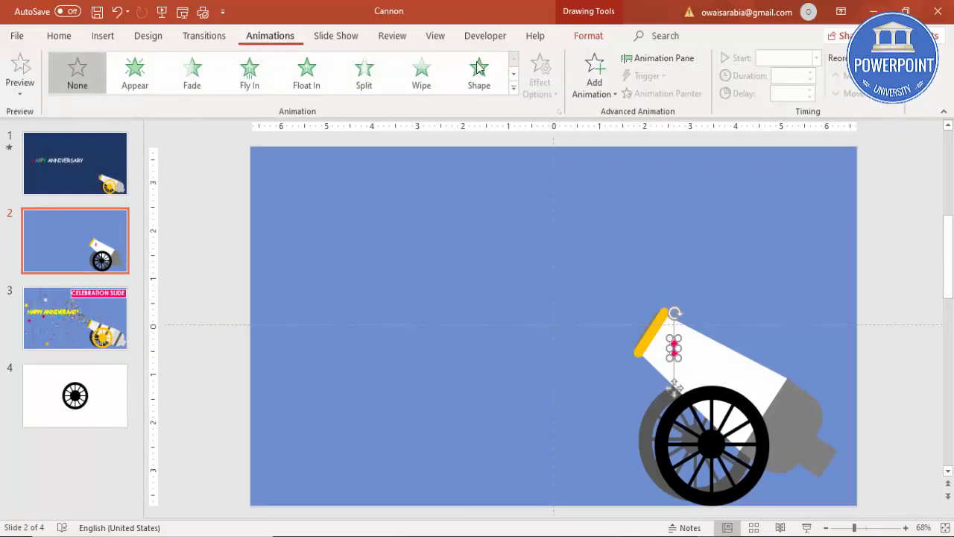
Give the pink piece a Lines motion path toward the top left and bring up its Effect Options.
left_click(659, 58)
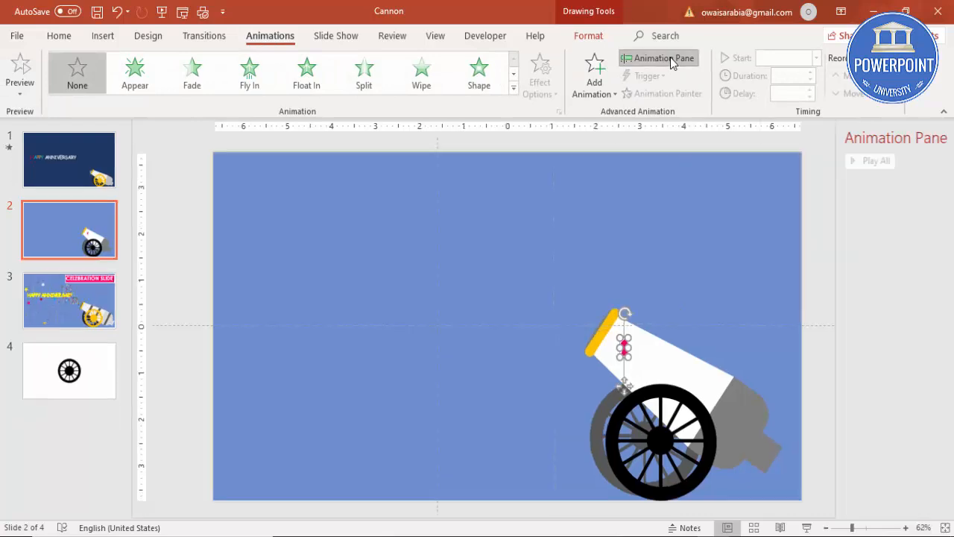
left_click(657, 58)
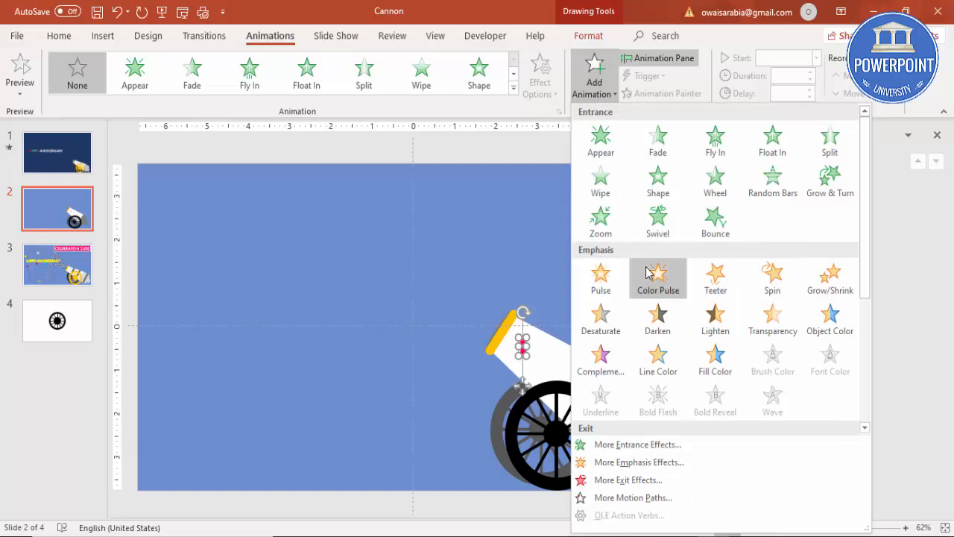
scroll("down", 3)
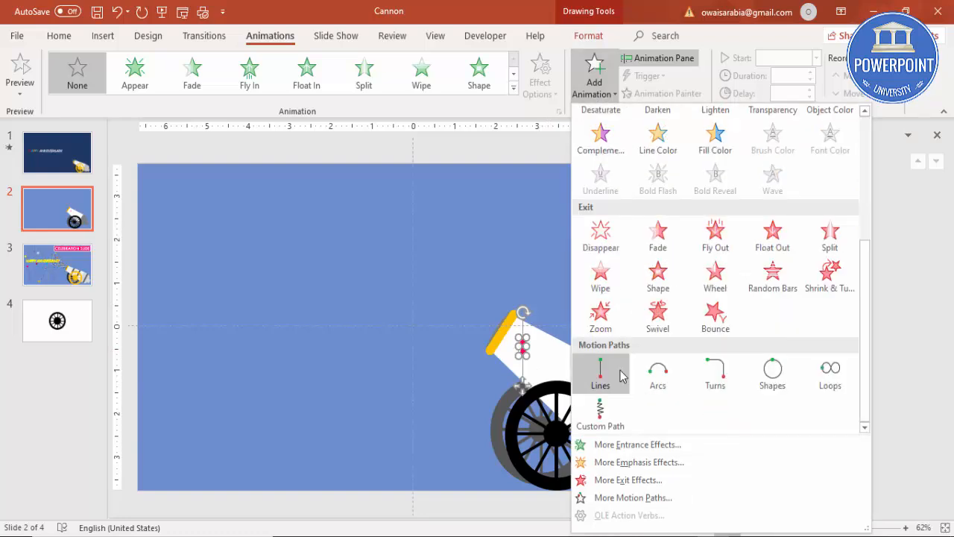
mouse_move(605, 386)
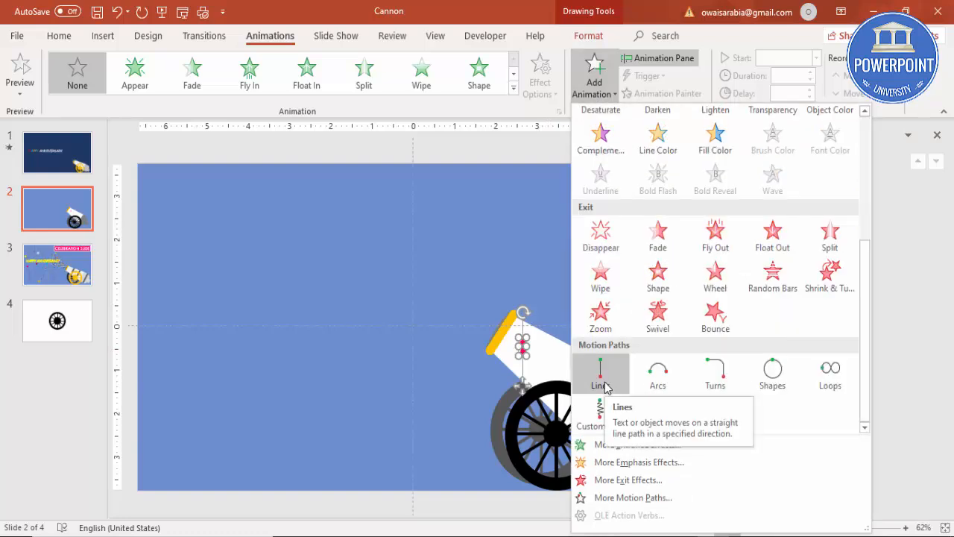
left_click(600, 373)
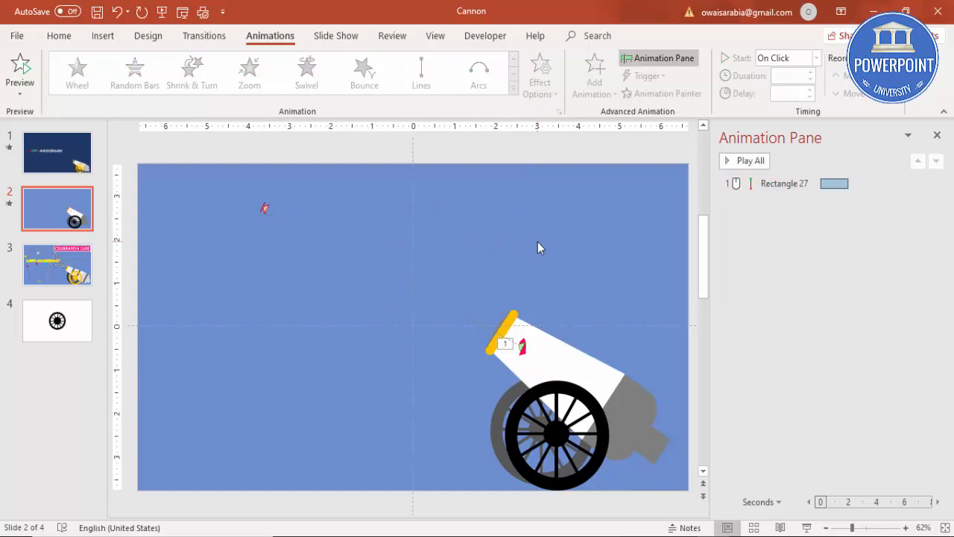
left_click(749, 161)
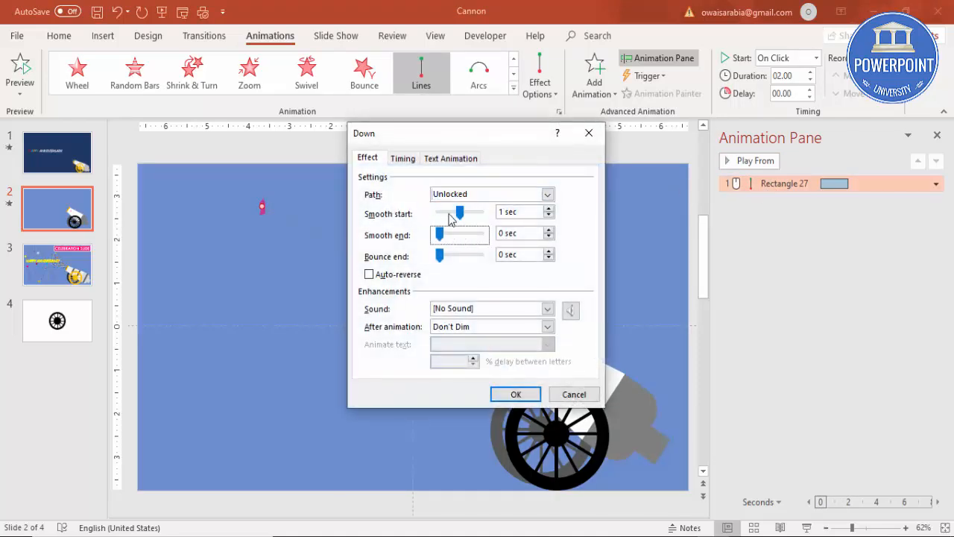
Set the line animation's Timing duration to 0.5 seconds (Very Fast) and confirm.
left_click(402, 158)
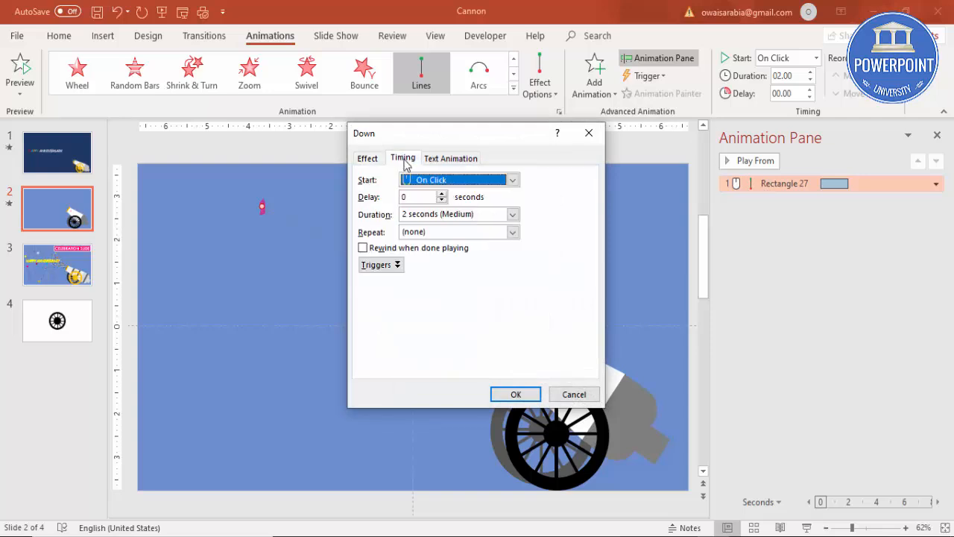
left_click(511, 214)
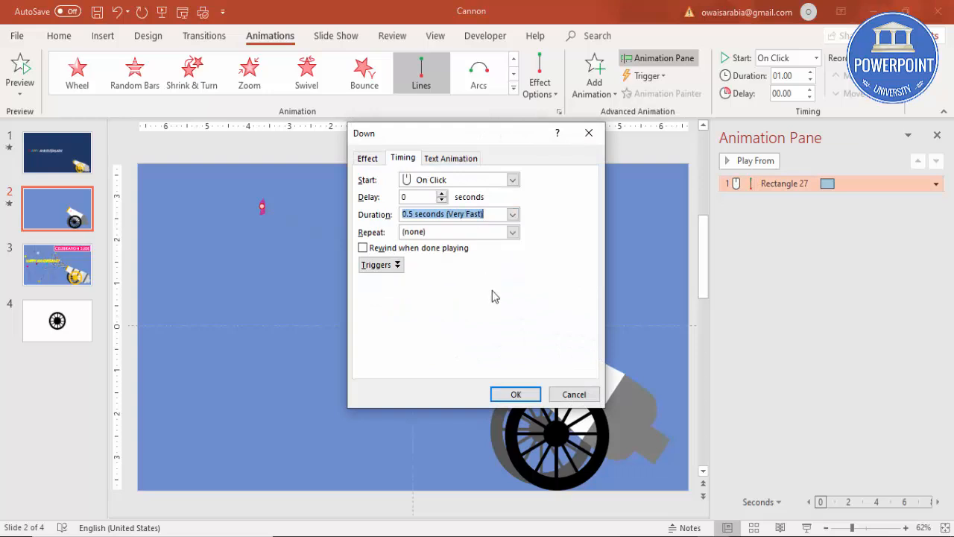
left_click(515, 393)
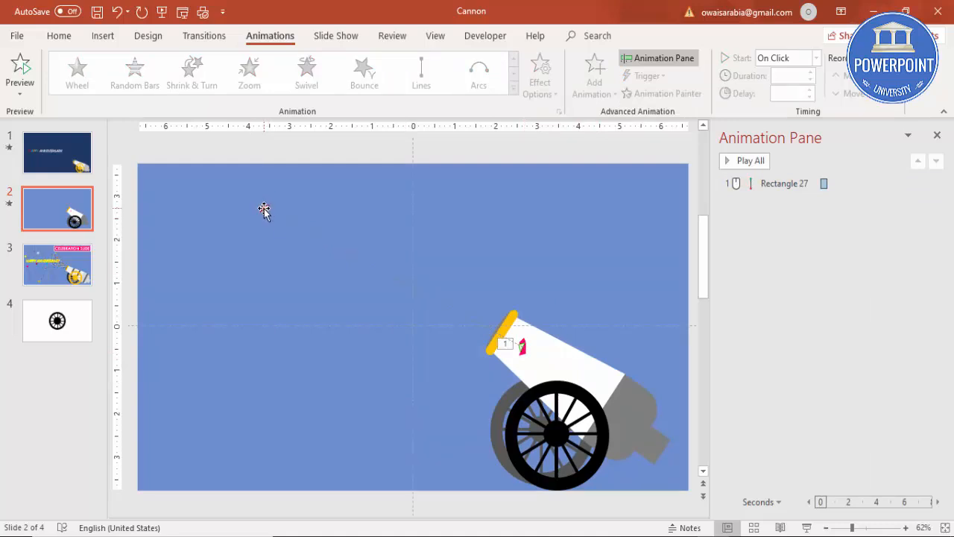
mouse_move(533, 361)
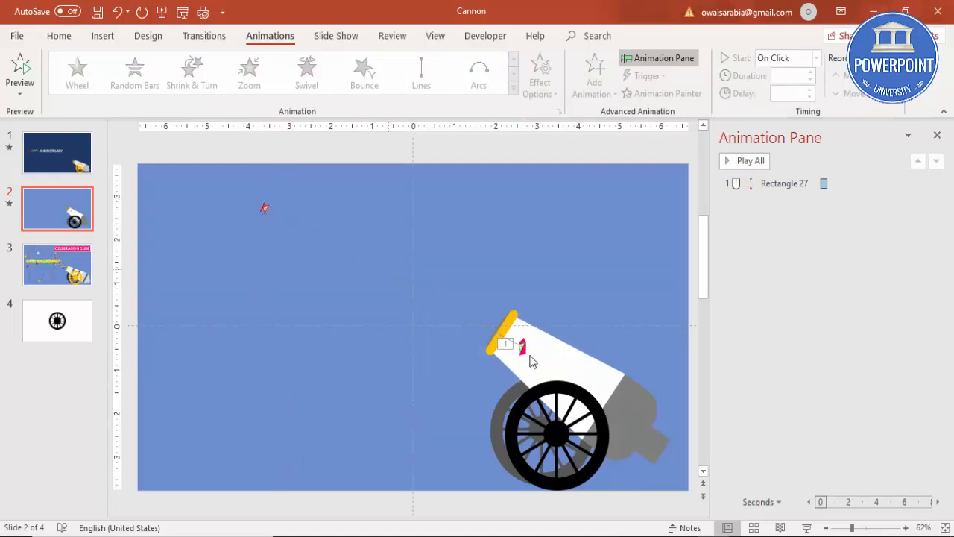
Add a Custom Path animation drawn from the piece down past the slide bottom.
left_click(421, 71)
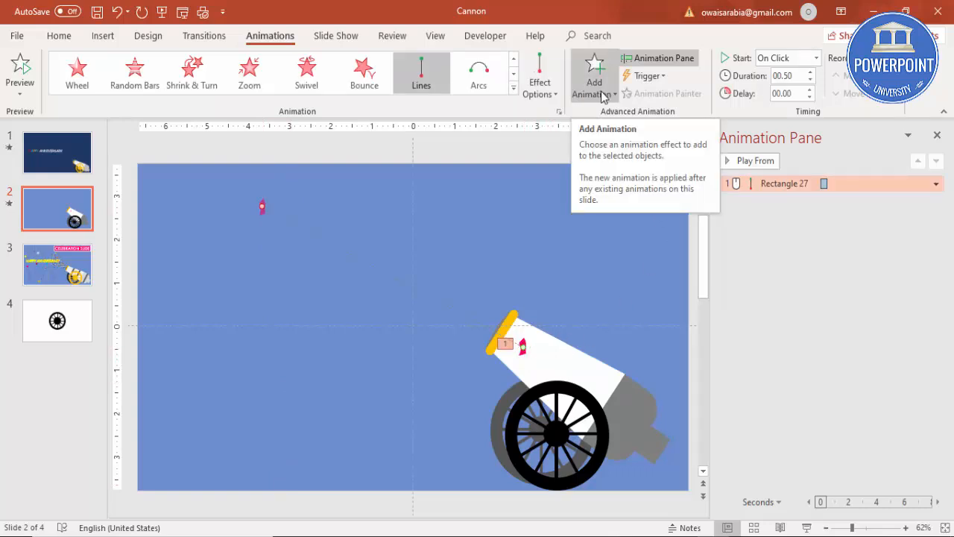
left_click(594, 75)
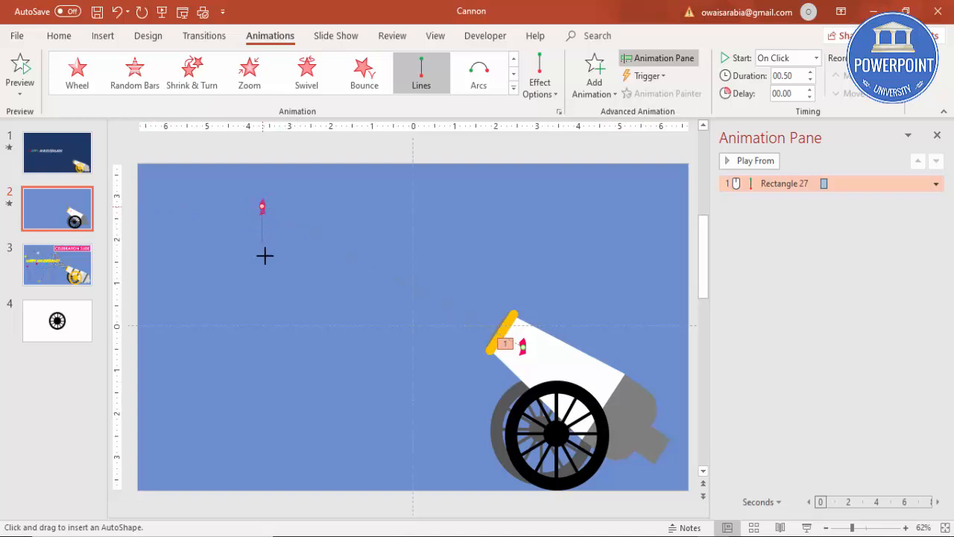
left_click_drag(264, 256, 273, 505)
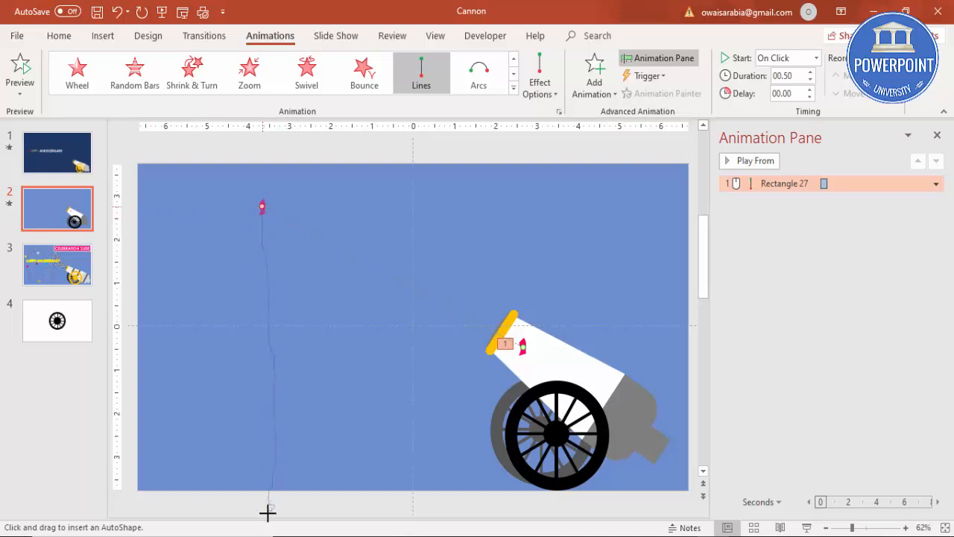
left_click(755, 160)
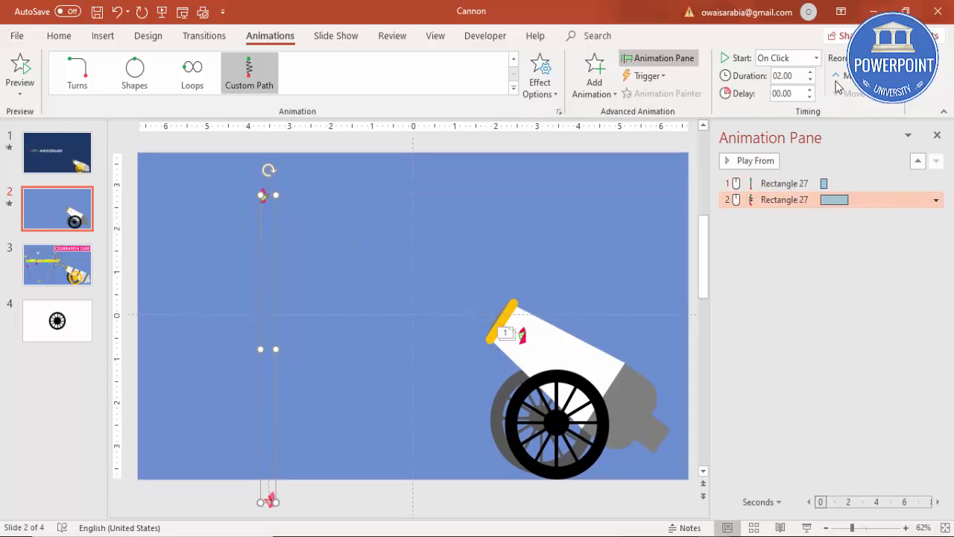
Start the falling path After Previous and preview all the slide's animations.
left_click(816, 57)
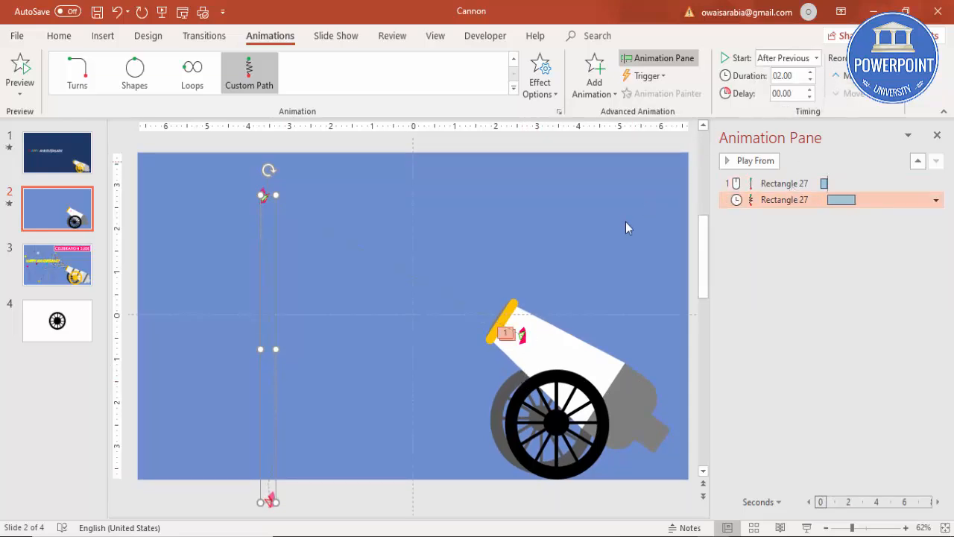
left_click(749, 160)
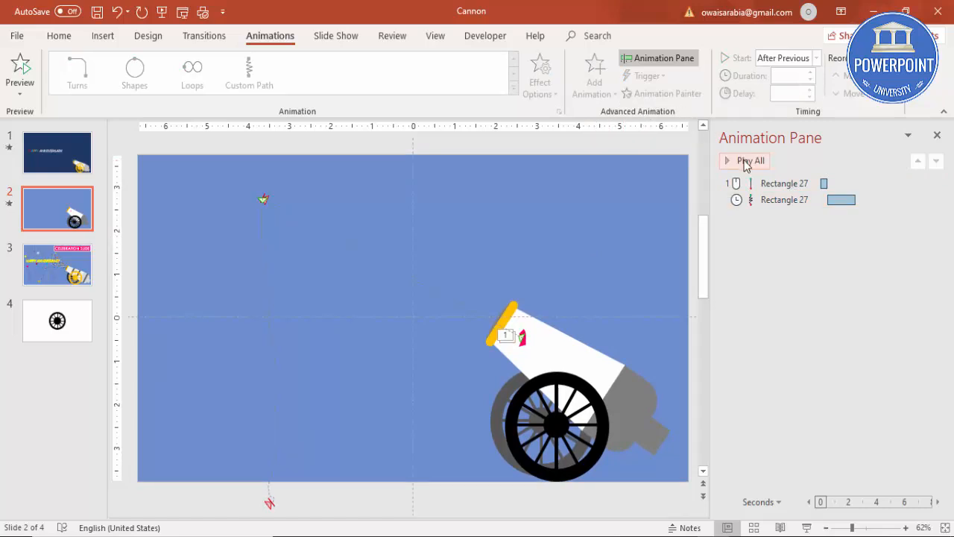
left_click(744, 160)
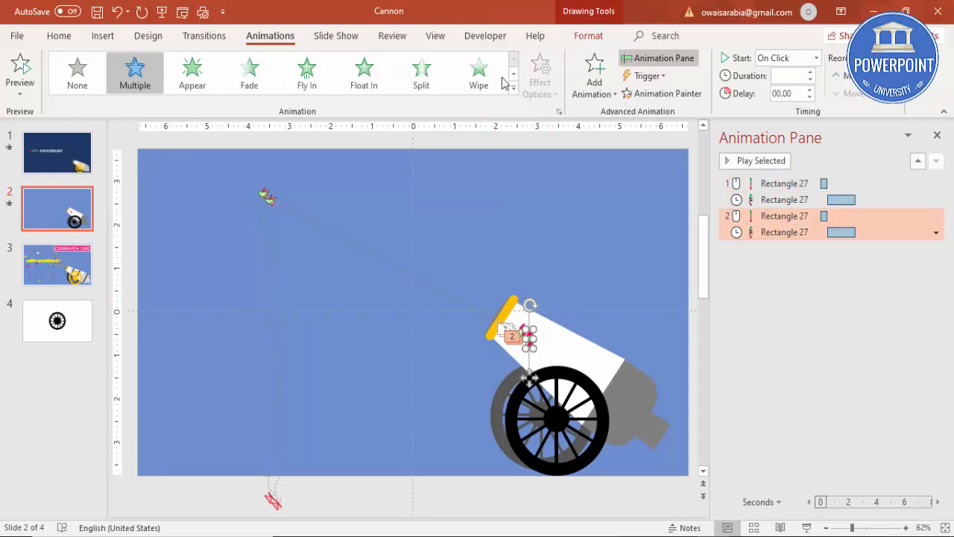
mouse_move(570, 45)
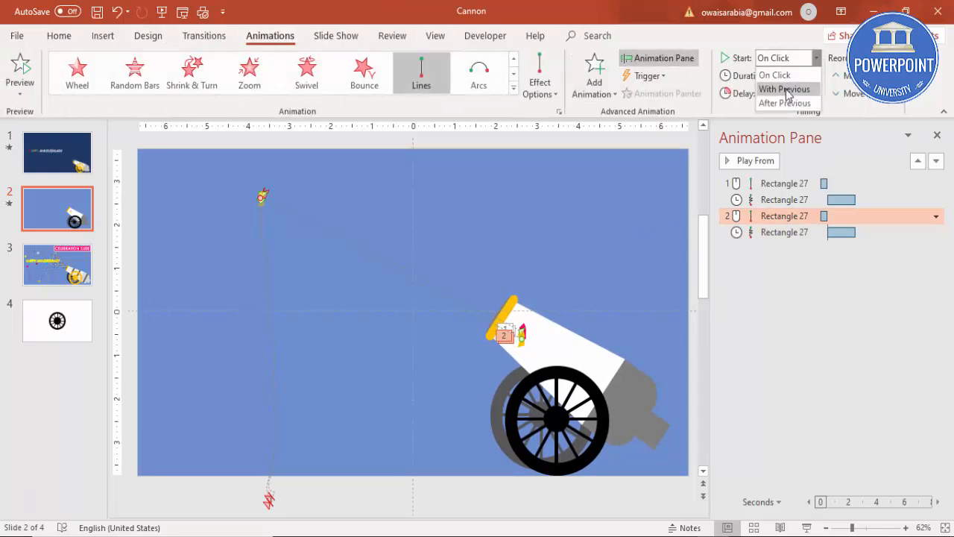
Set both Rectangle 27 effects of the duplicate piece to Start With Previous, previewing in between.
left_click(784, 88)
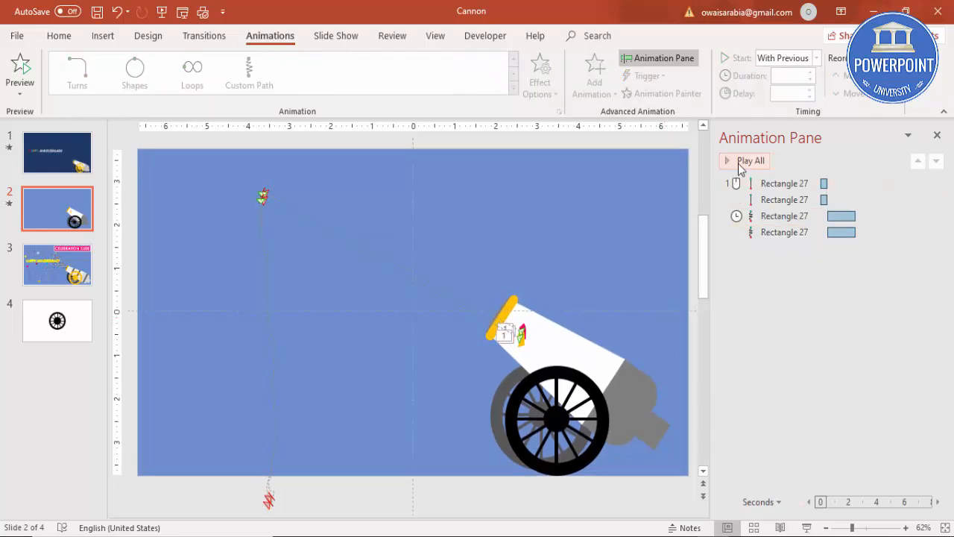
left_click(750, 160)
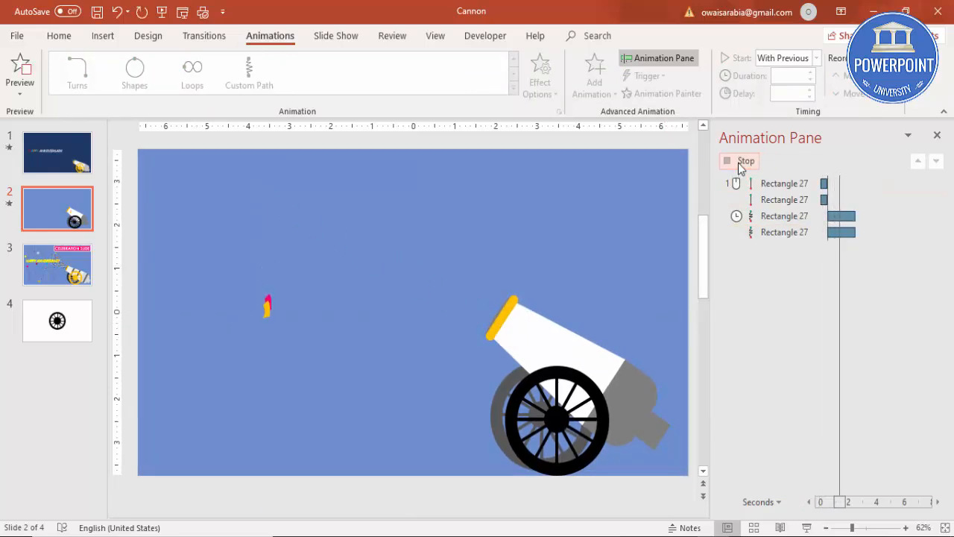
left_click(746, 160)
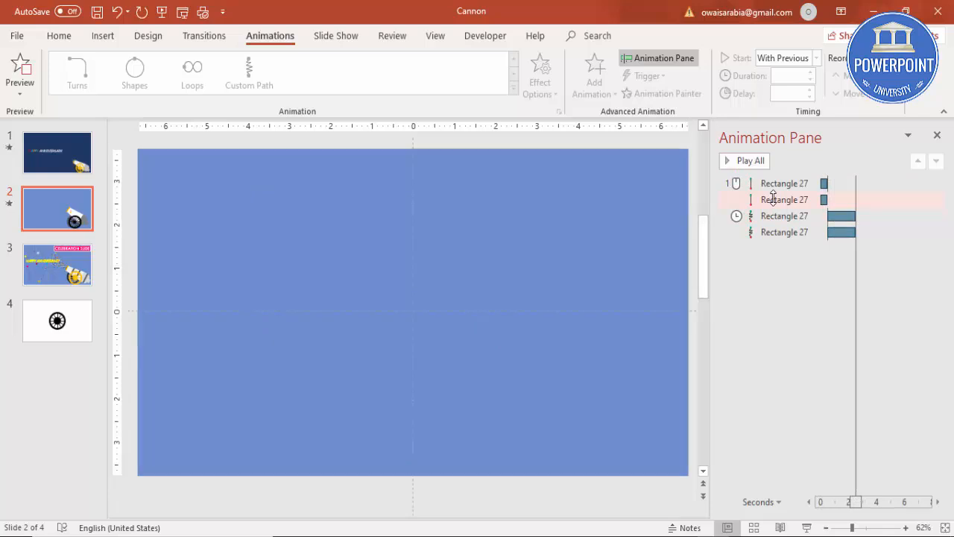
left_click(934, 216)
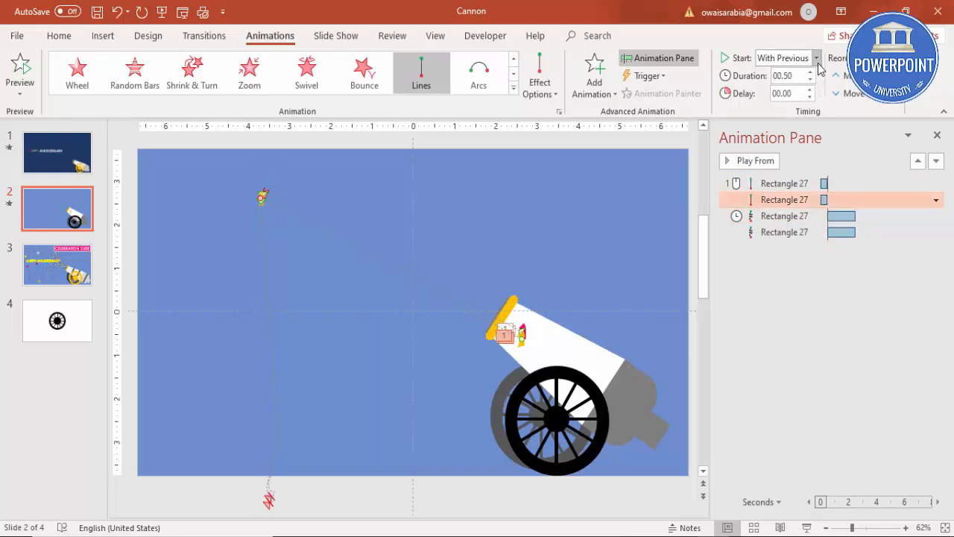
left_click(809, 90)
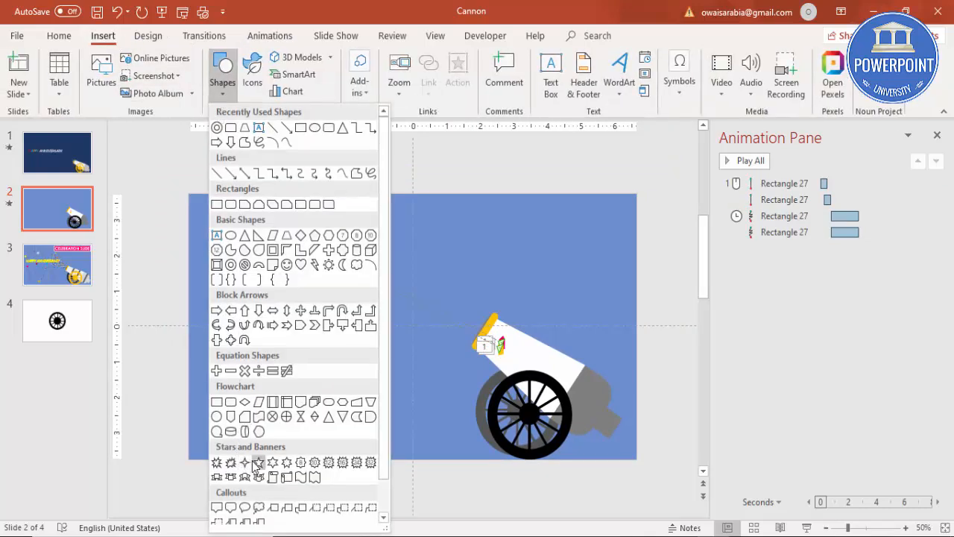
Insert a small 5-point star above the slide and give it a wavy Custom Path falling down.
left_click(257, 462)
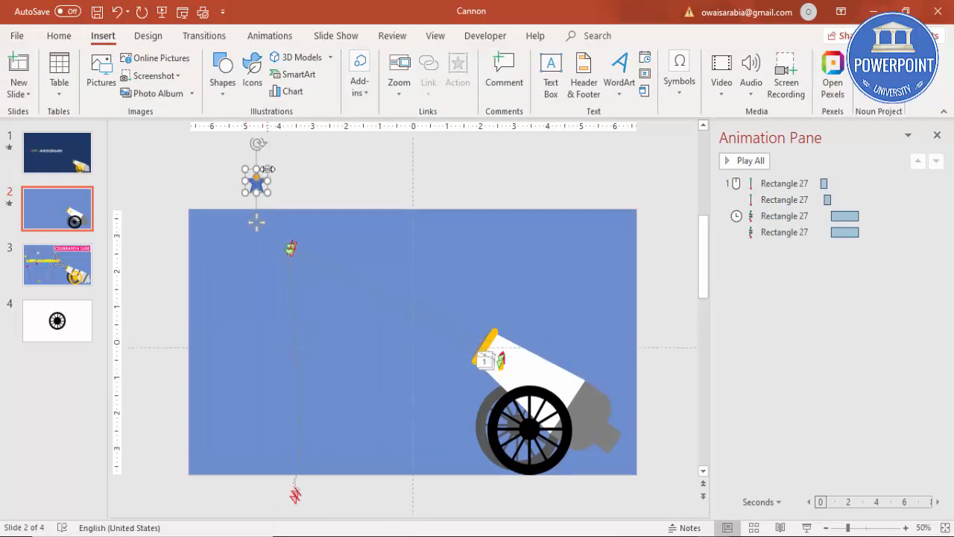
left_click(352, 57)
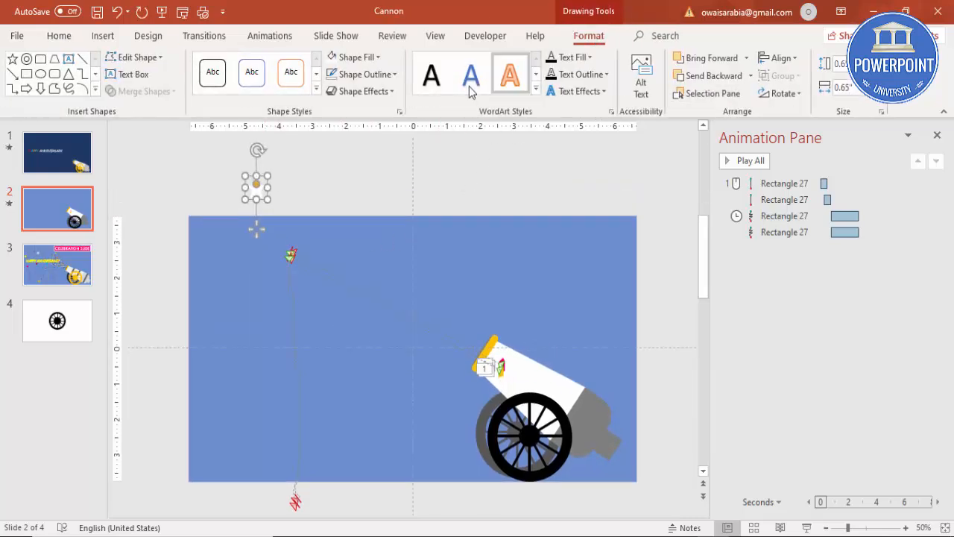
left_click(270, 35)
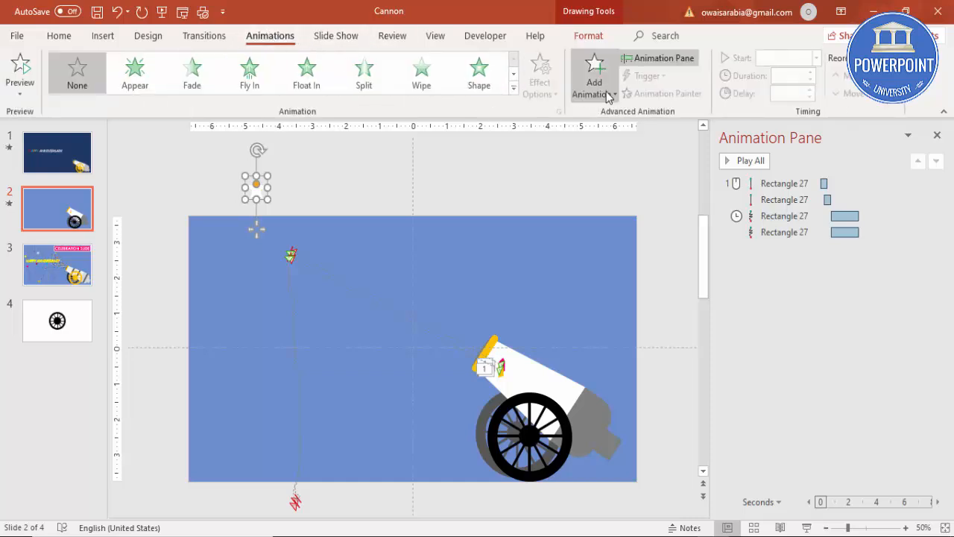
left_click(594, 77)
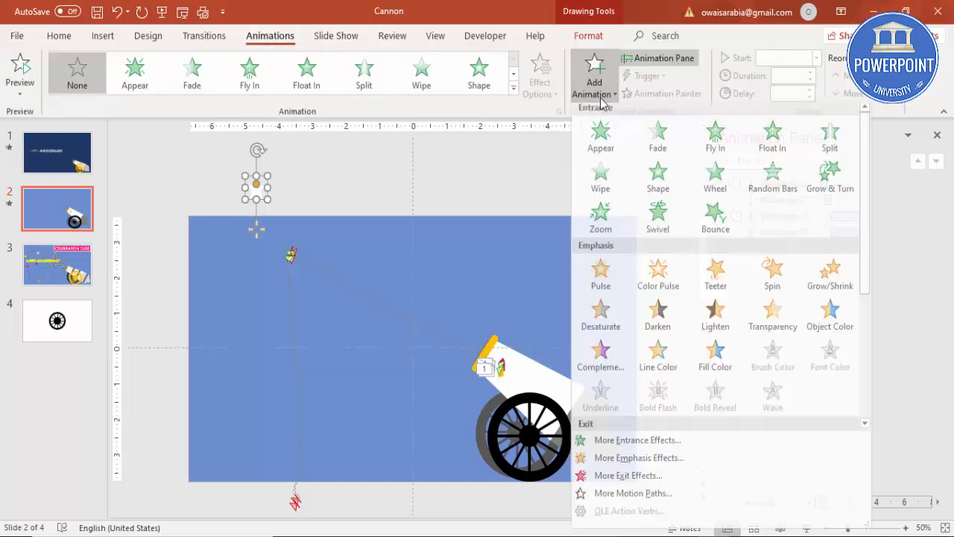
scroll("down", 3)
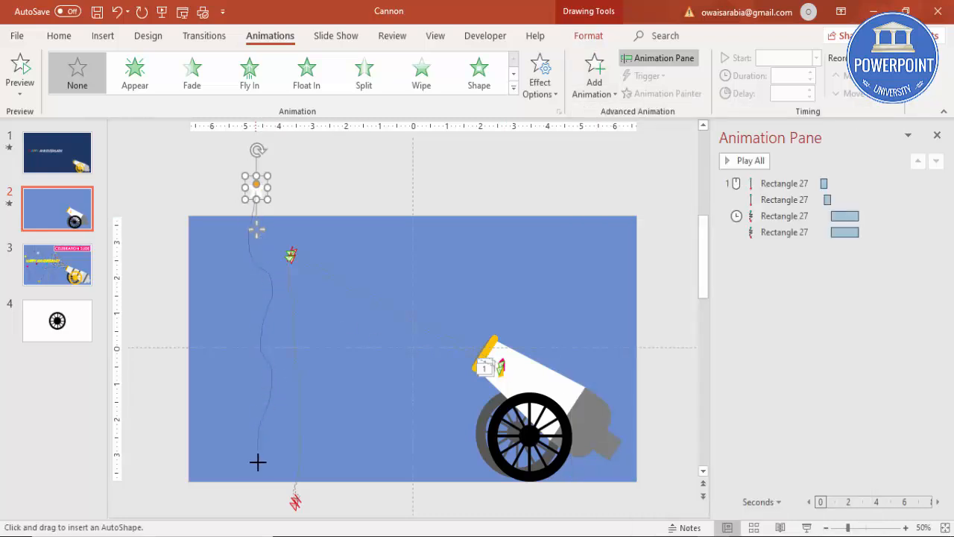
left_click(749, 160)
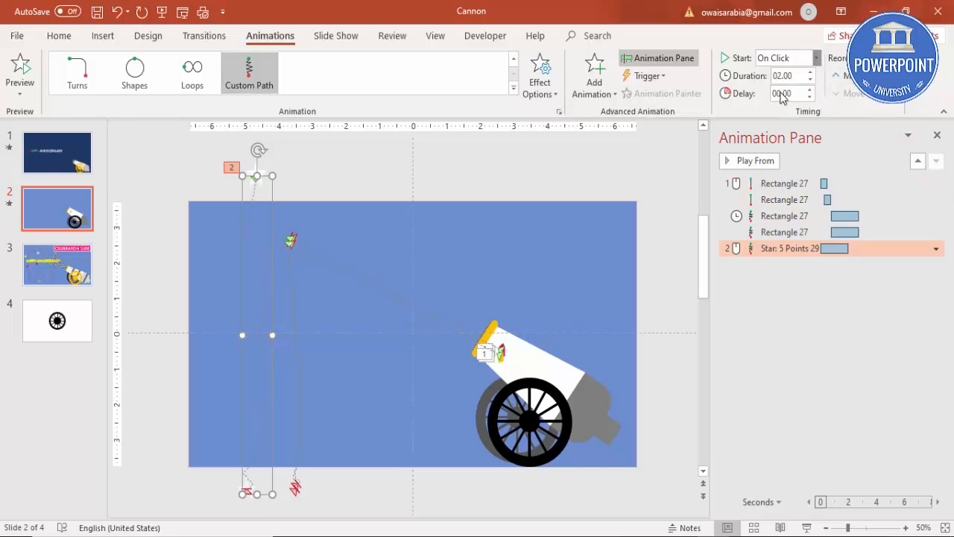
Start the star's fall With Previous and preview the slide's animations.
left_click(782, 58)
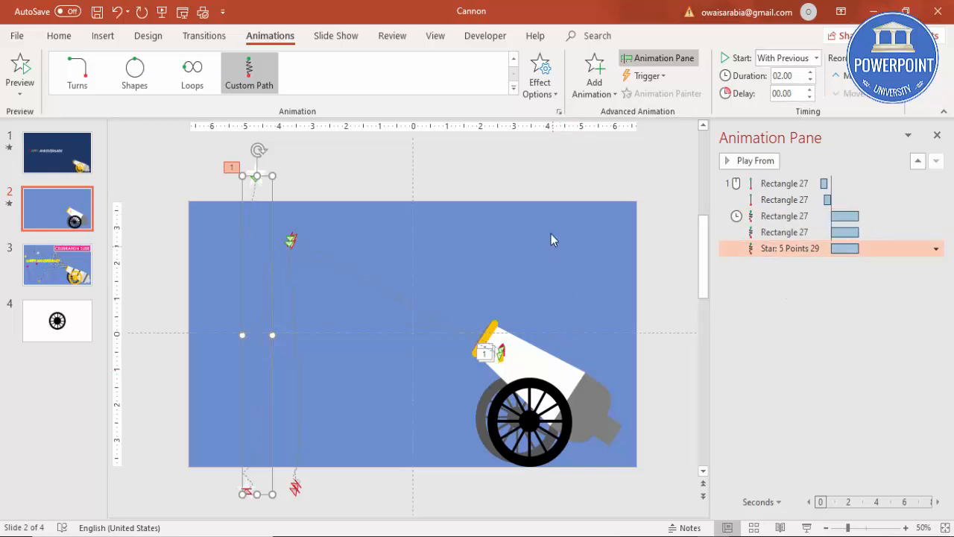
left_click(749, 160)
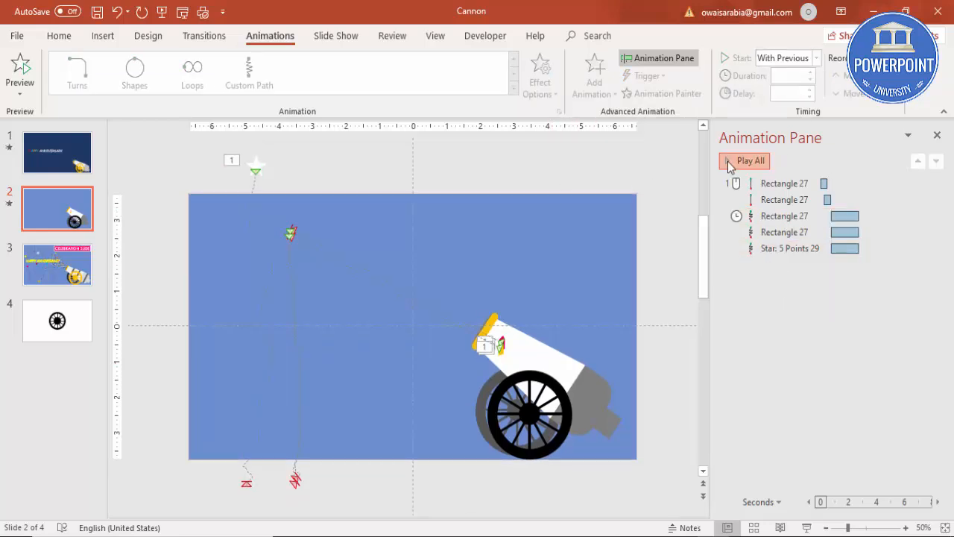
left_click(750, 160)
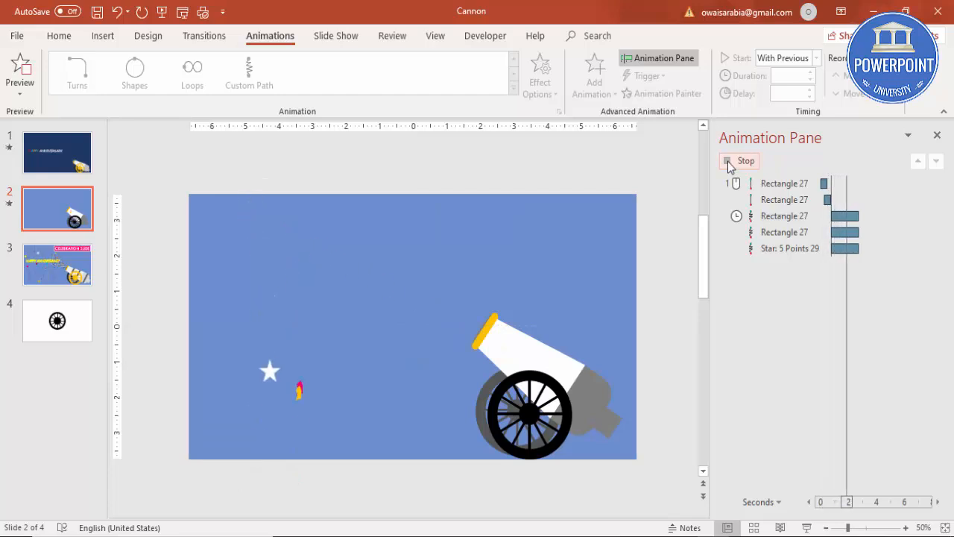
left_click(745, 160)
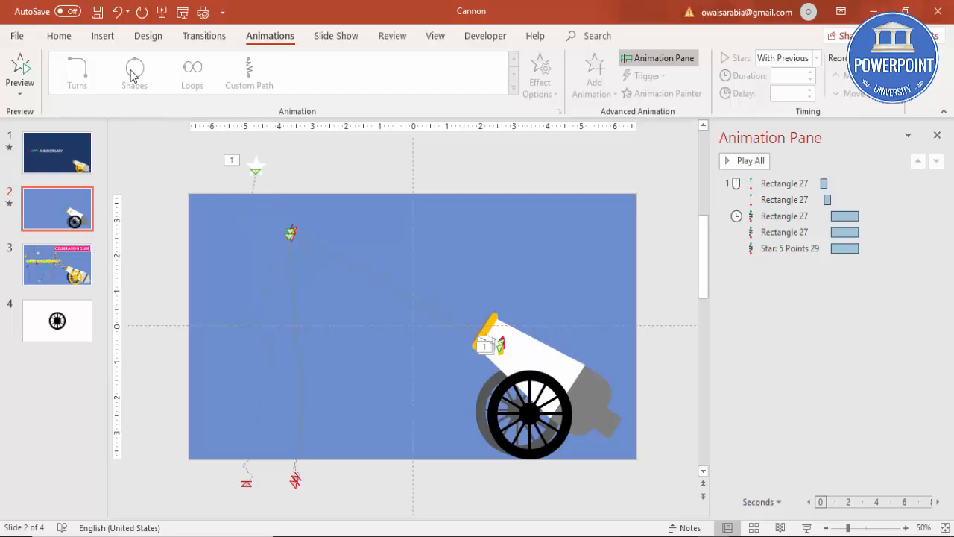
mouse_move(111, 50)
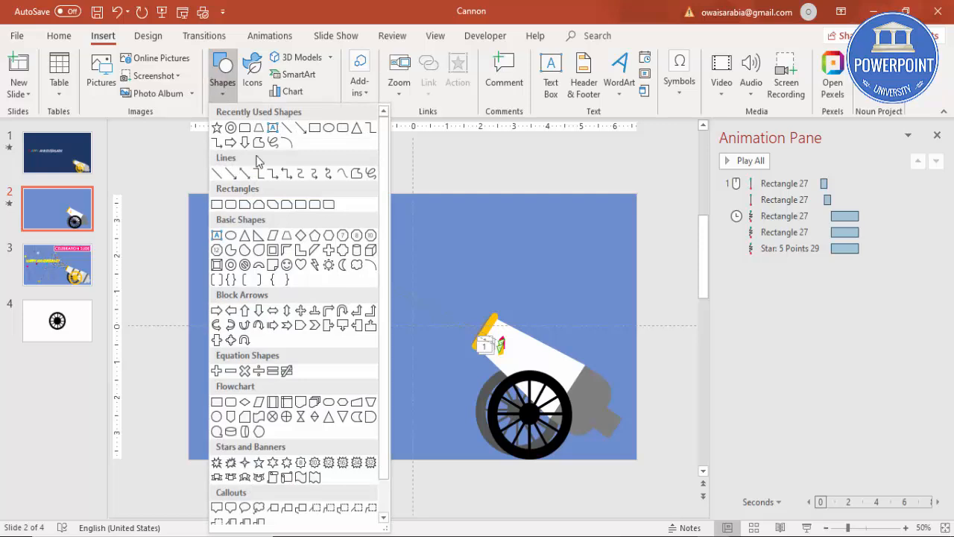
mouse_move(341, 173)
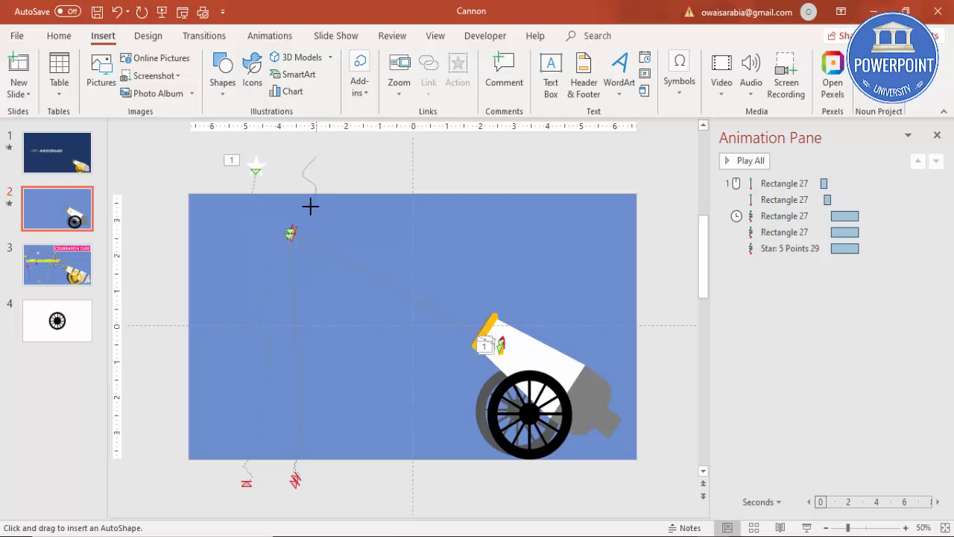
mouse_move(308, 234)
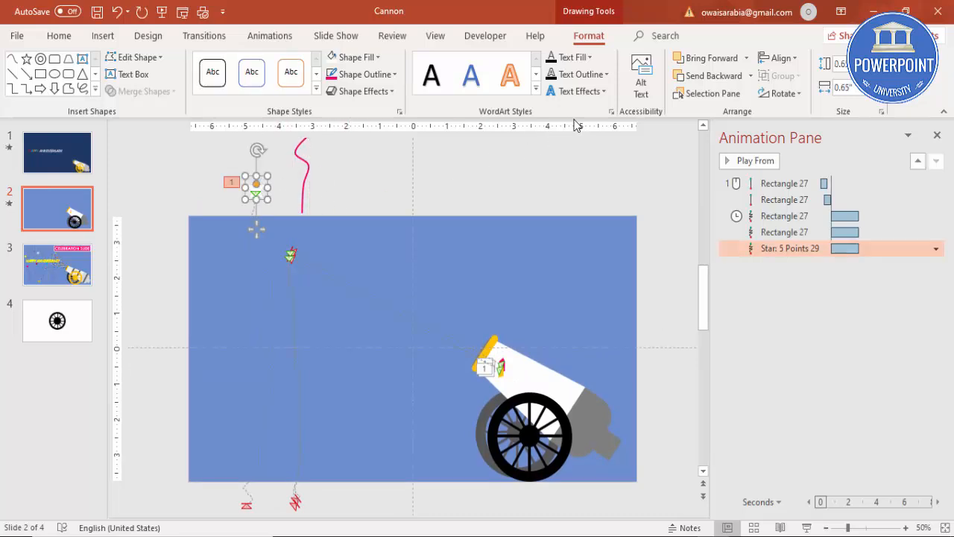
Copy the star's falling animation onto the pink streamer with Animation Painter.
left_click(270, 35)
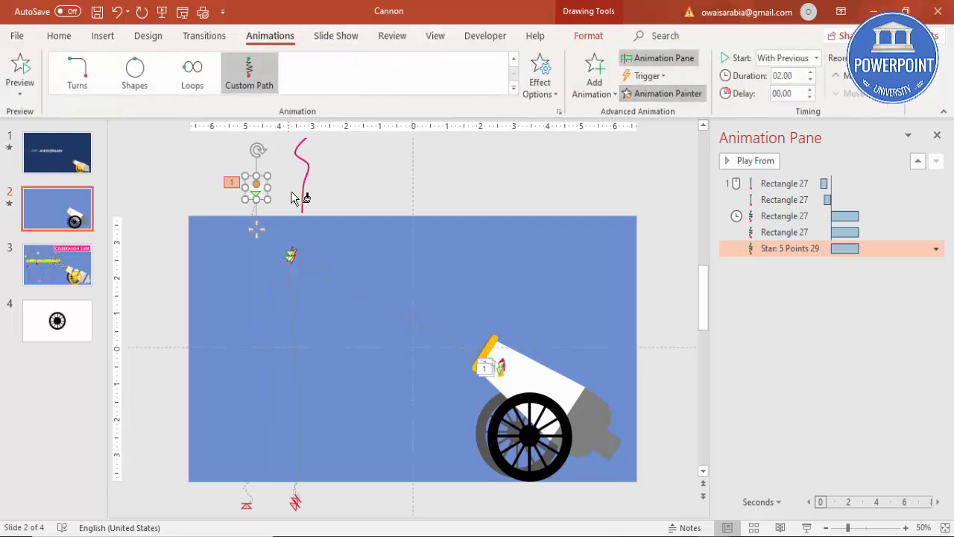
left_click(754, 160)
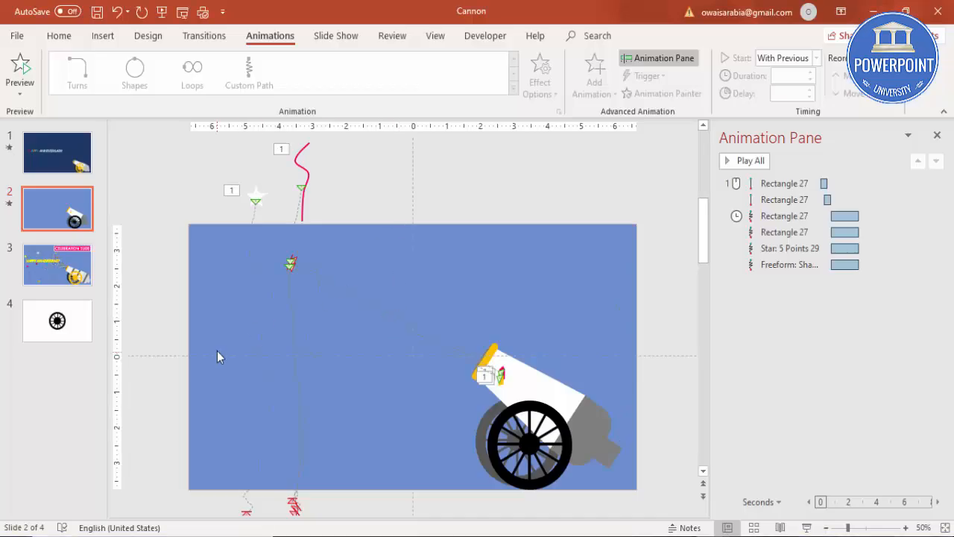
mouse_move(313, 340)
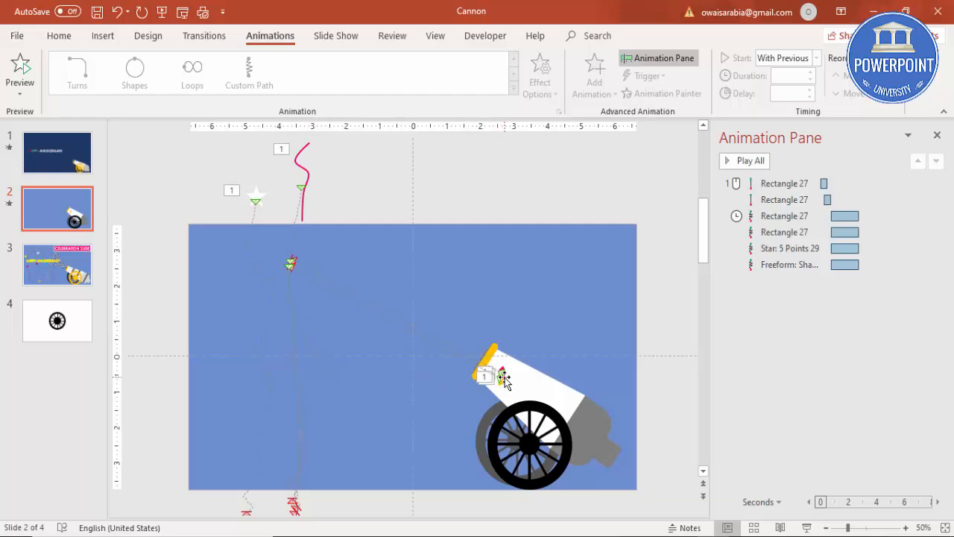
Show slide 1, the finished anniversary slide, and return to the Home ribbon.
left_click(56, 152)
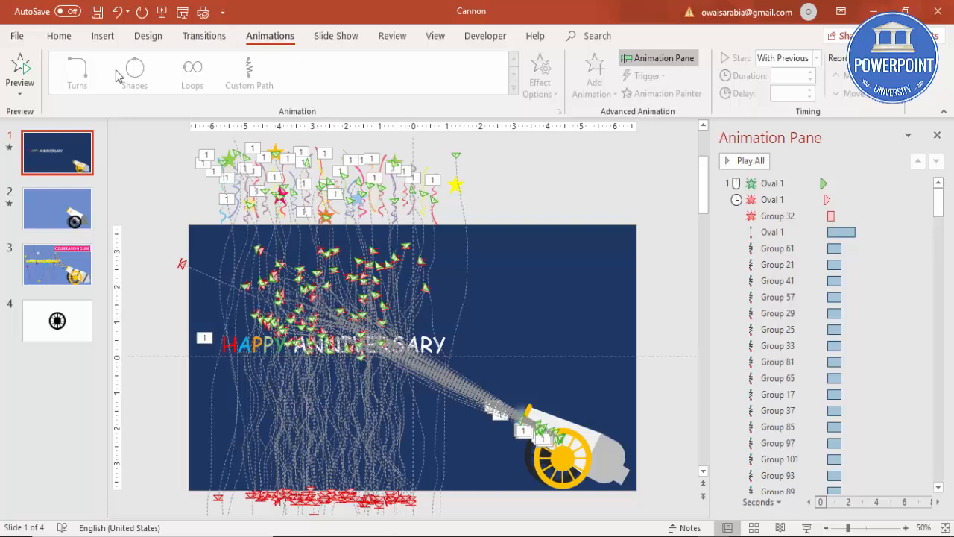
left_click(59, 35)
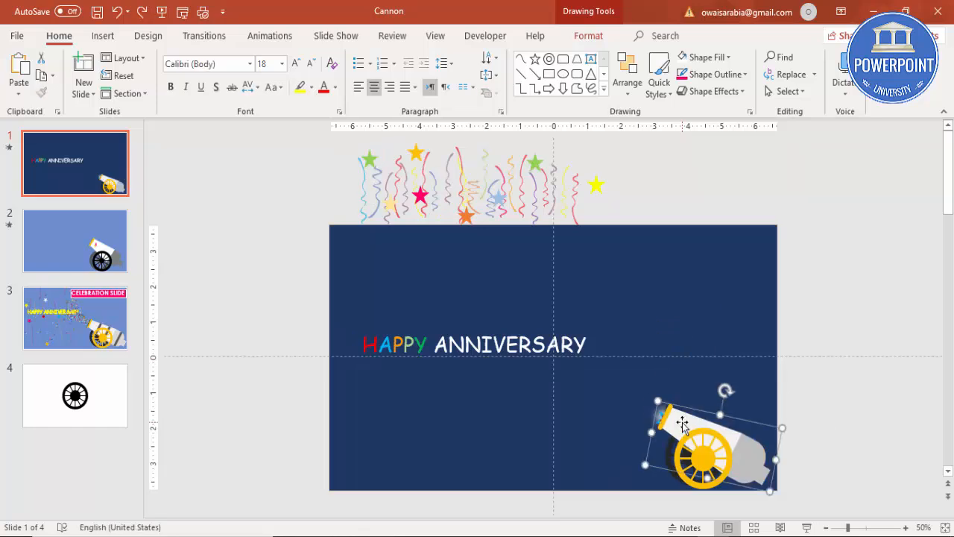
Add the title 'Happy ANNIVERSARY' in Comic Sans MS on the anniversary slide and deselect it.
left_click(75, 240)
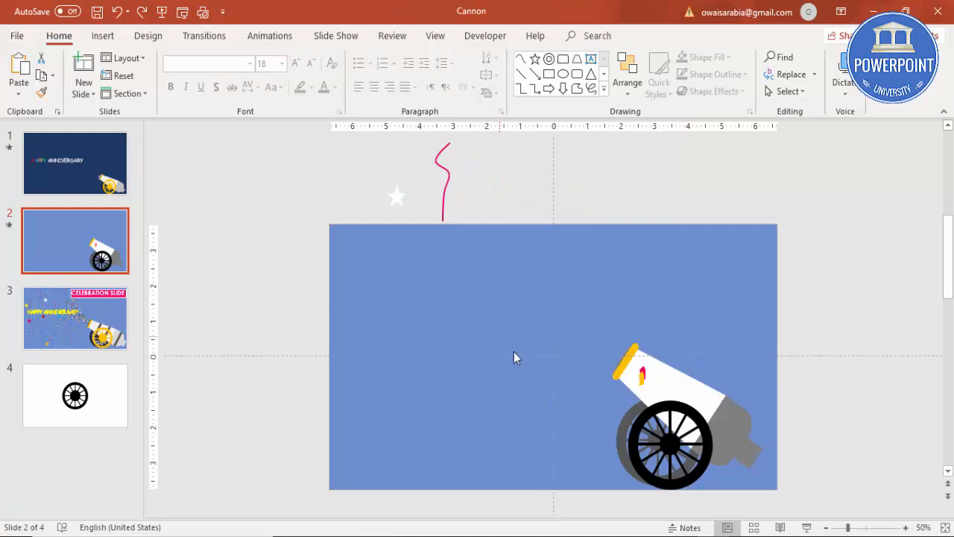
left_click(75, 162)
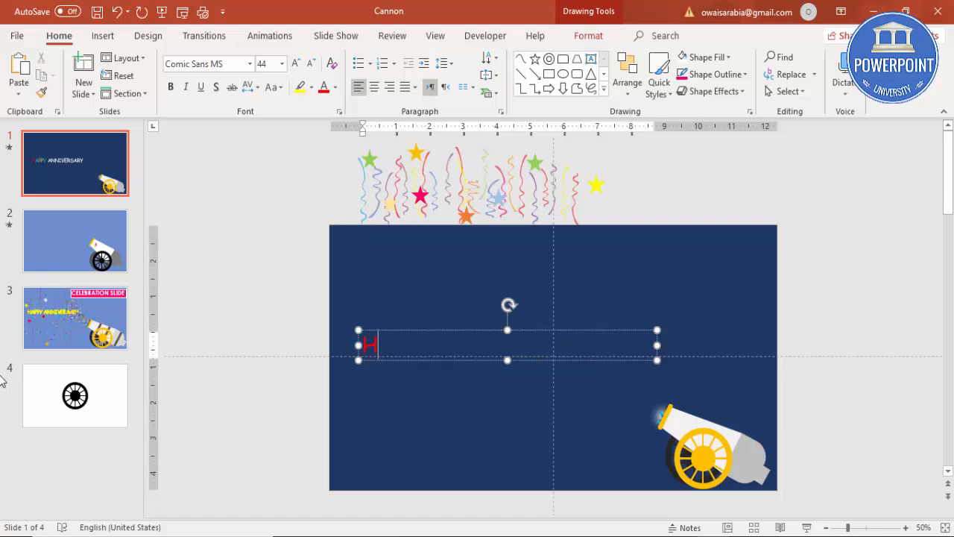
type("Happ")
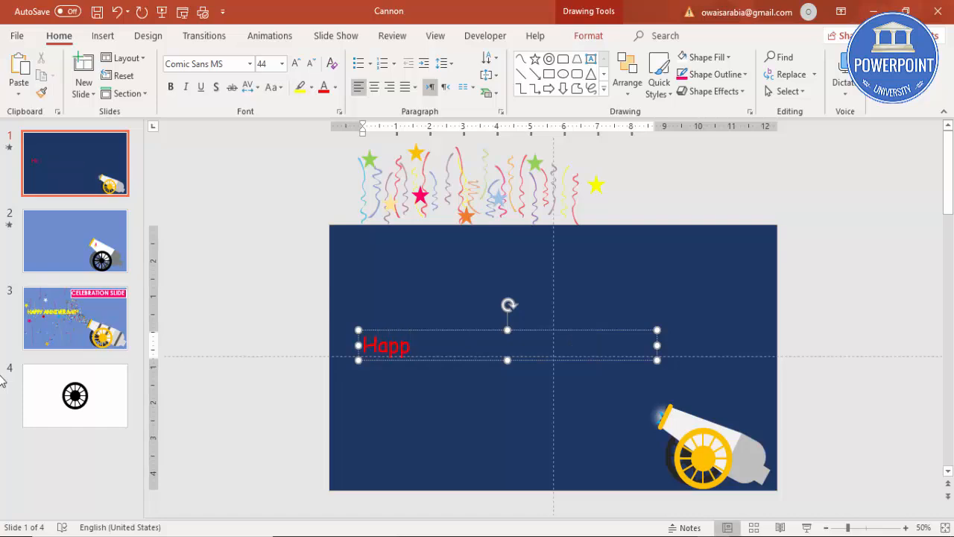
type("y")
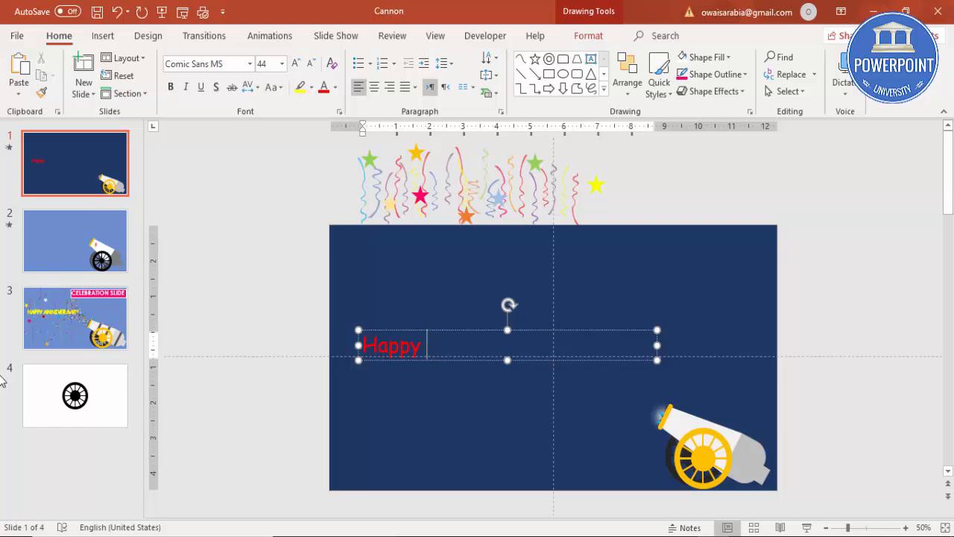
type("ANNIVERSARY")
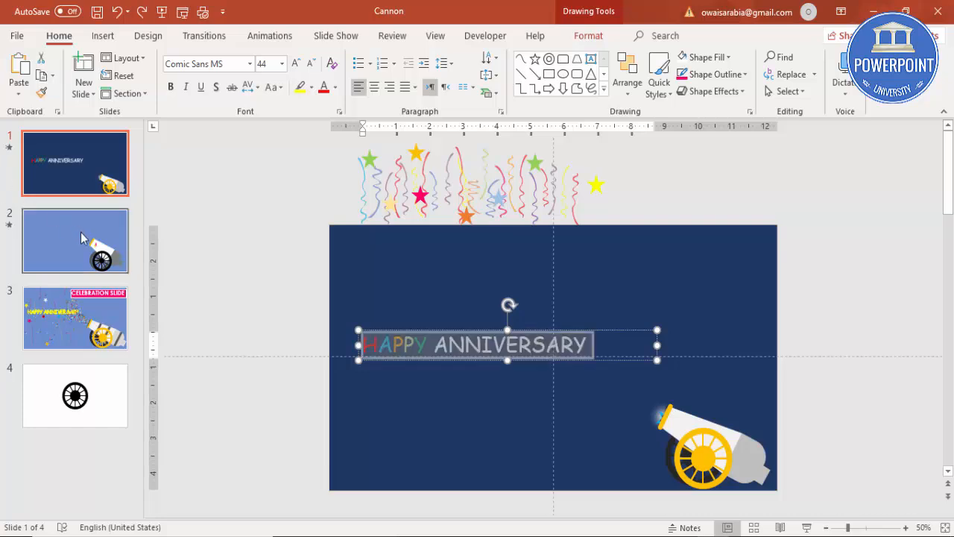
left_click(592, 412)
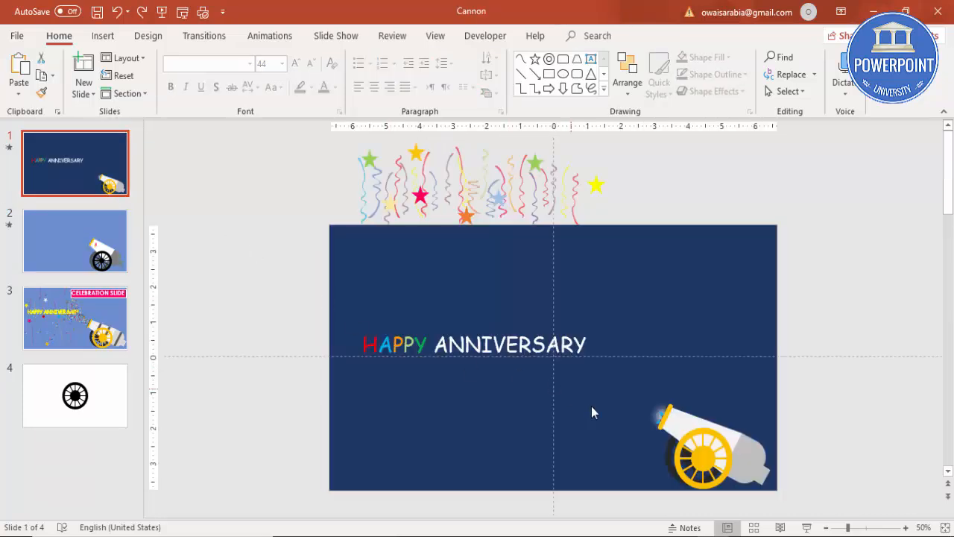